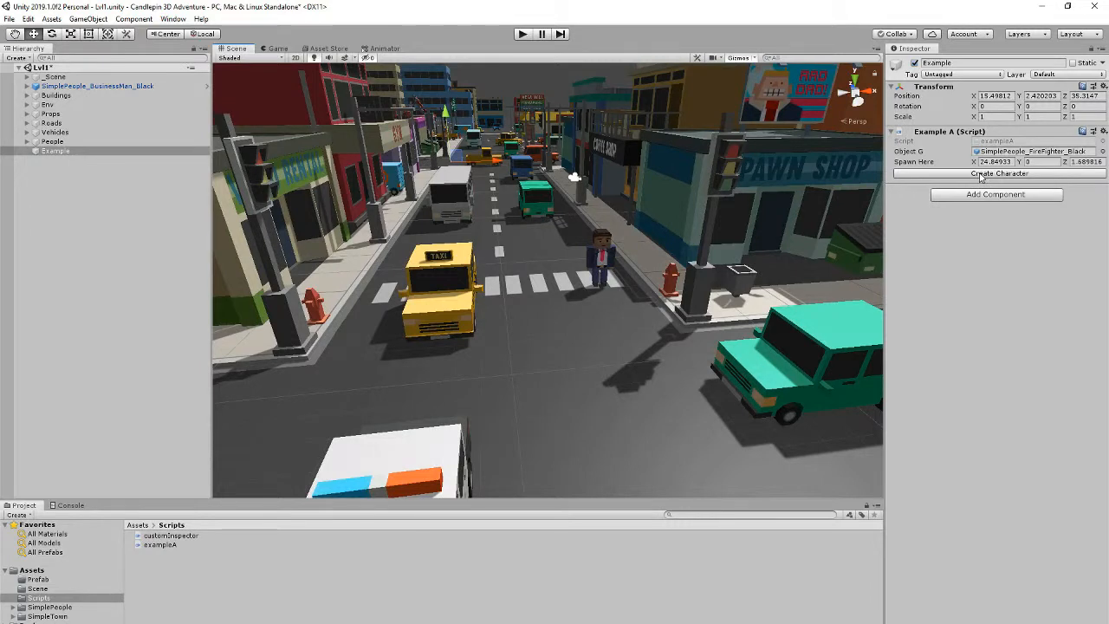
# Spawn the firefighter beside the businessman with Create Character, then switch Object G to another prefab
pyautogui.click(998, 173)
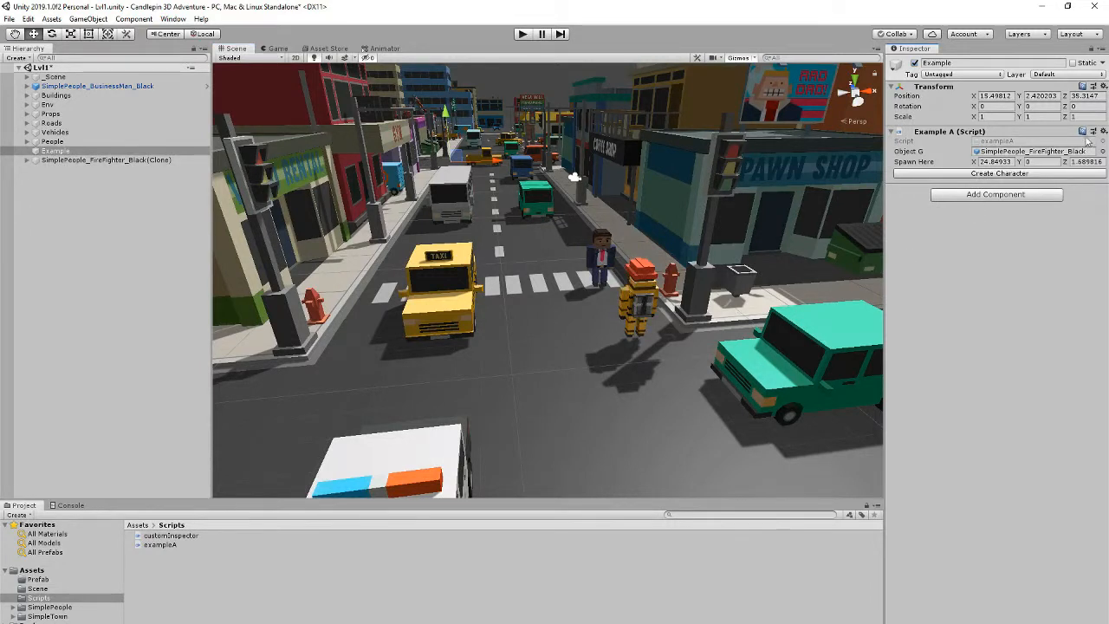
pyautogui.click(1101, 151)
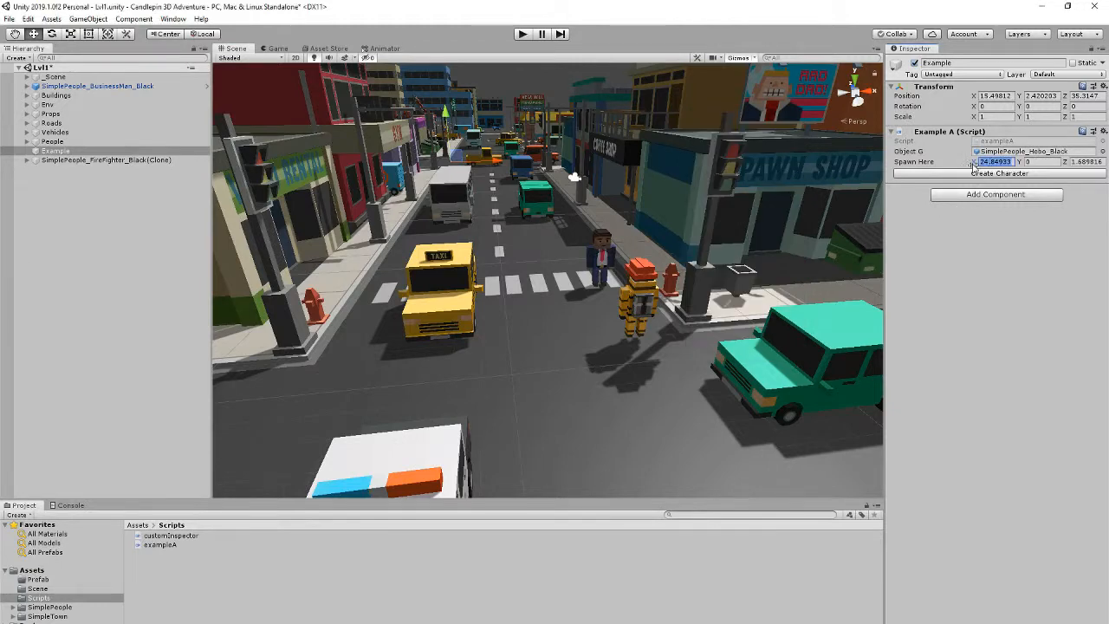
pyautogui.click(998, 172)
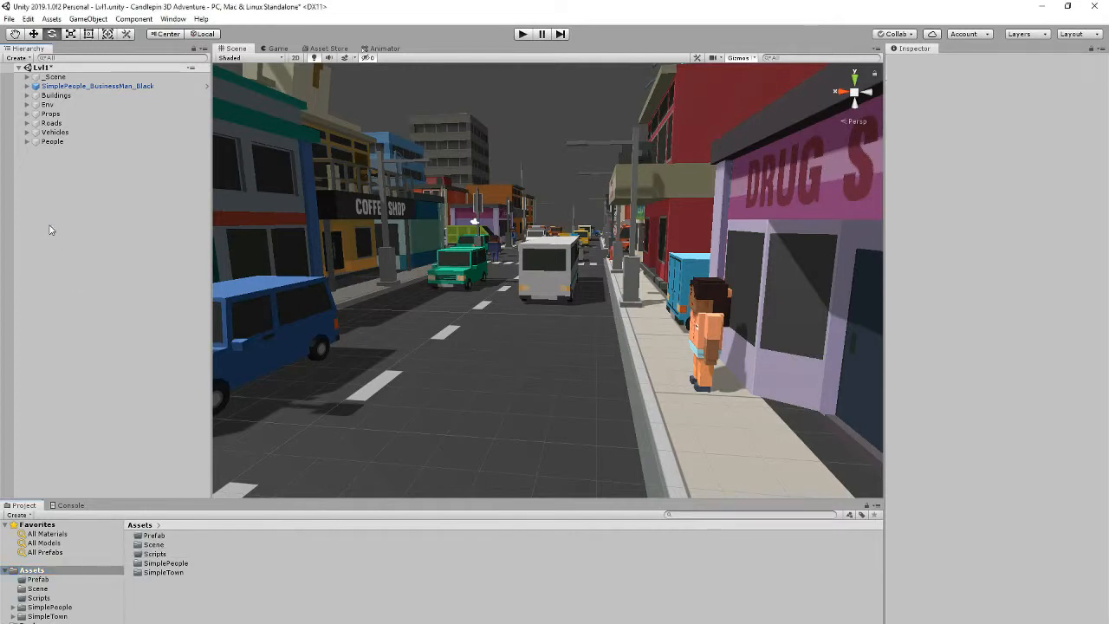
# Add an empty Example object, create an exampleA C# script in Scripts, and attach it to Example
pyautogui.rightClick(49, 230)
pyautogui.write('Example')
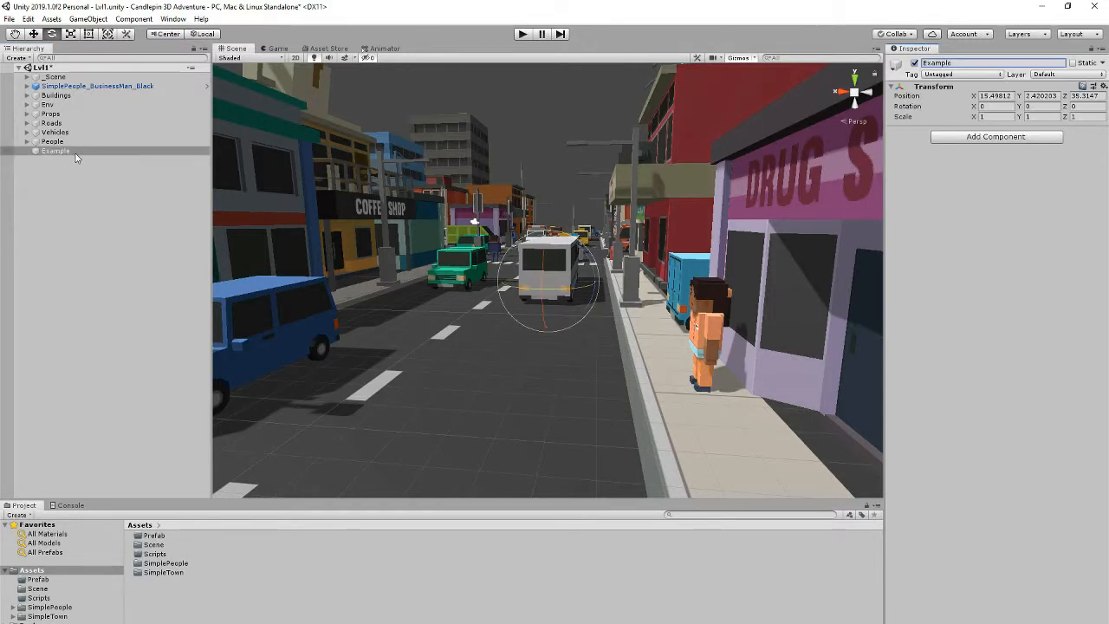
pyautogui.click(39, 596)
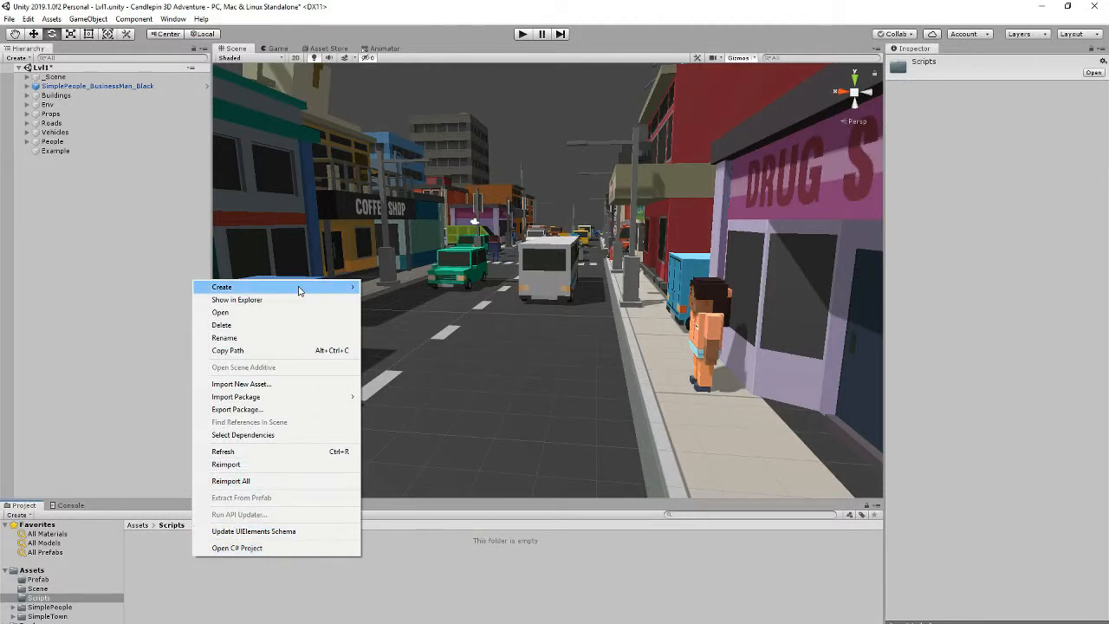
pyautogui.click(220, 286)
pyautogui.write('exampleA')
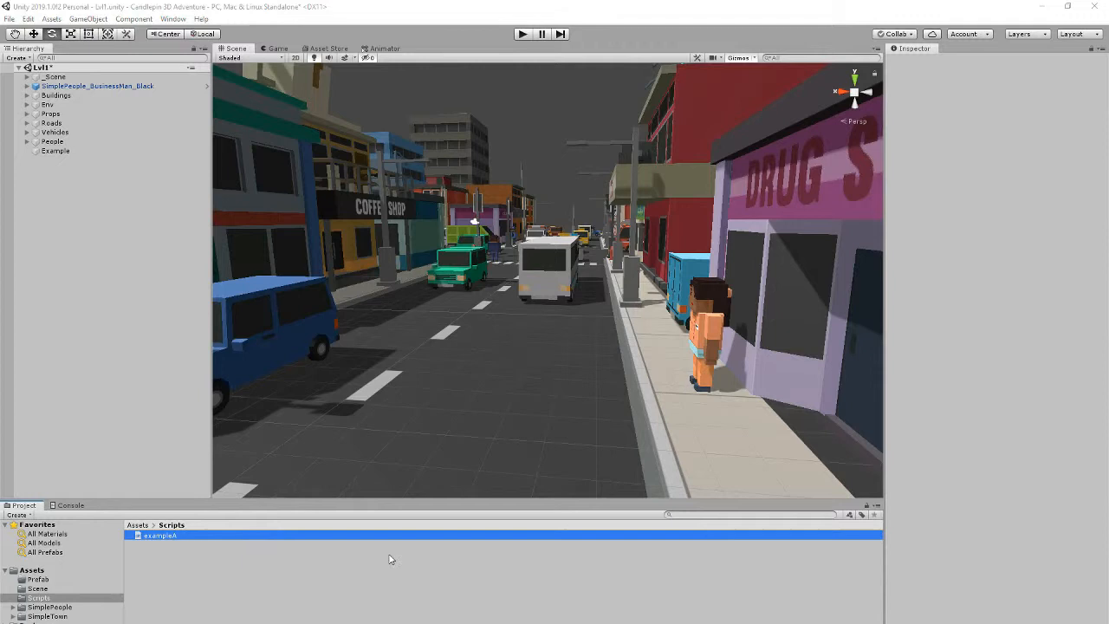
pyautogui.moveTo(157, 540)
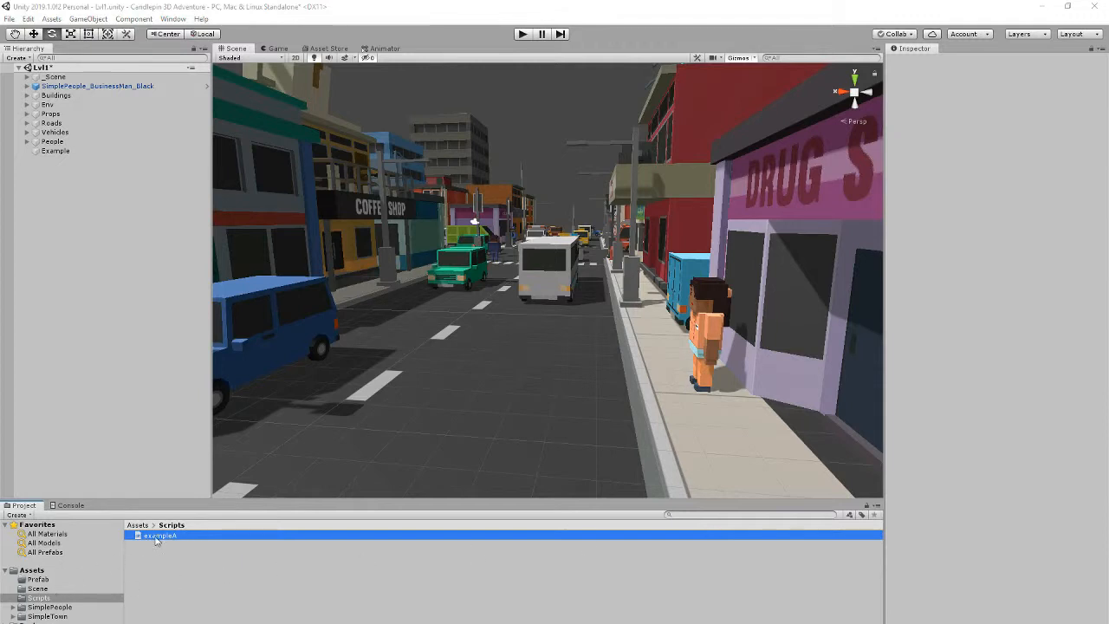
pyautogui.click(55, 151)
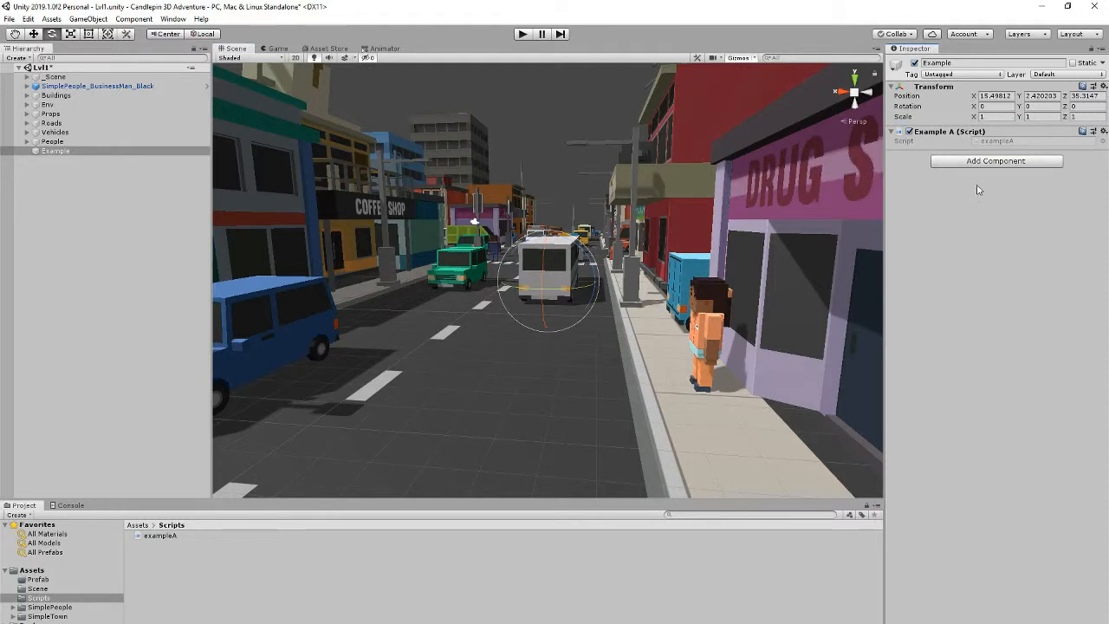
pyautogui.moveTo(74, 607)
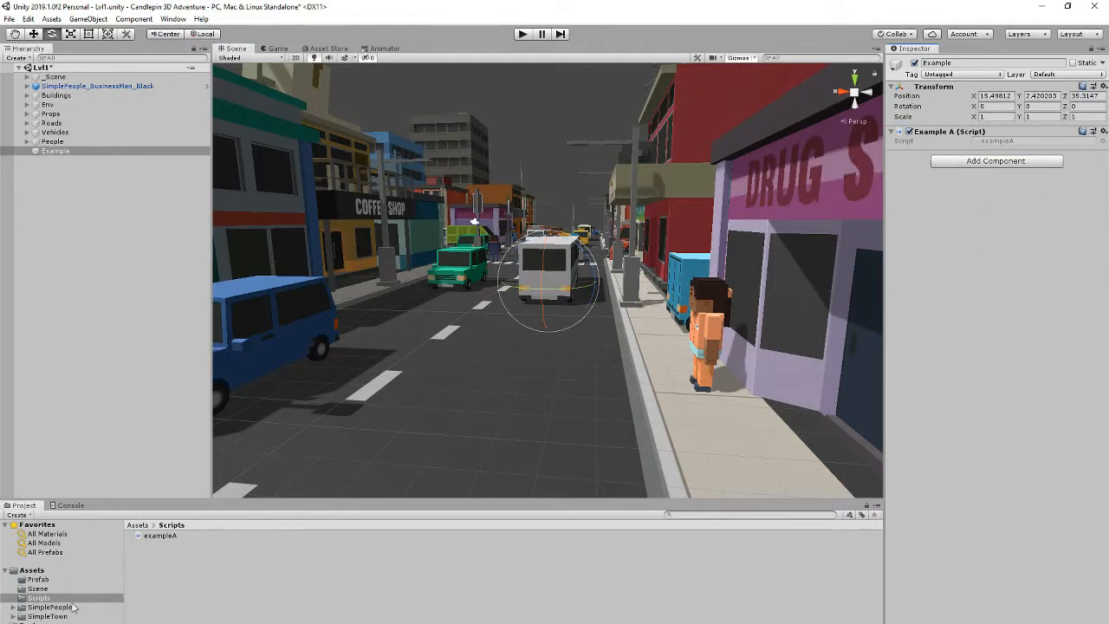
# Open exampleA in Visual Studio and declare 'public GameObject objectG;'
pyautogui.doubleClick(160, 536)
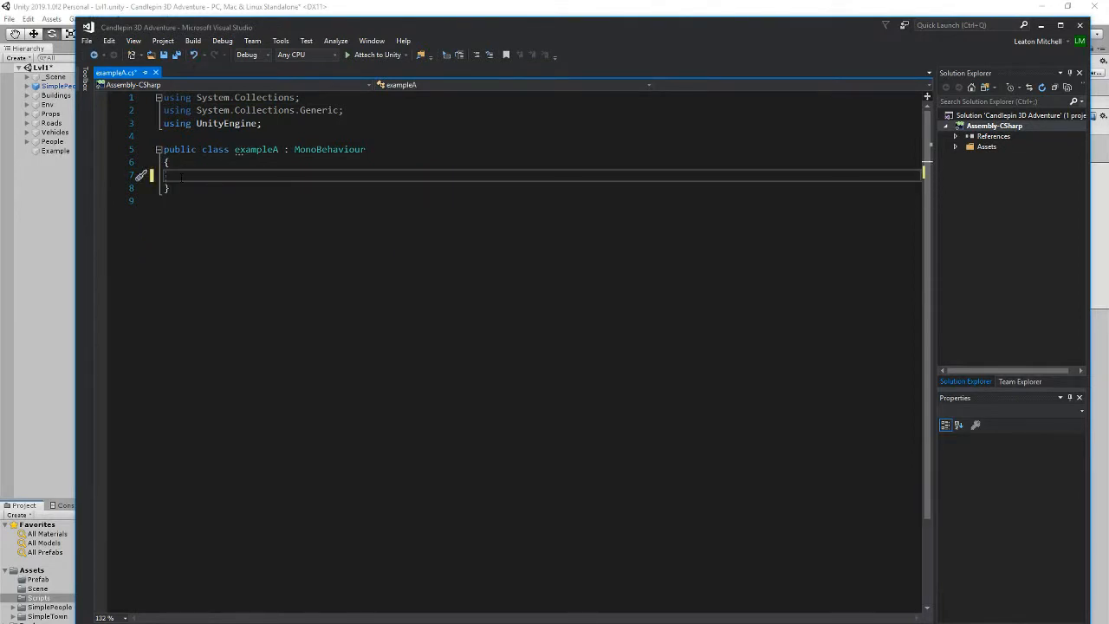
pyautogui.write('public G')
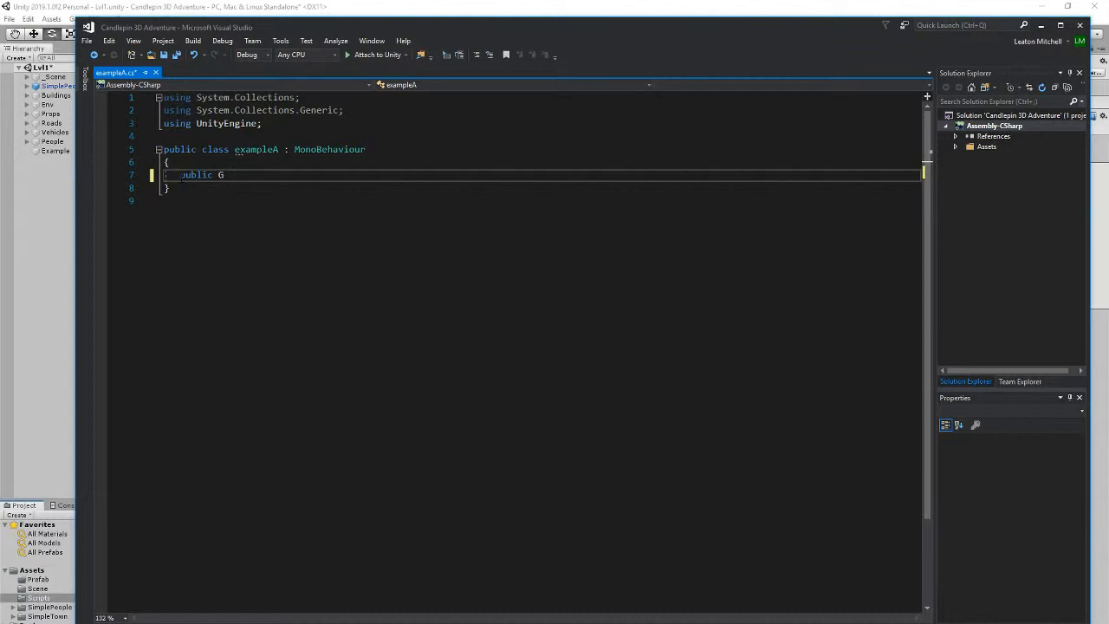
pyautogui.write('ameObject')
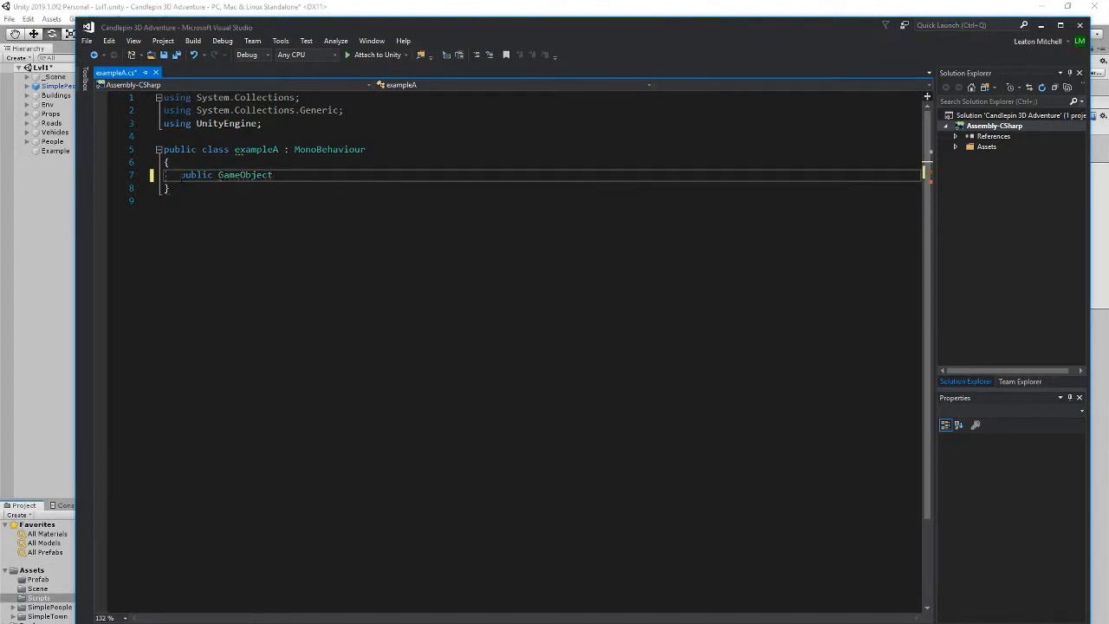
pyautogui.write('o')
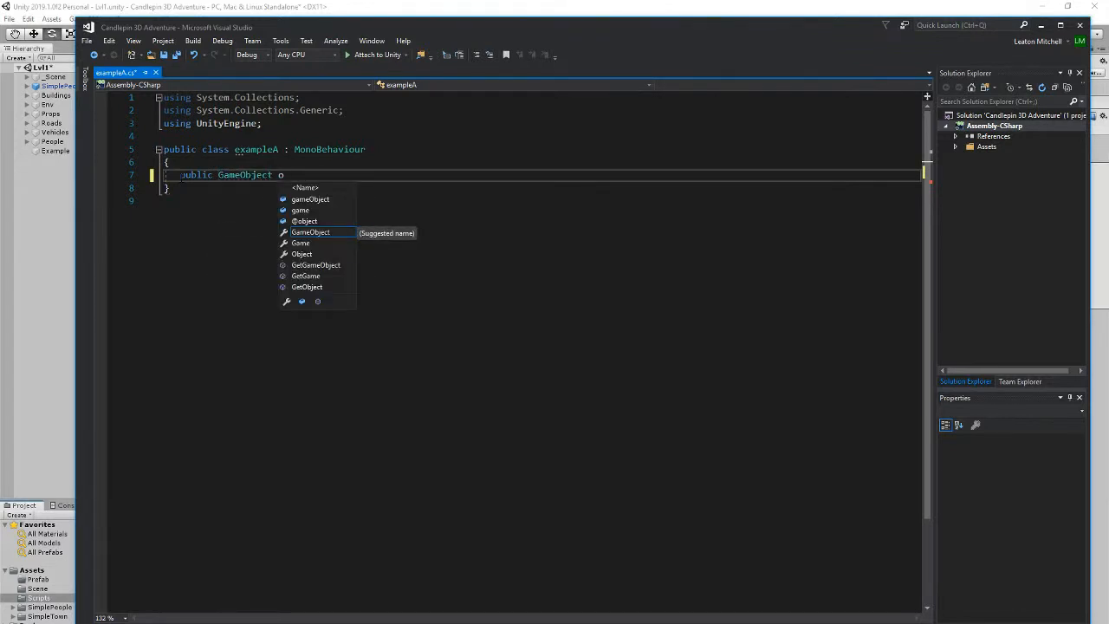
pyautogui.write('bject')
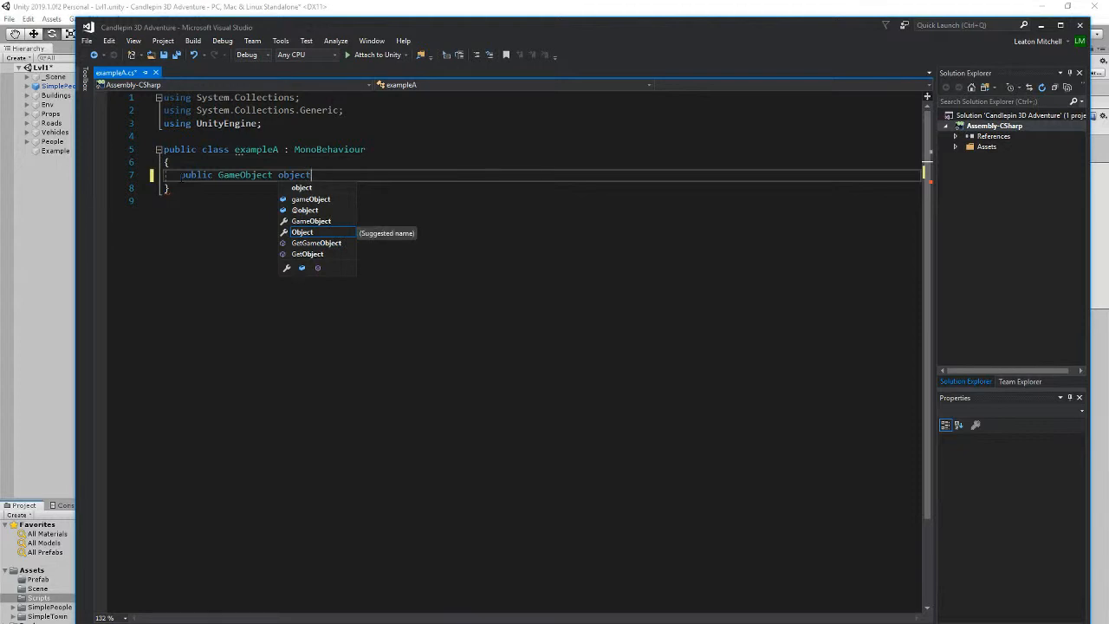
pyautogui.write('G;')
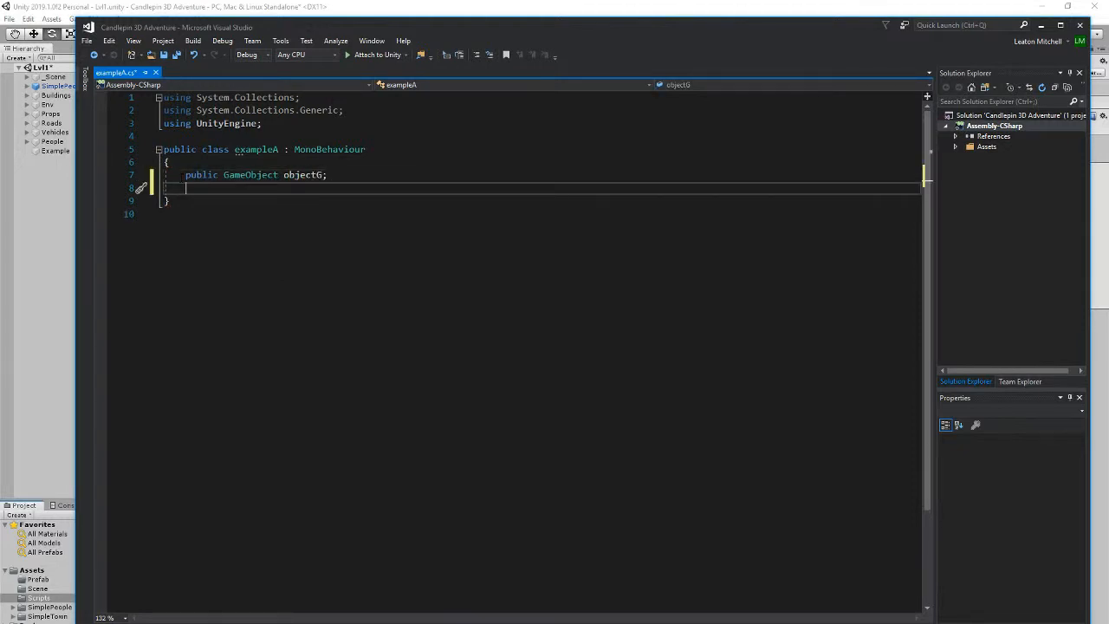
# Declare 'public Vector3 SpawnHere;' in exampleA
pyautogui.write('public')
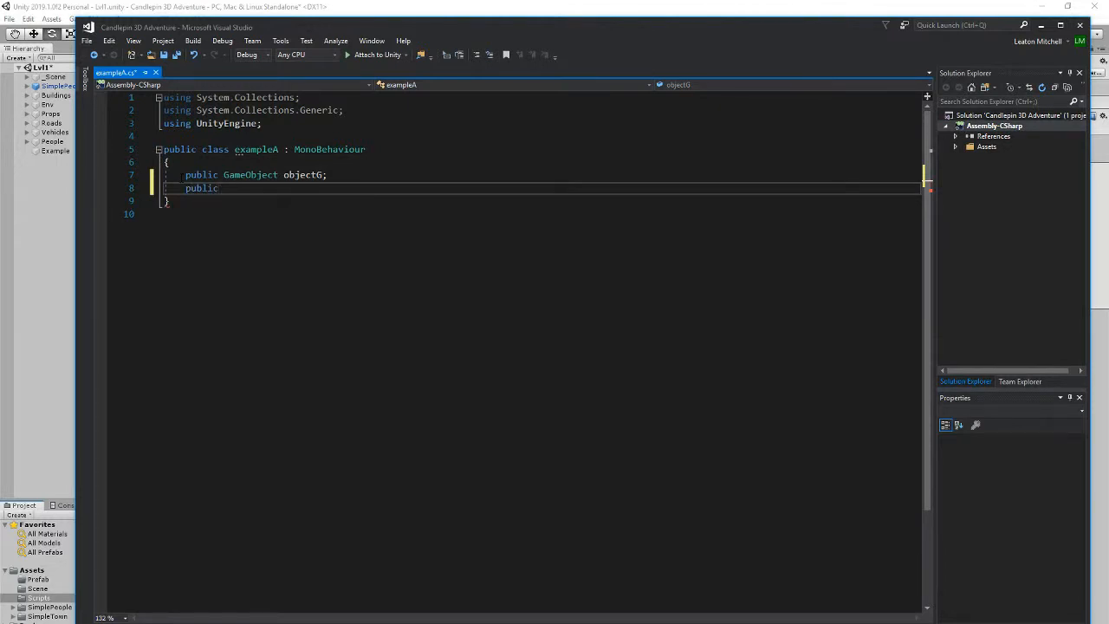
pyautogui.write('Vector3')
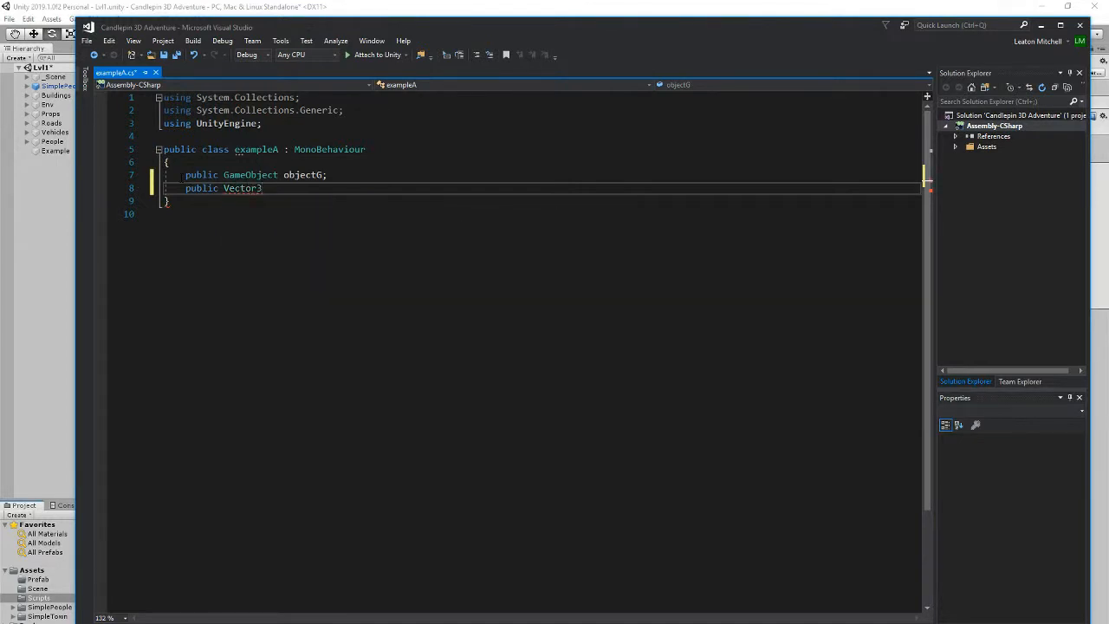
pyautogui.write('Spa')
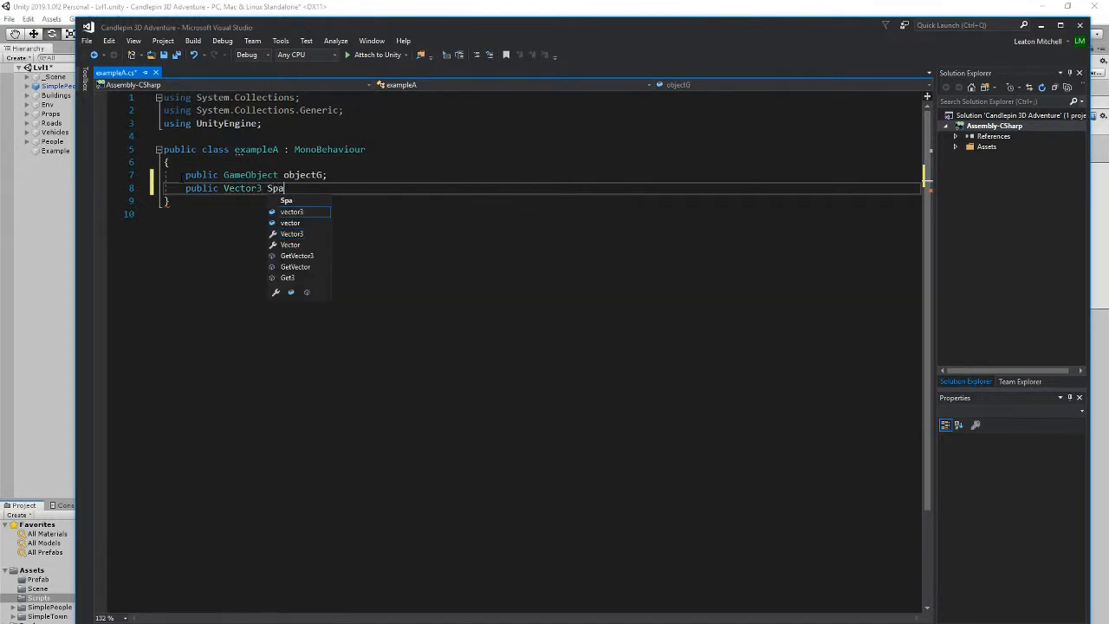
pyautogui.write('wnHere;')
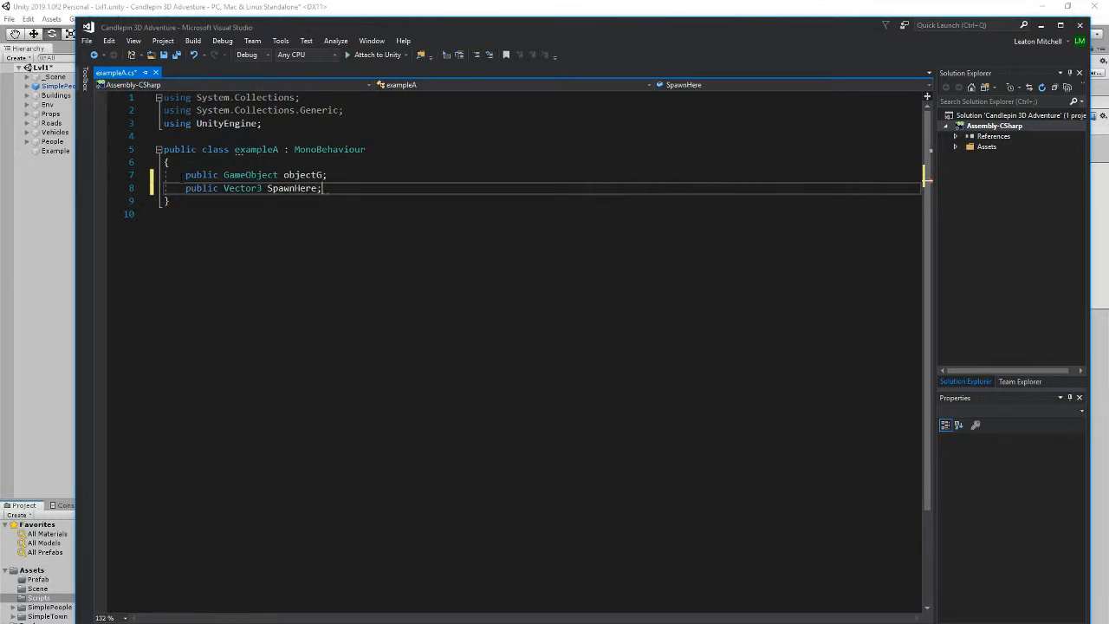
# Add a public void JustDoIt method below the field declarations
pyautogui.press('enter')
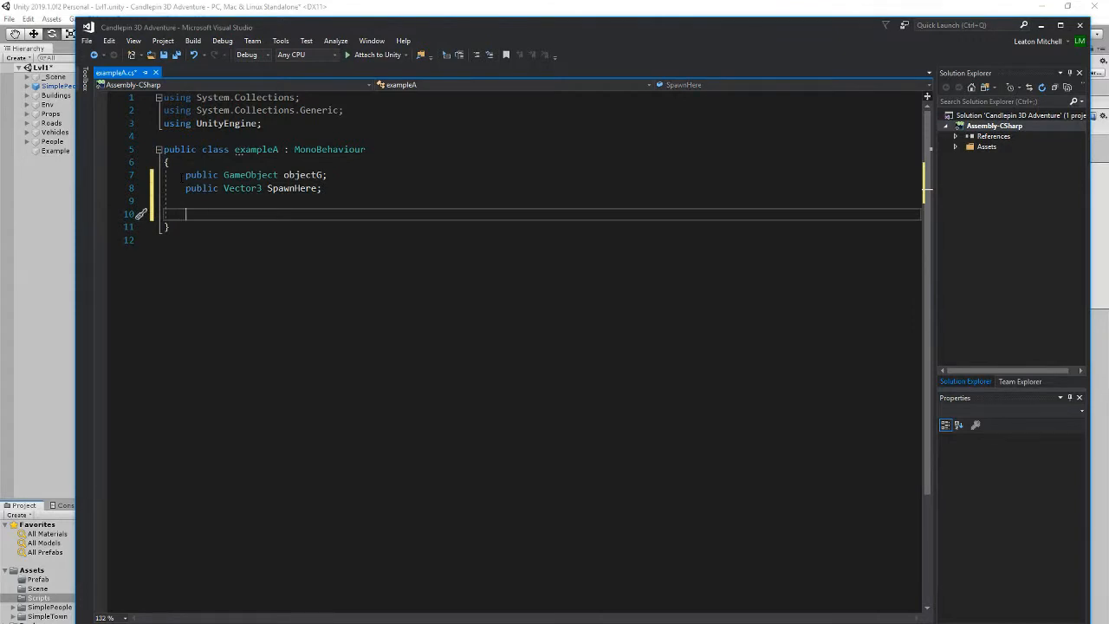
pyautogui.write('public vo')
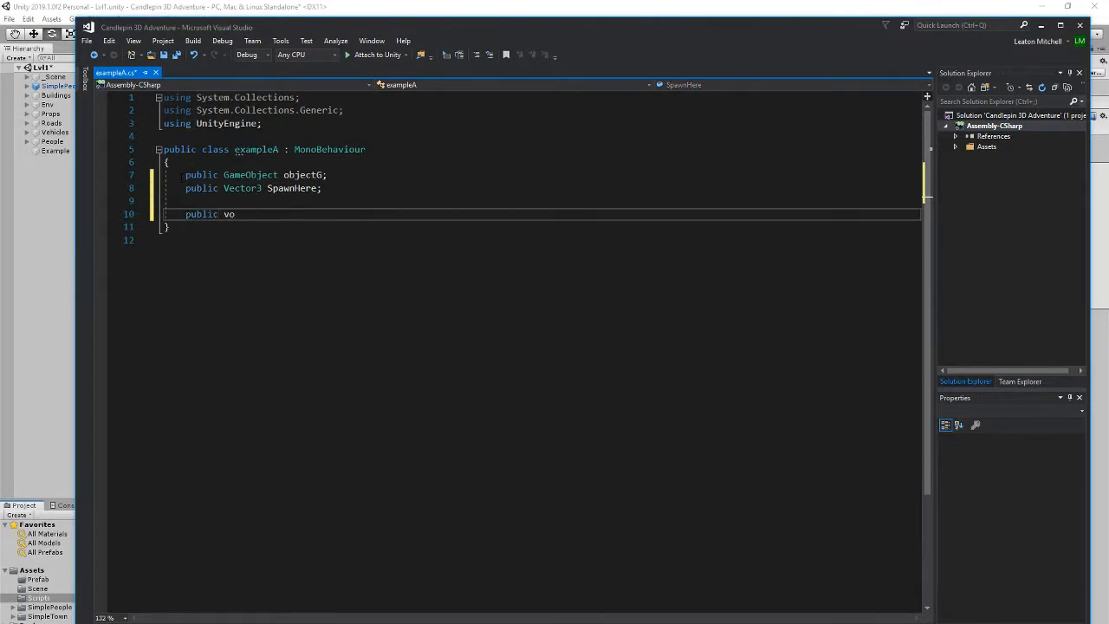
pyautogui.write('id')
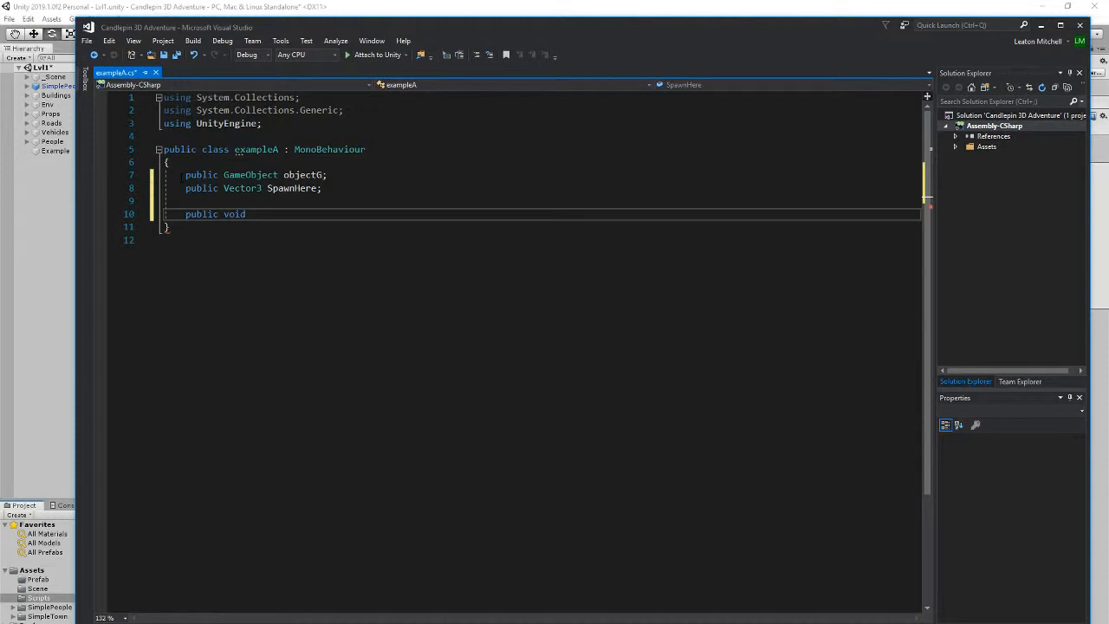
pyautogui.write('J')
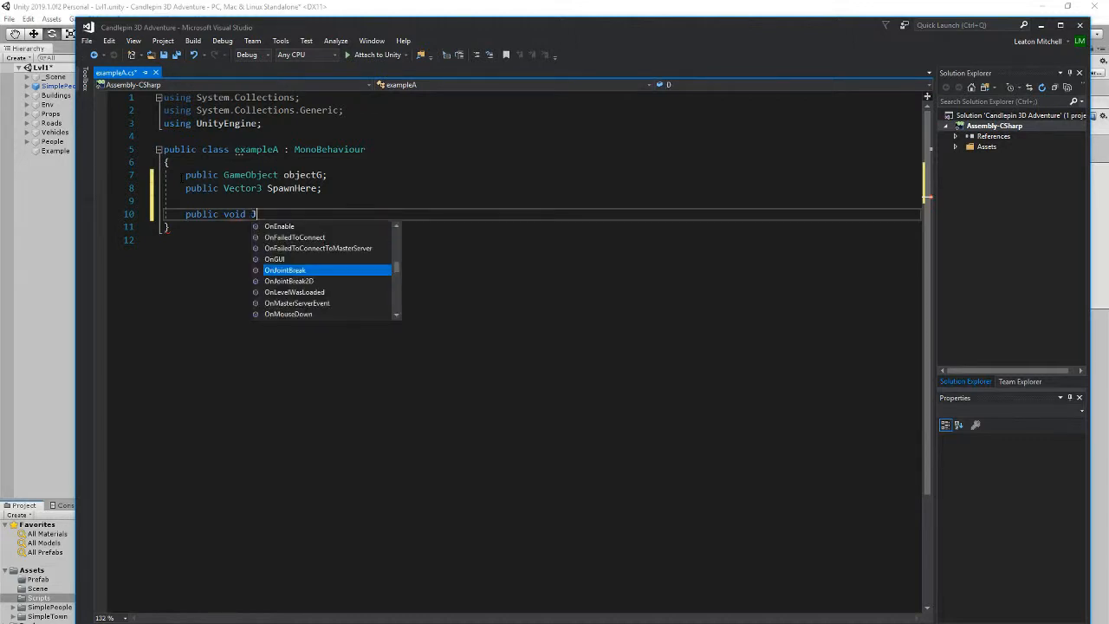
pyautogui.write('ustDoi')
pyautogui.write('{')
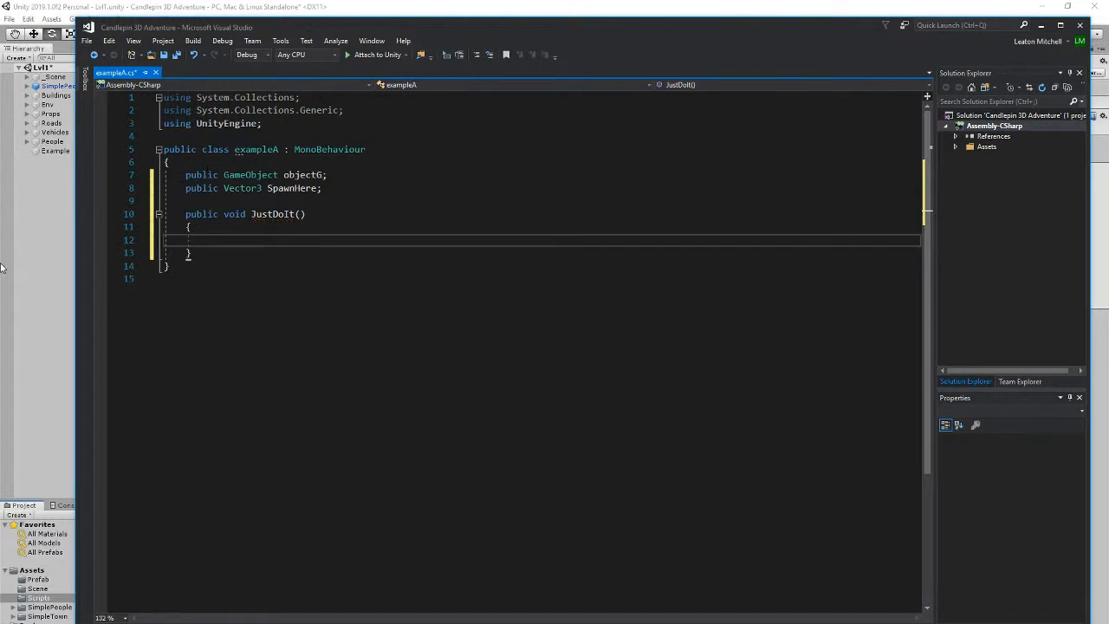
# Write Instantiate(objectG, SpawnHere, Quaternion.identity); inside JustDoIt
pyautogui.write('Instantiate')
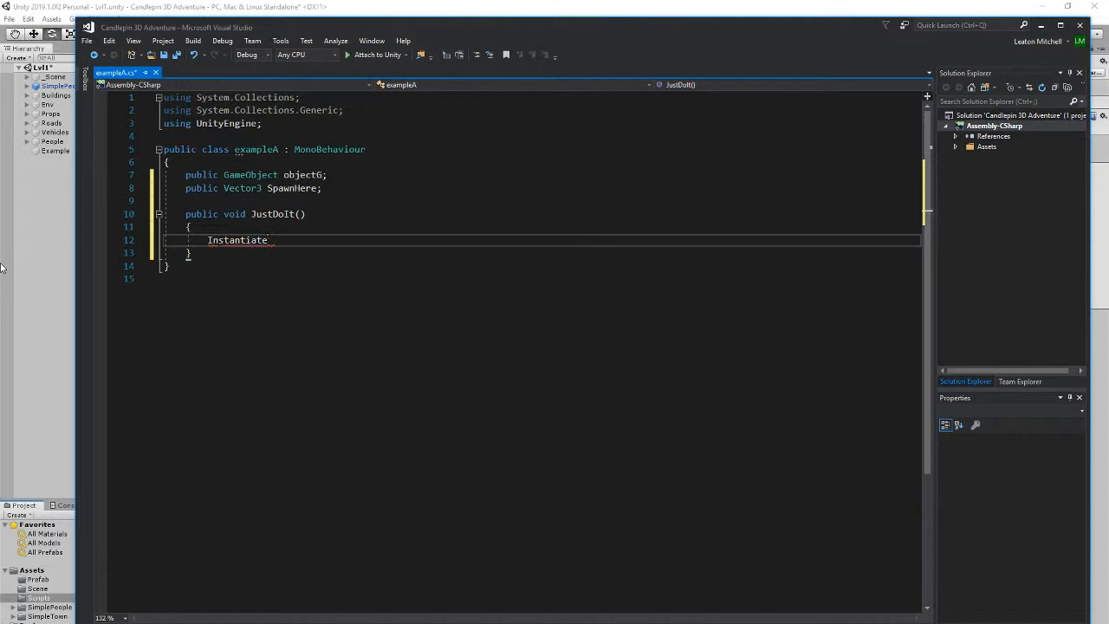
pyautogui.write('()')
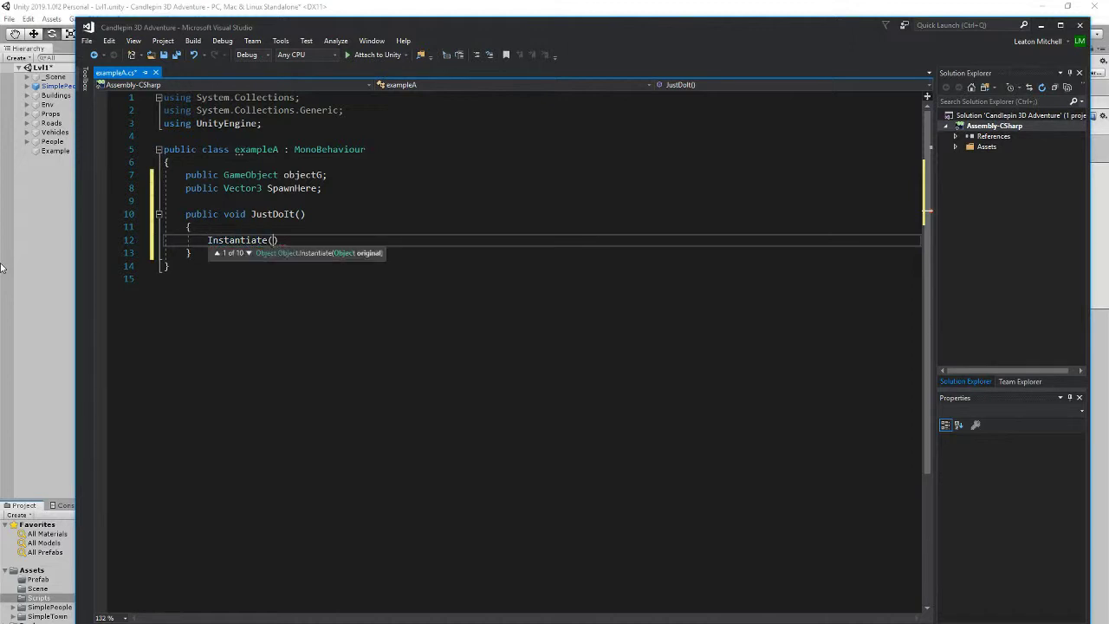
pyautogui.write('objectG,')
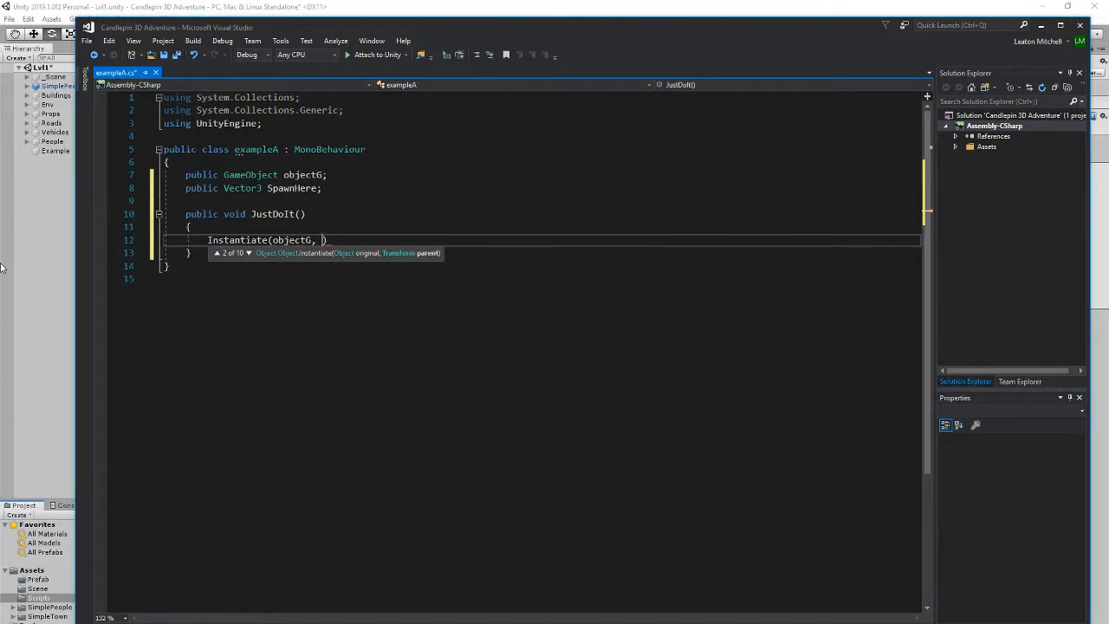
pyautogui.write('SpawnHere)')
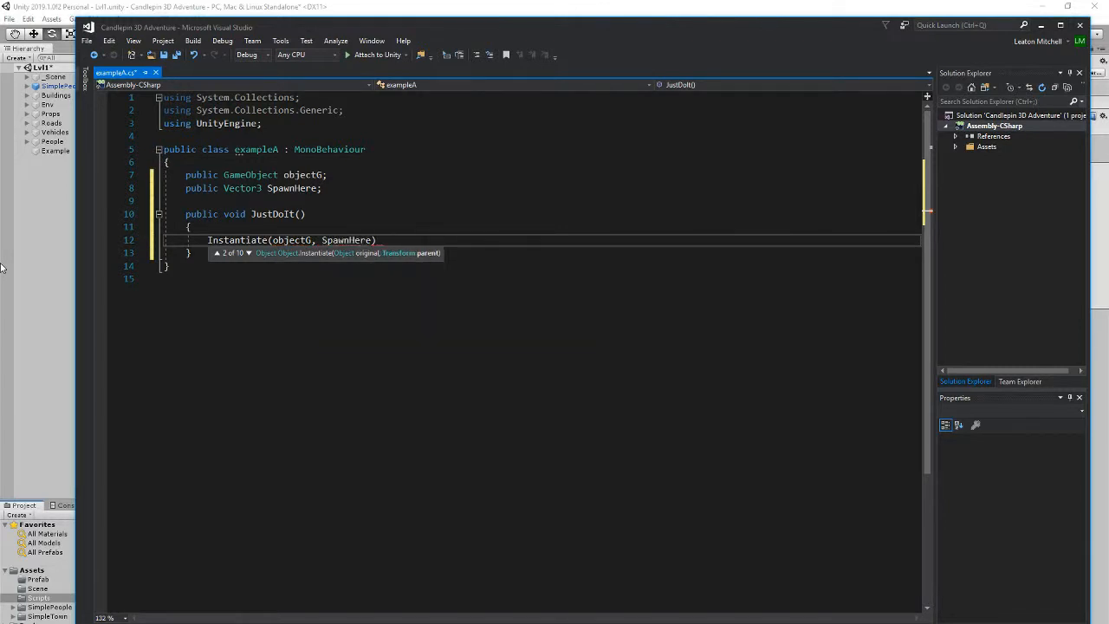
pyautogui.write(',')
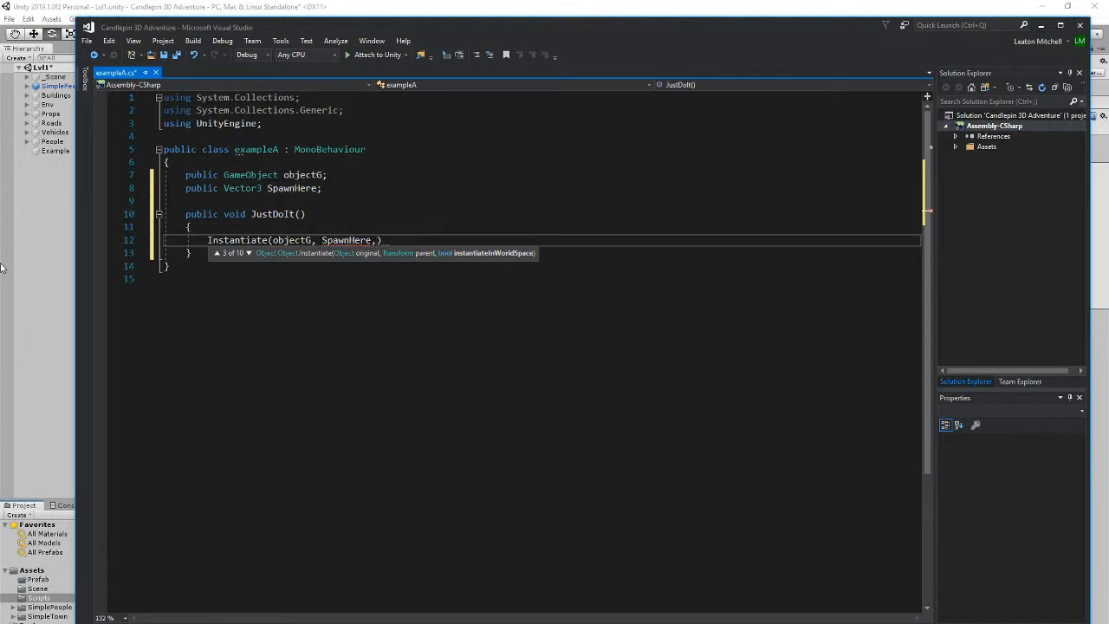
pyautogui.write('qi')
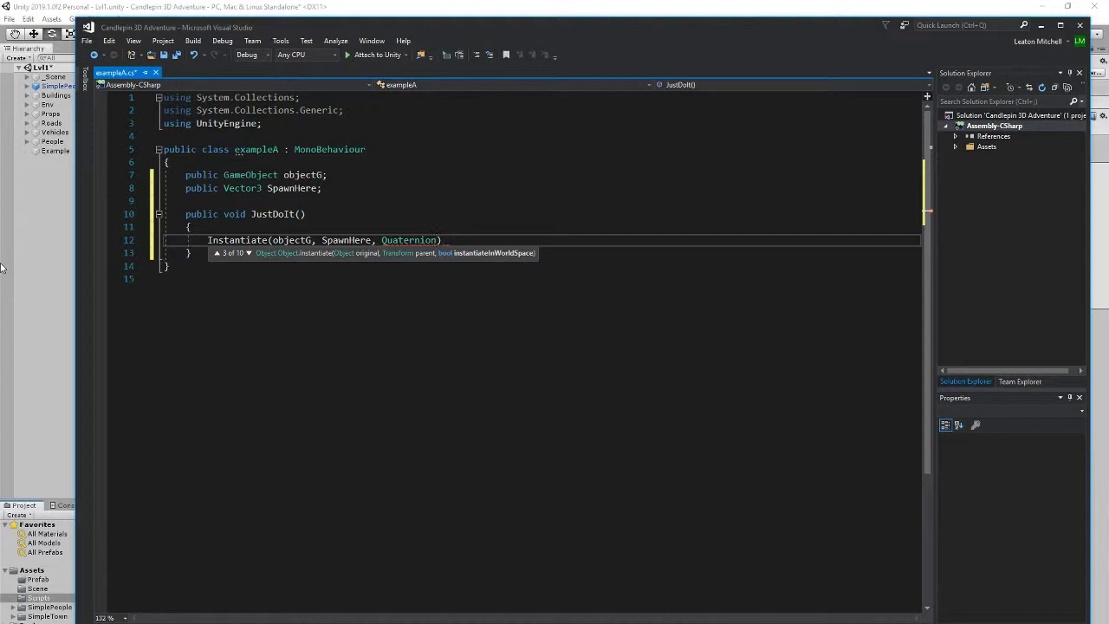
pyautogui.write('.identity')
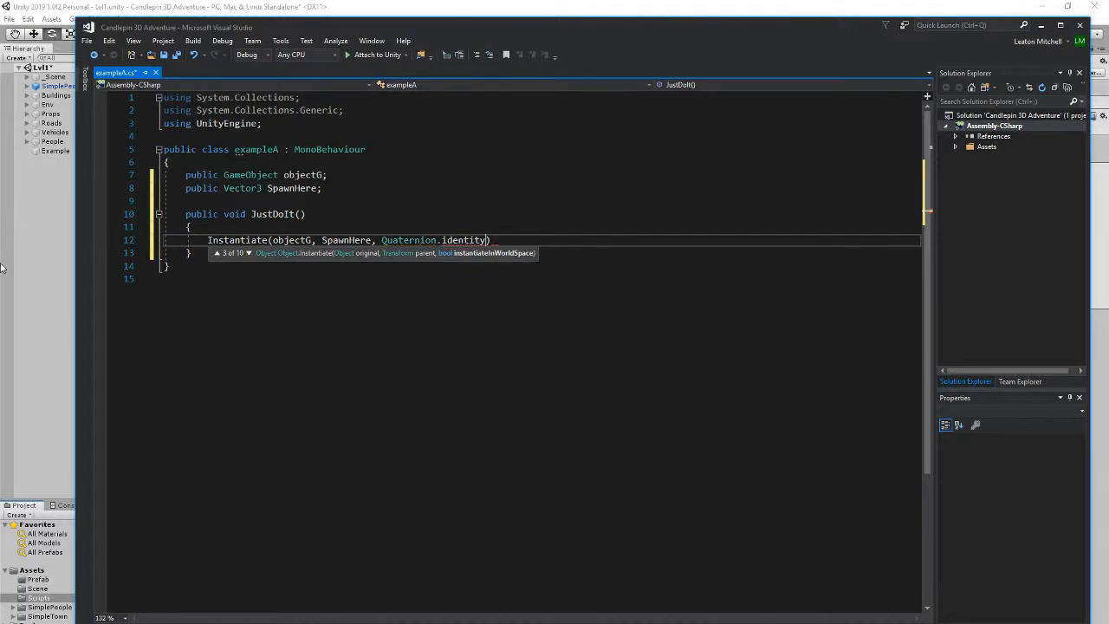
pyautogui.write(';')
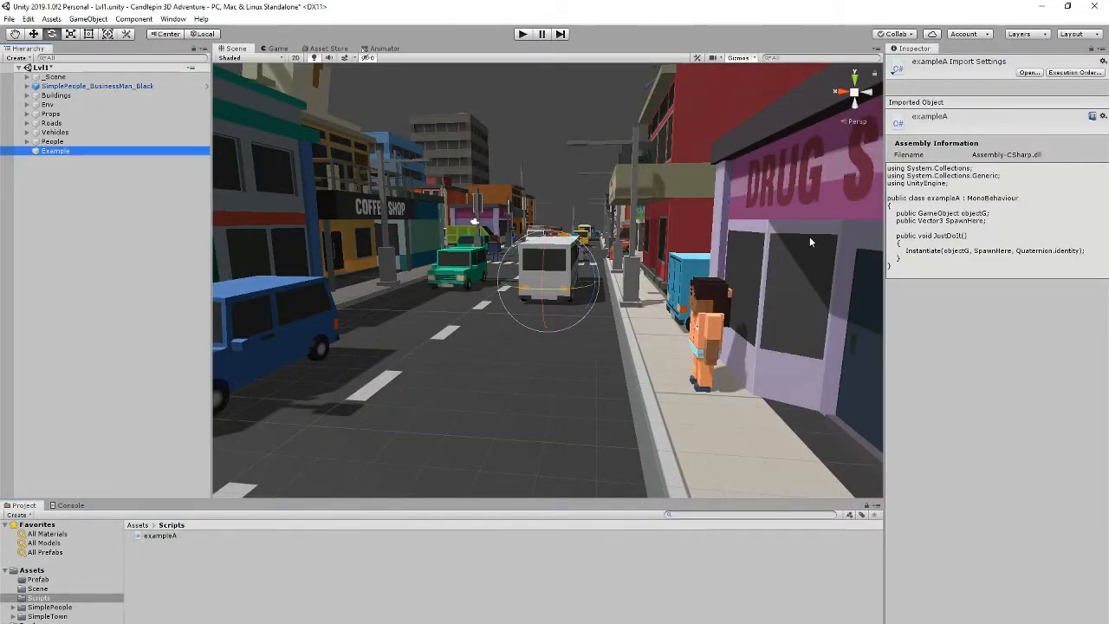
# Return to Unity and clear the selection in the Scripts folder
pyautogui.click(54, 150)
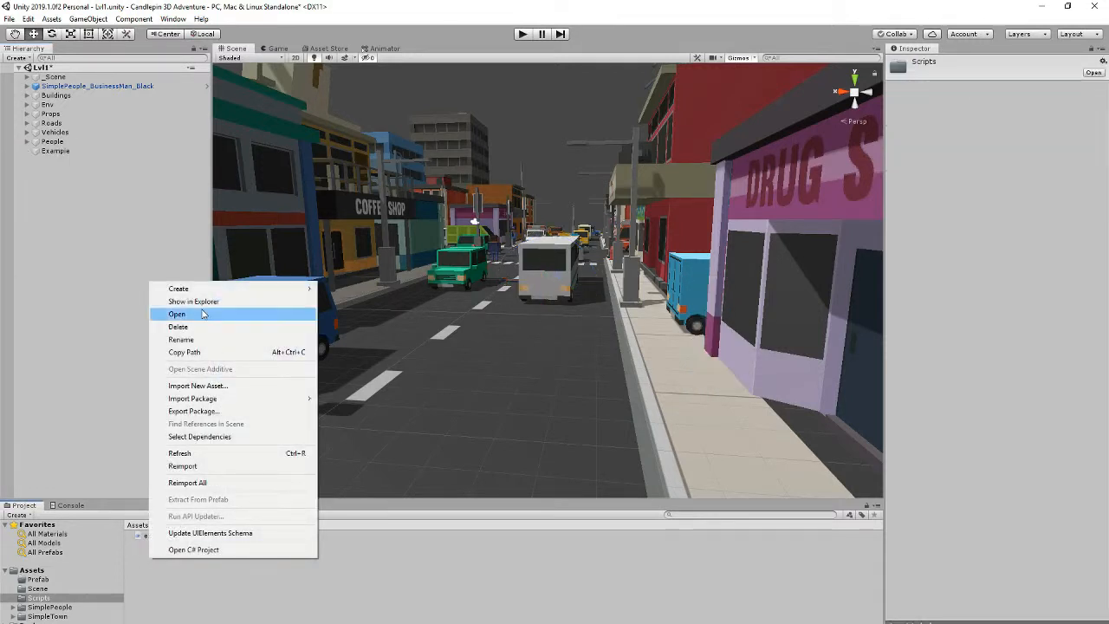
# Create a customInspector C# script in Scripts and open it in Visual Studio
pyautogui.click(179, 288)
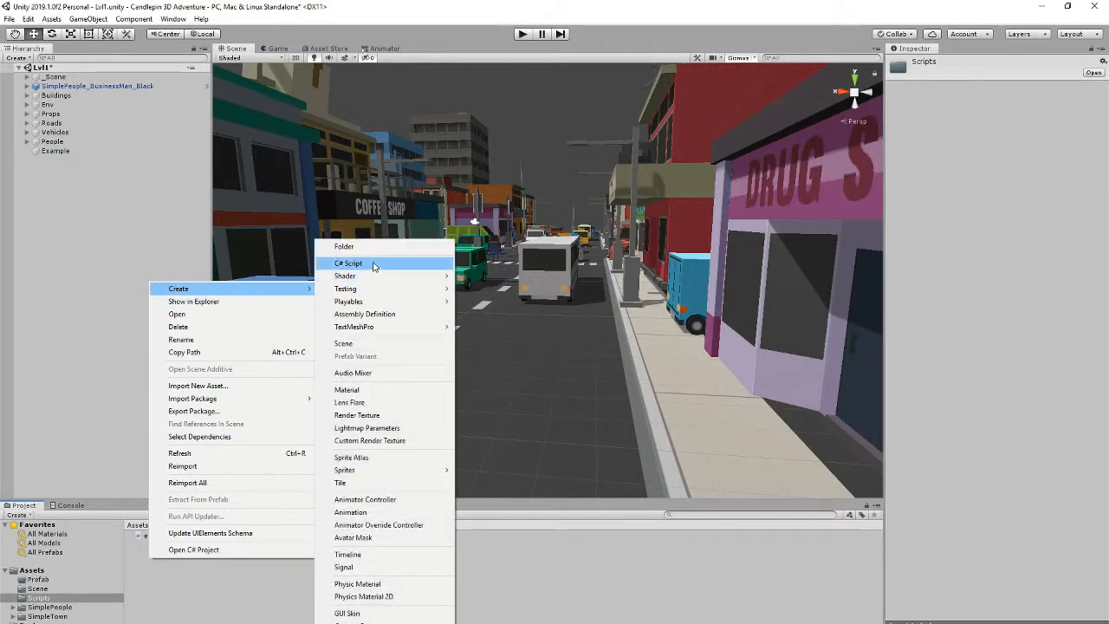
pyautogui.click(348, 263)
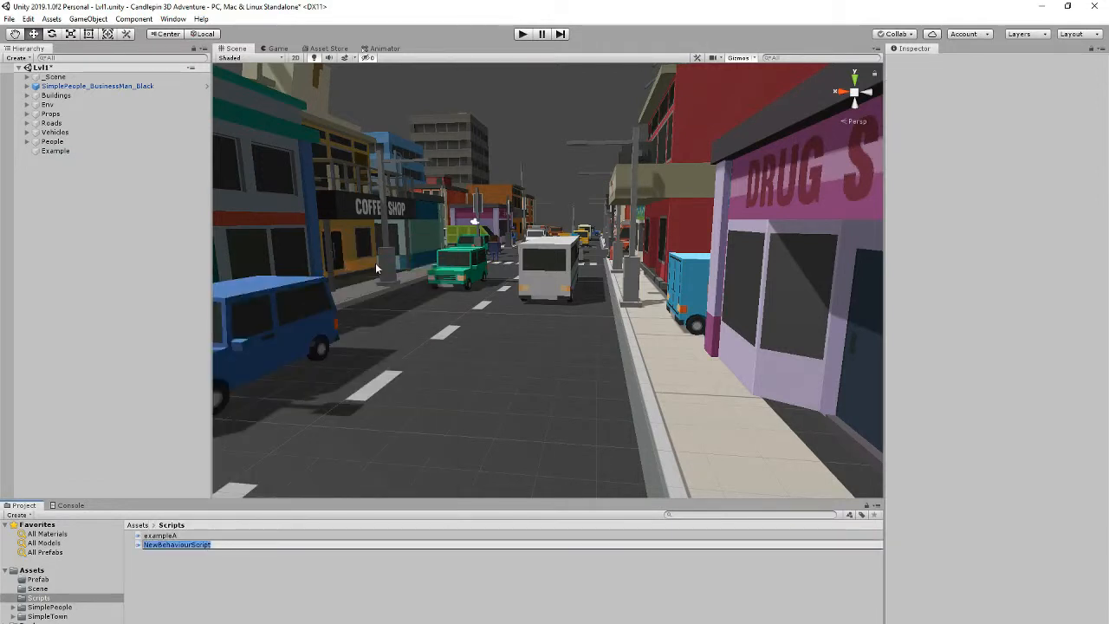
pyautogui.write('customInspector')
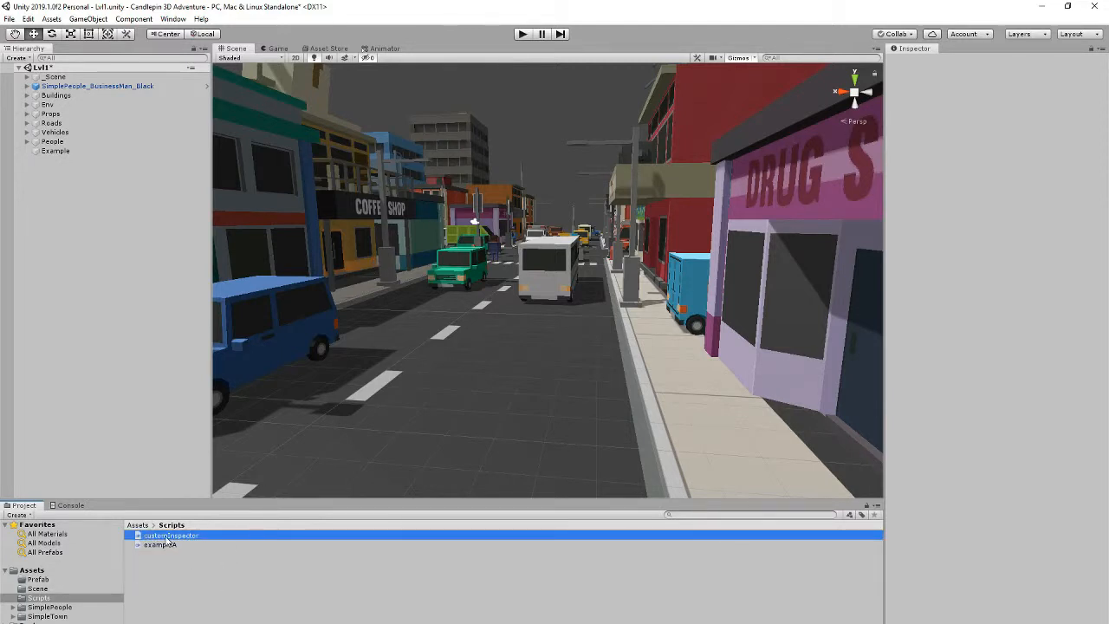
pyautogui.doubleClick(171, 535)
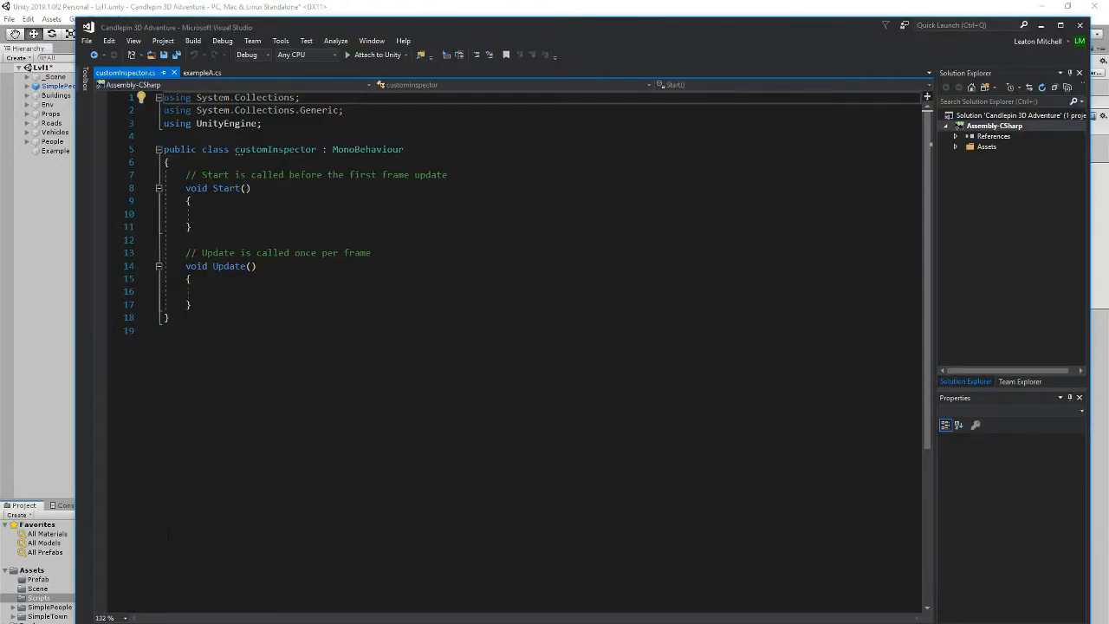
# Glance at exampleA.cs, then return to customInspector.cs to delete its System.Collections usings
pyautogui.click(203, 72)
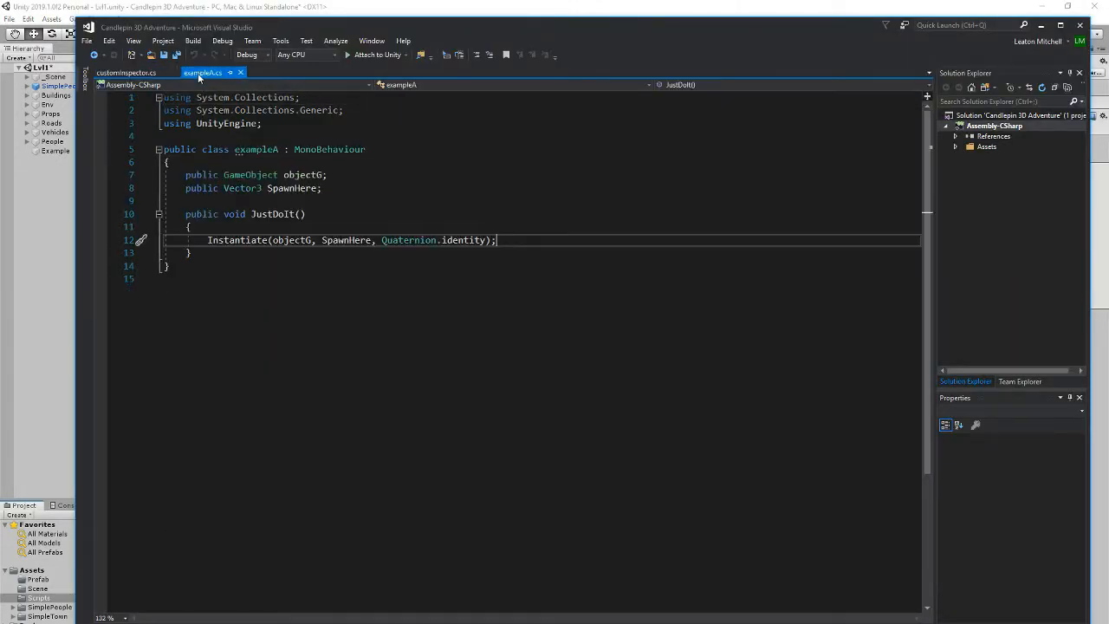
pyautogui.click(126, 72)
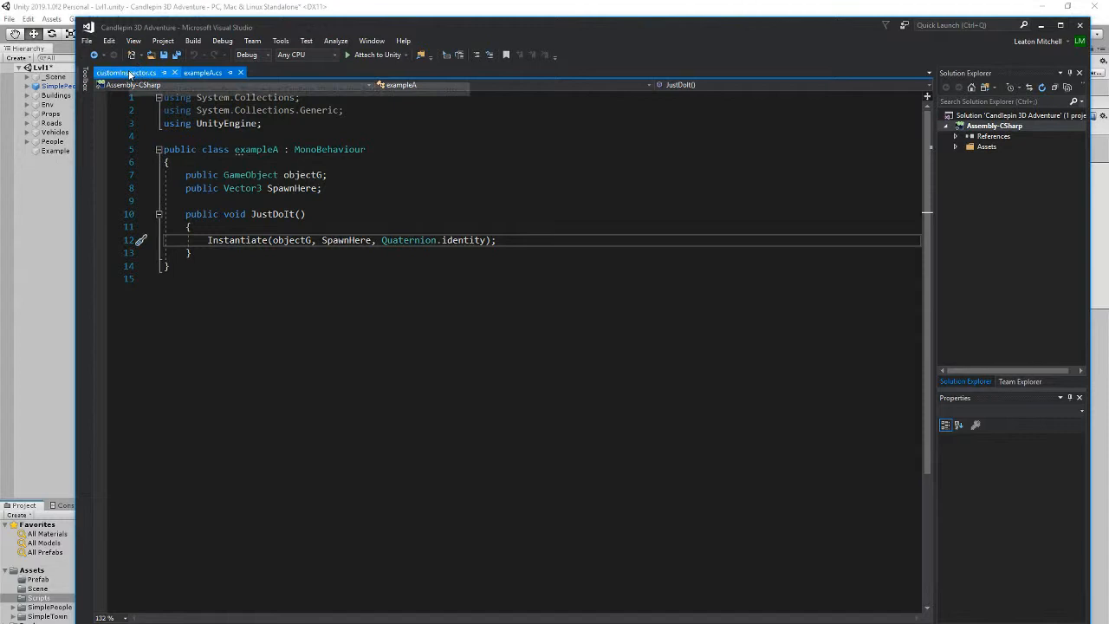
pyautogui.click(124, 72)
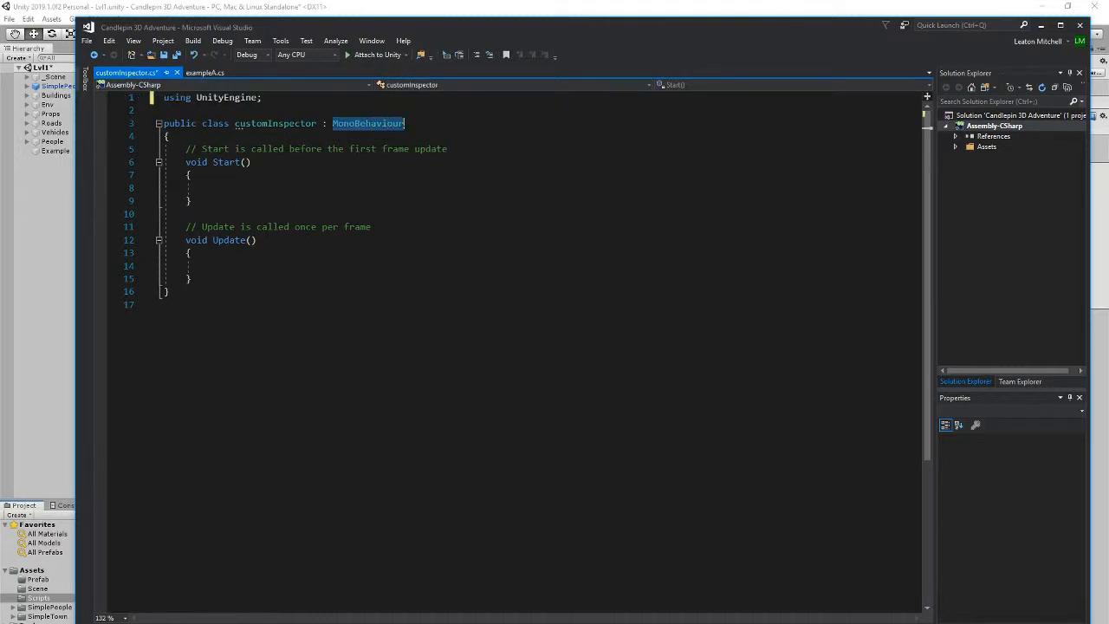
# Change customInspector's base class to Editor and add 'using UnityEditor;'
pyautogui.press('Delete')
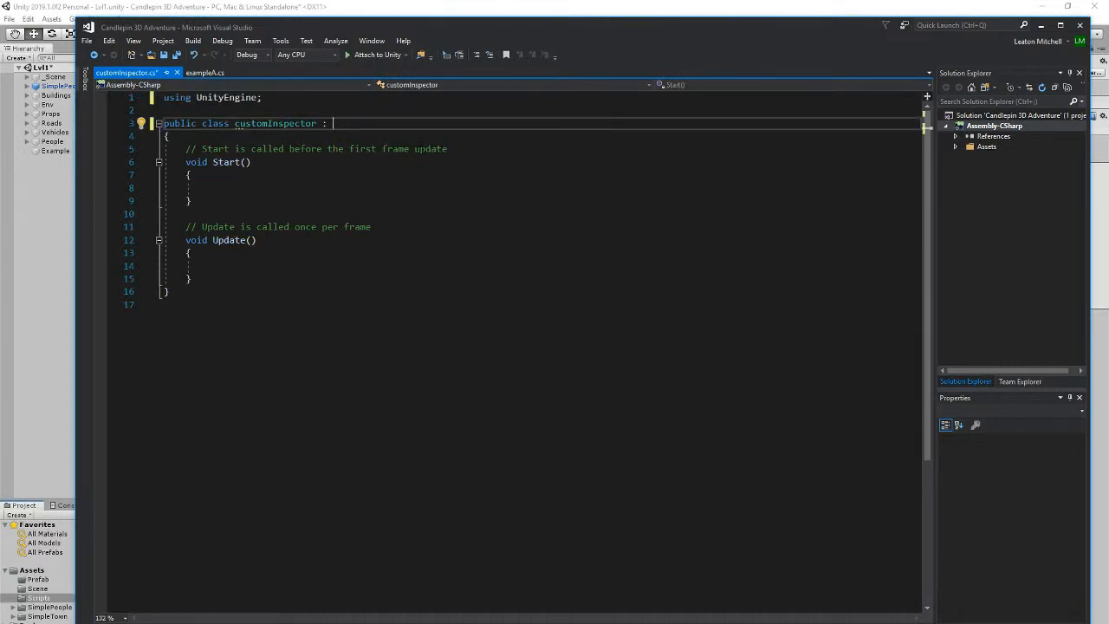
pyautogui.write('Editor')
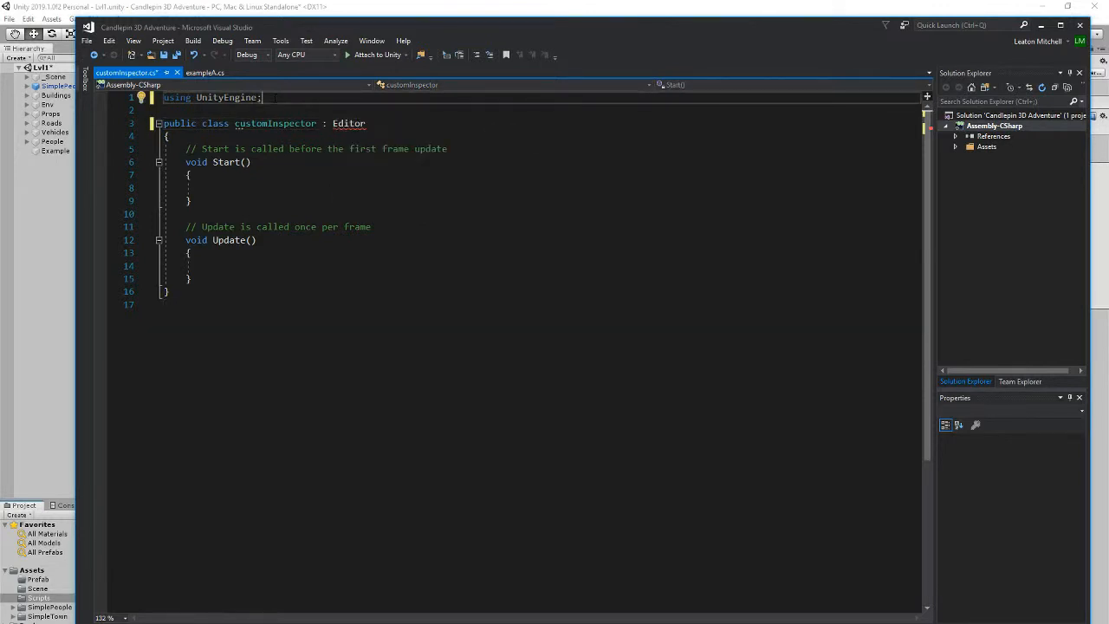
pyautogui.press('Return')
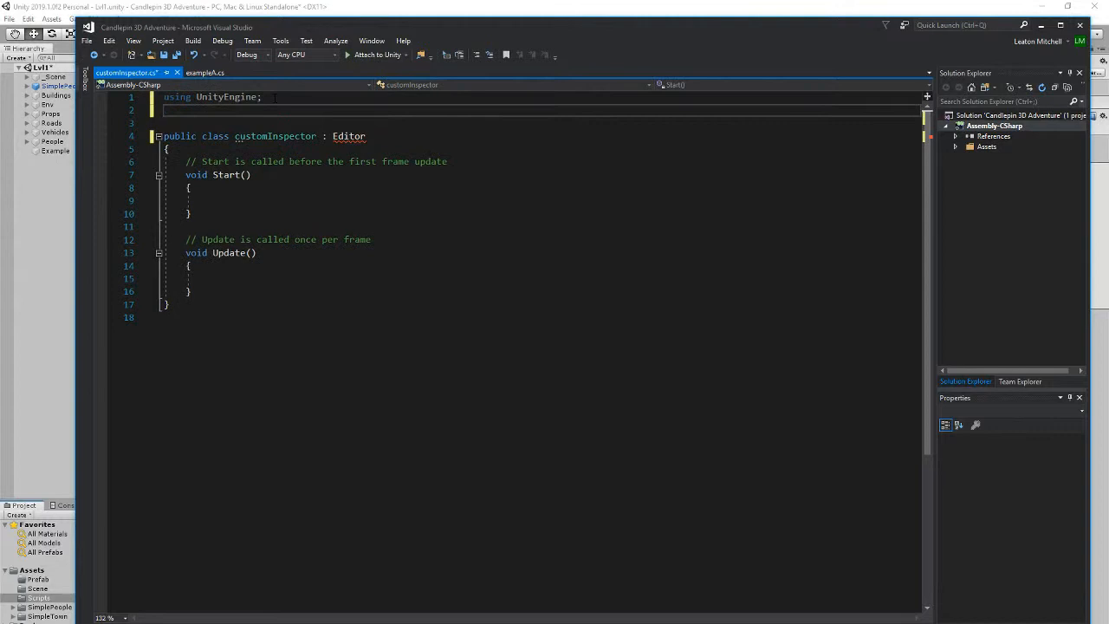
pyautogui.write('using')
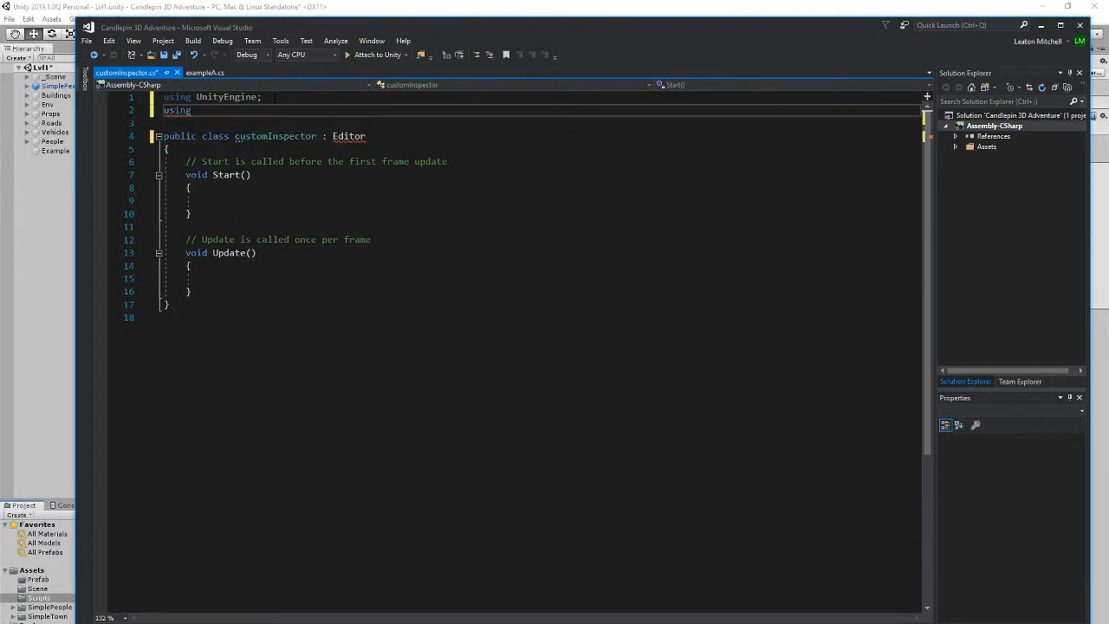
pyautogui.write('UnityEditor;')
pyautogui.write('[CustomEditor(typeof(')
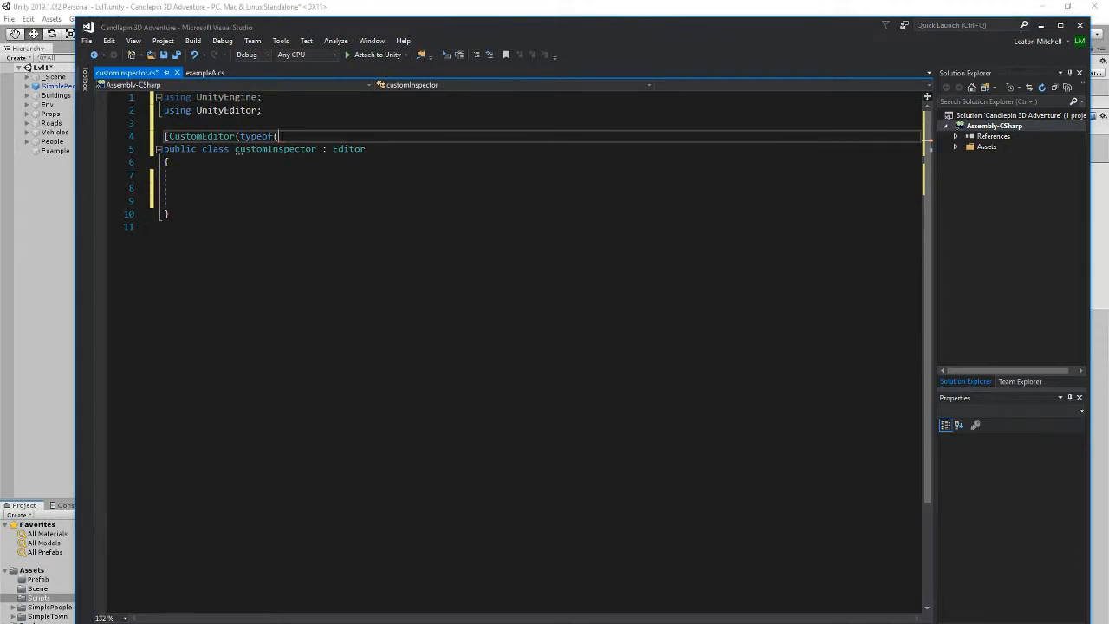
# Add [CustomEditor(typeof(exampleA))] above the class and start a public member in the body
pyautogui.write(')')
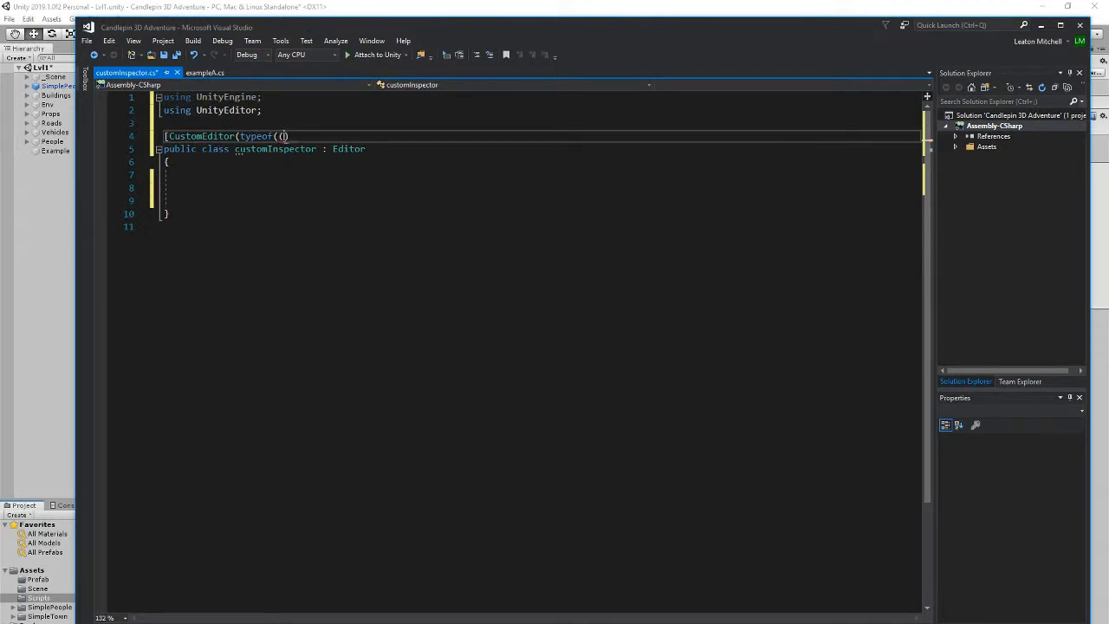
pyautogui.write('e')
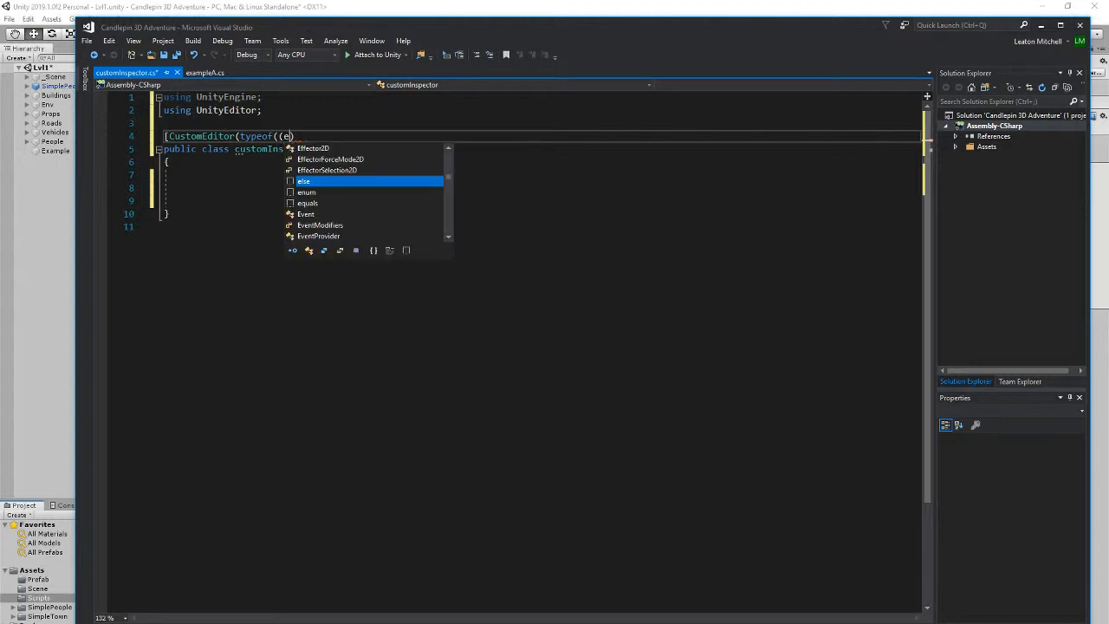
pyautogui.write('cam')
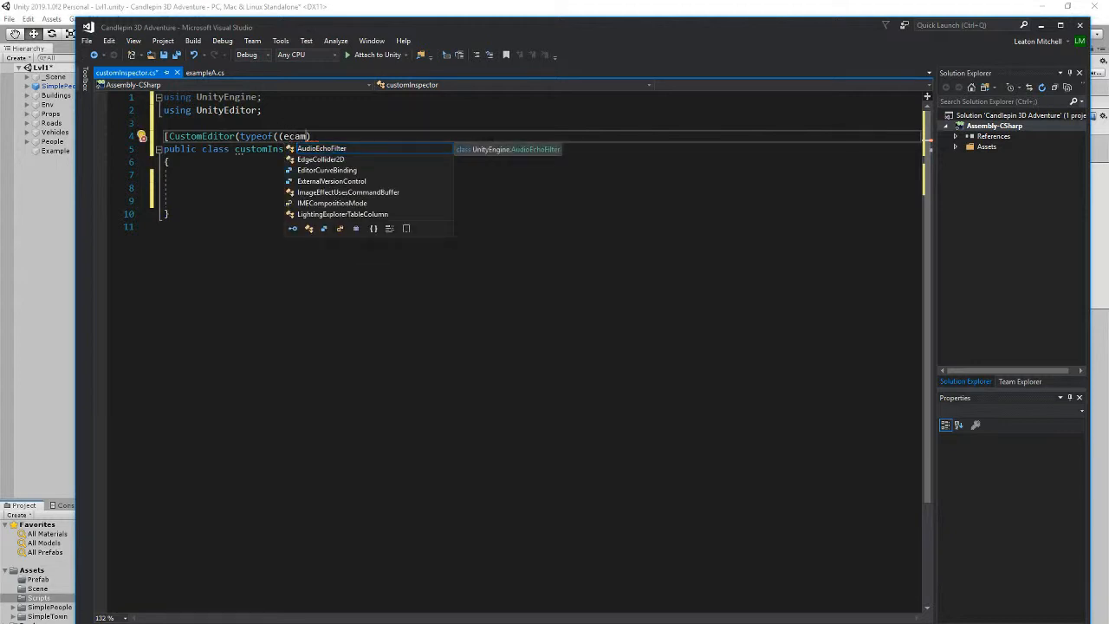
pyautogui.write('exampleA')
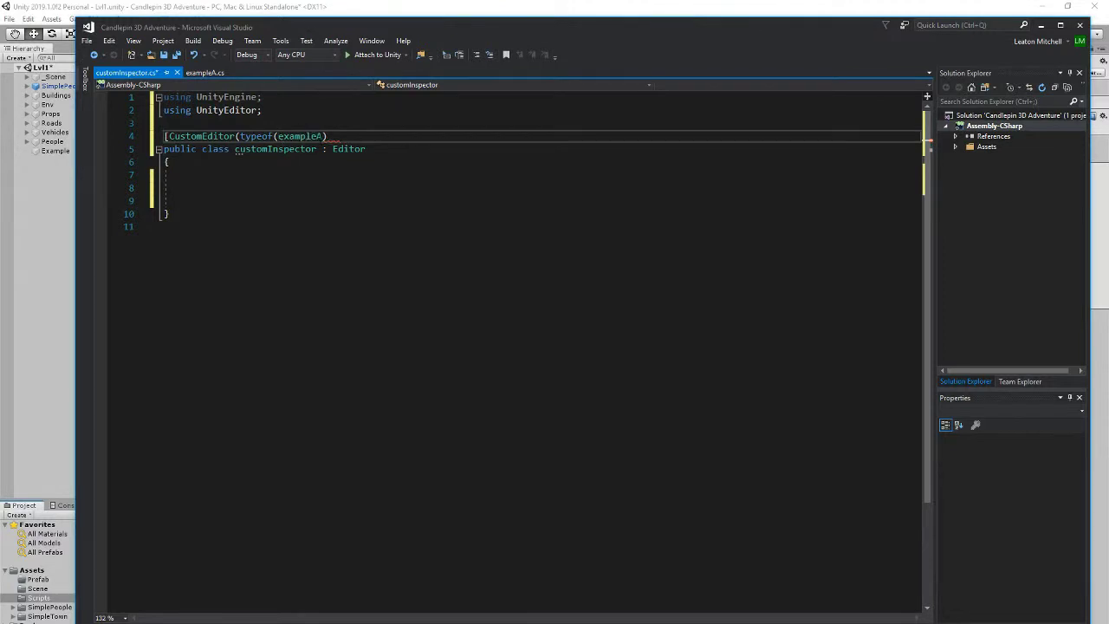
pyautogui.write(')]')
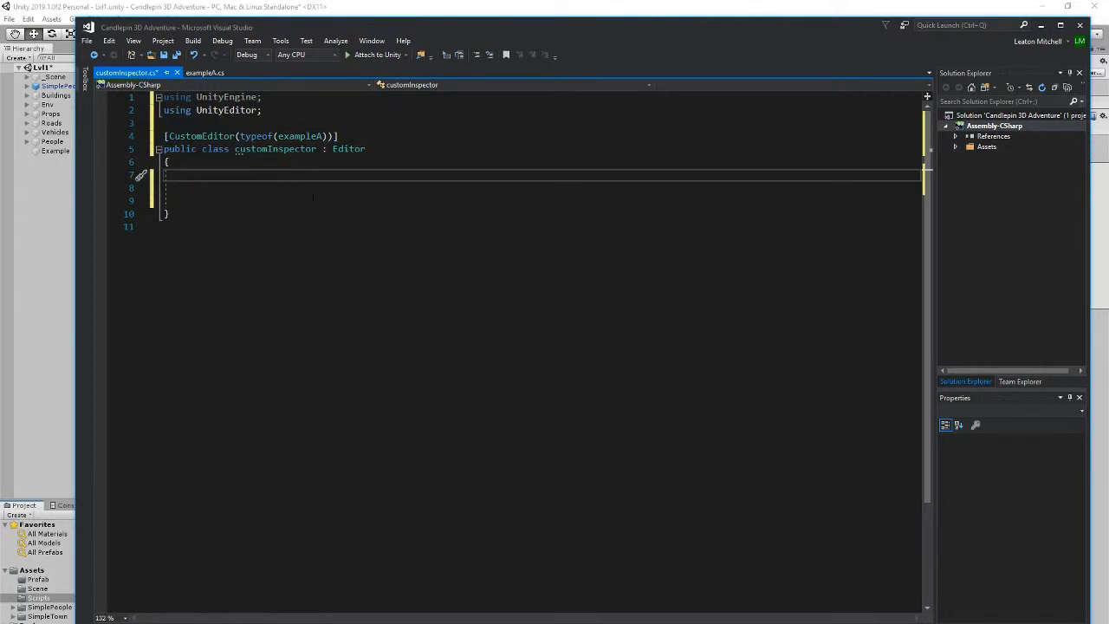
pyautogui.write('public')
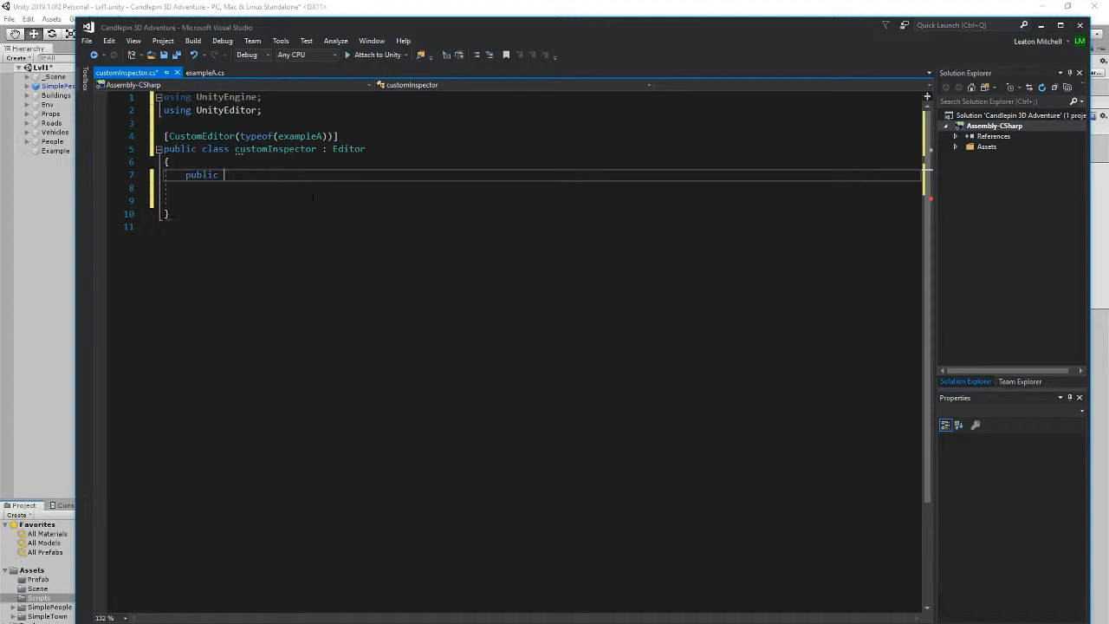
# Declare an override of OnInspectorGUI in customInspector
pyautogui.write('override void')
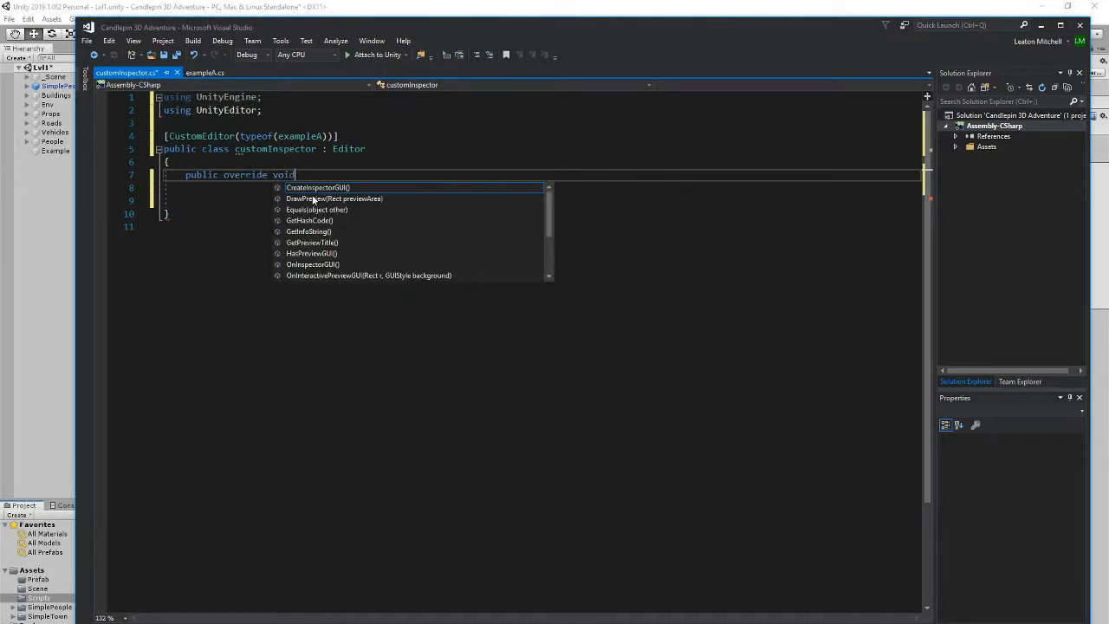
pyautogui.write('OnInspectorGUI()')
pyautogui.click(539, 200)
pyautogui.write('EditorGUILayout.')
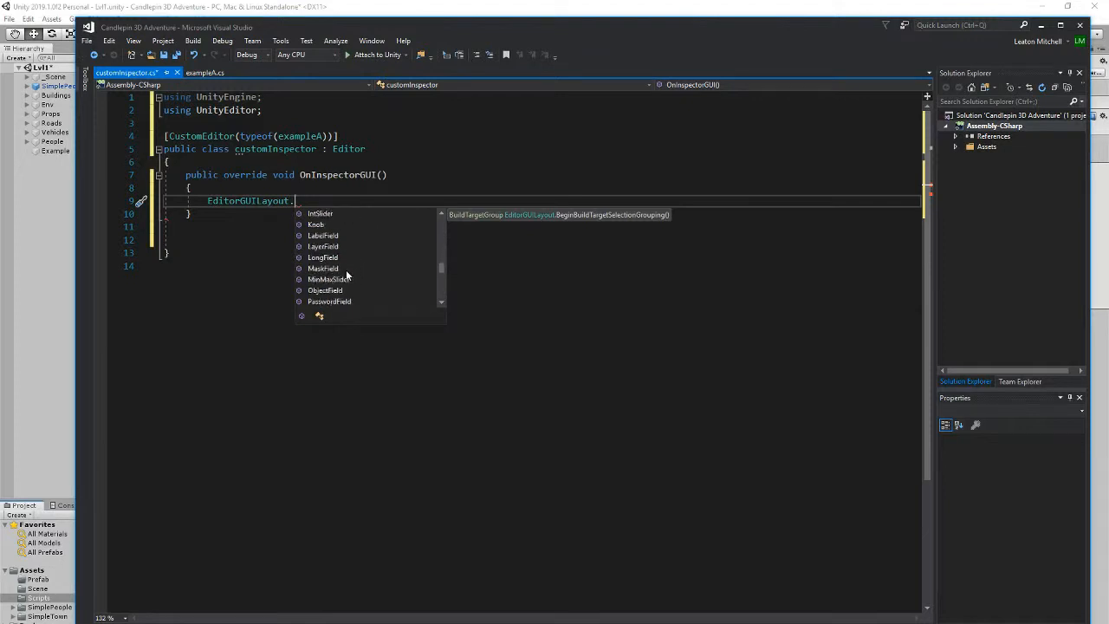
pyautogui.scroll(-3)
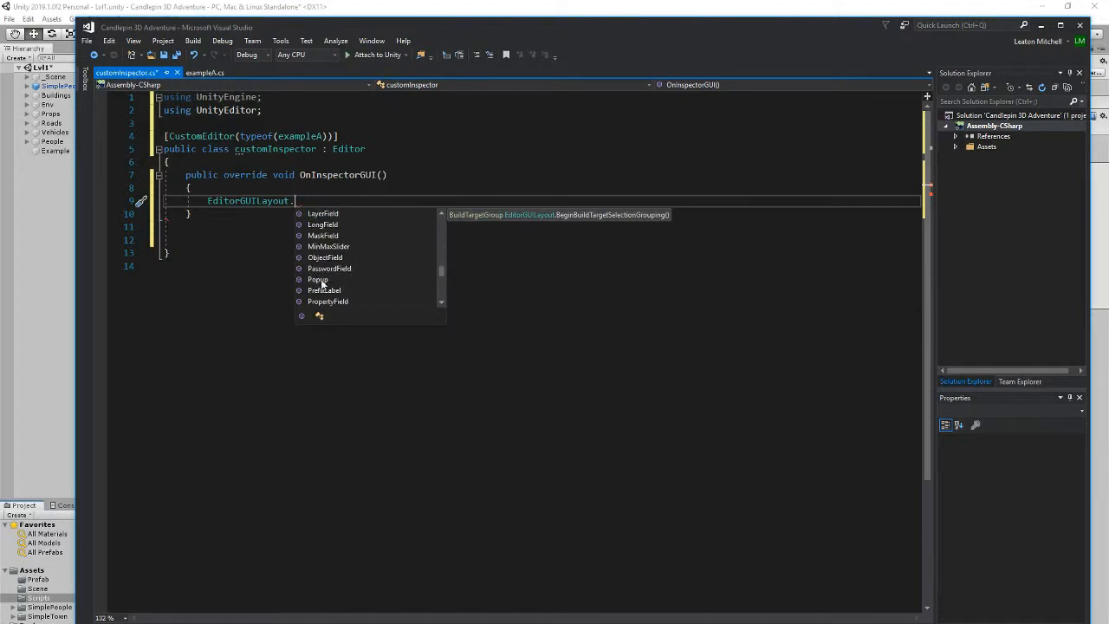
pyautogui.click(318, 279)
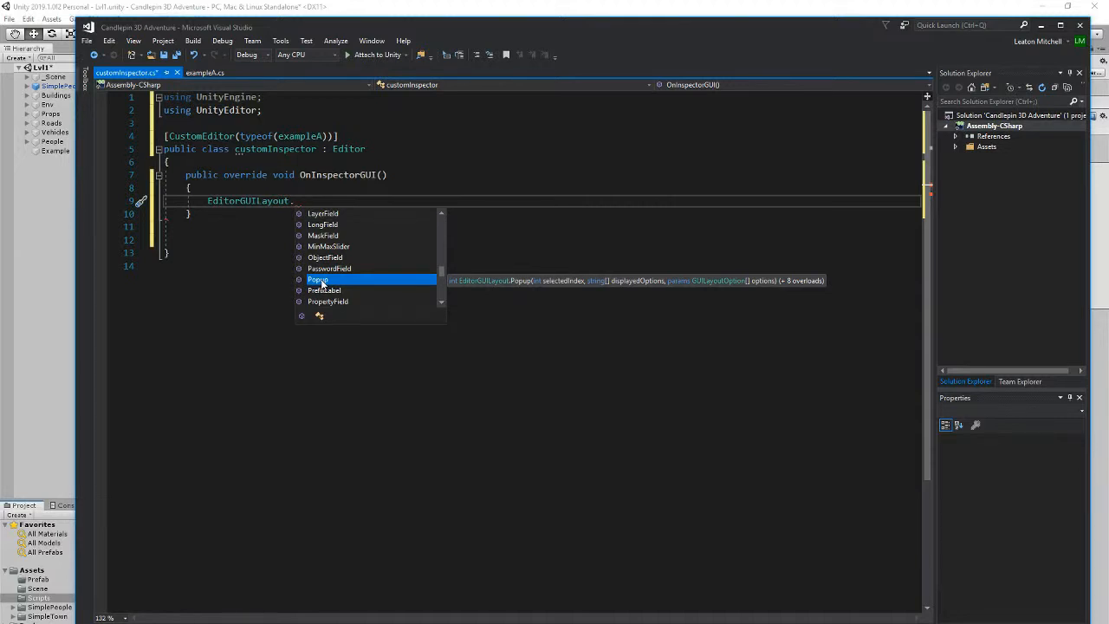
pyautogui.moveTo(329, 279)
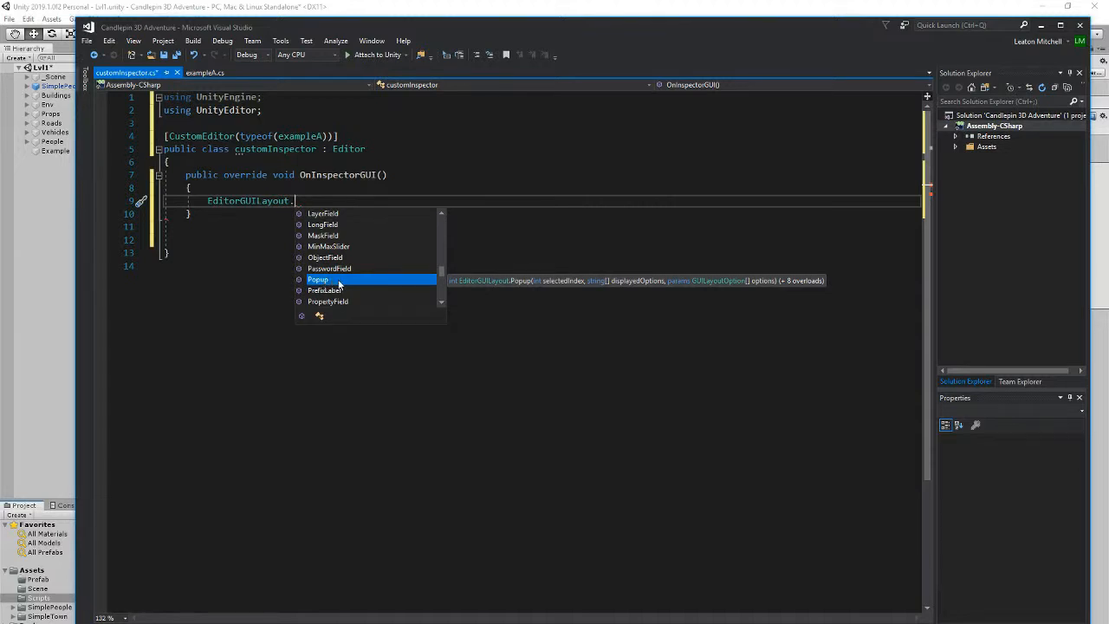
pyautogui.moveTo(328, 268)
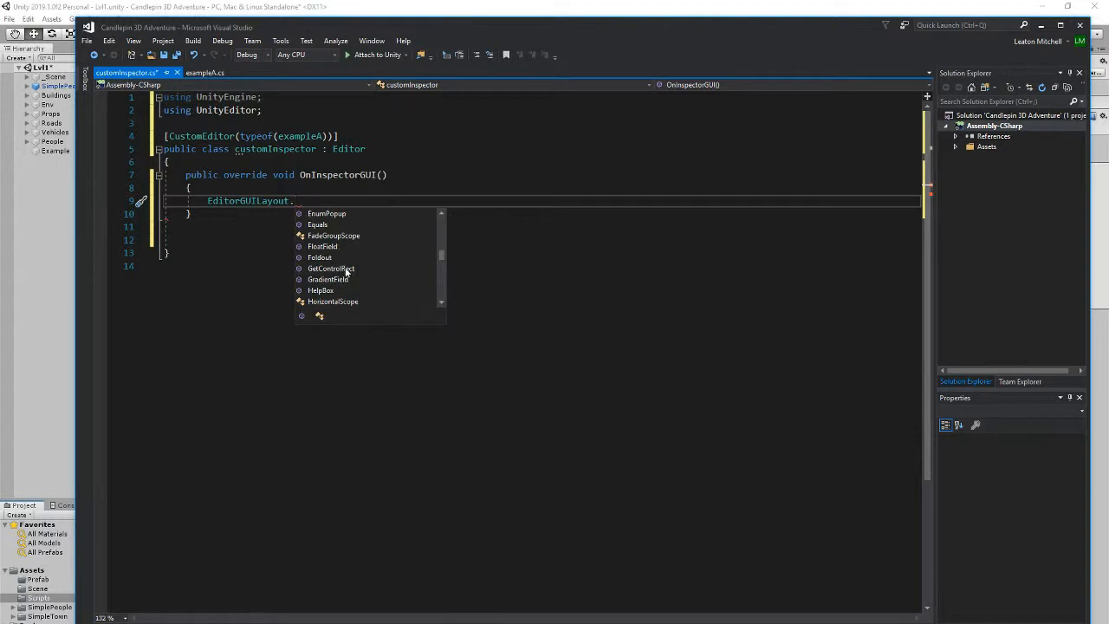
# Add EditorGUILayout.LabelField("HEY, this is our customer field"); to OnInspectorGUI
pyautogui.write('LabelField(')
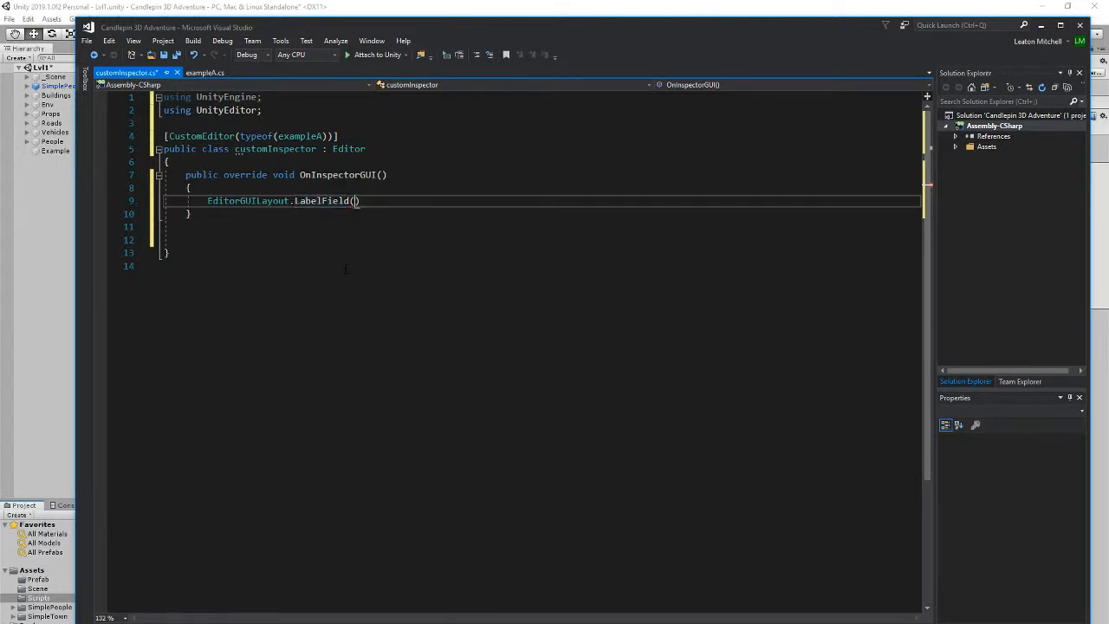
pyautogui.write('"')
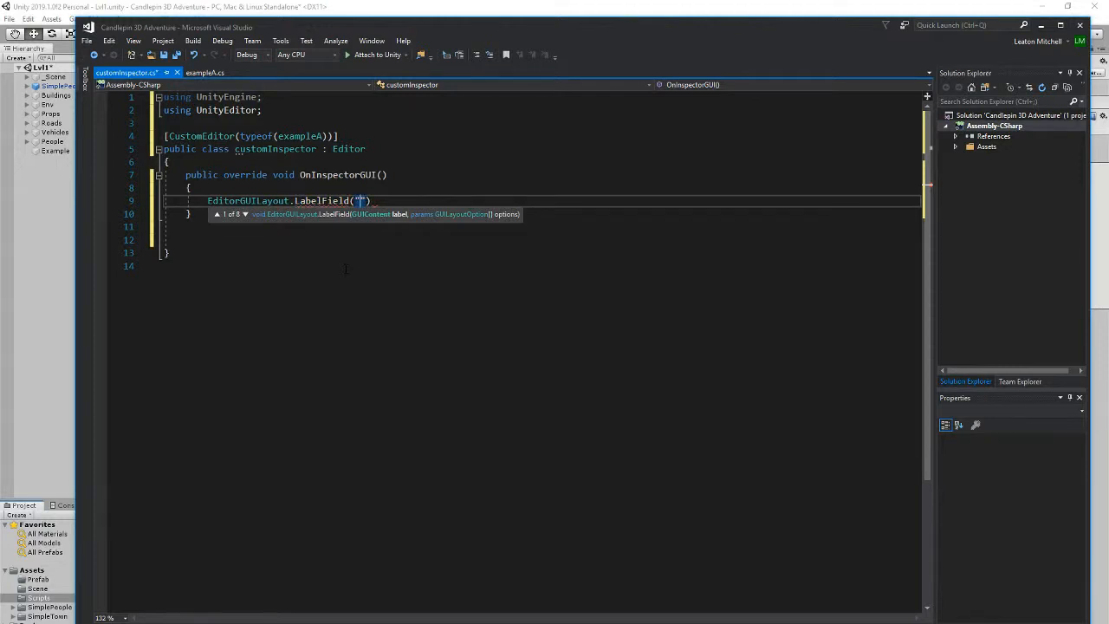
pyautogui.write('H')
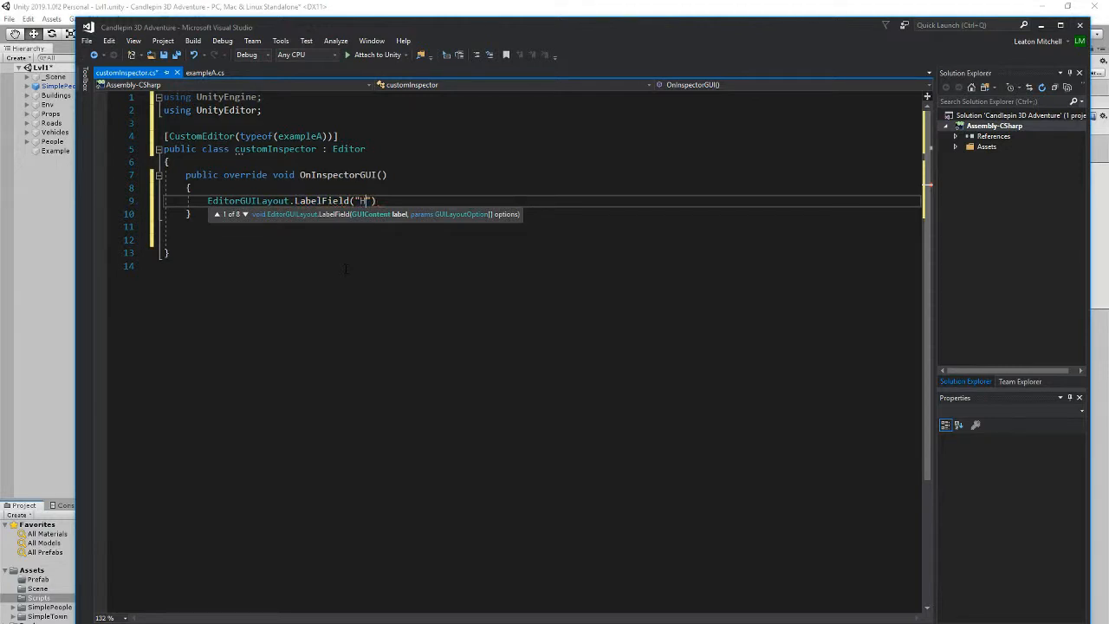
pyautogui.write('EY')
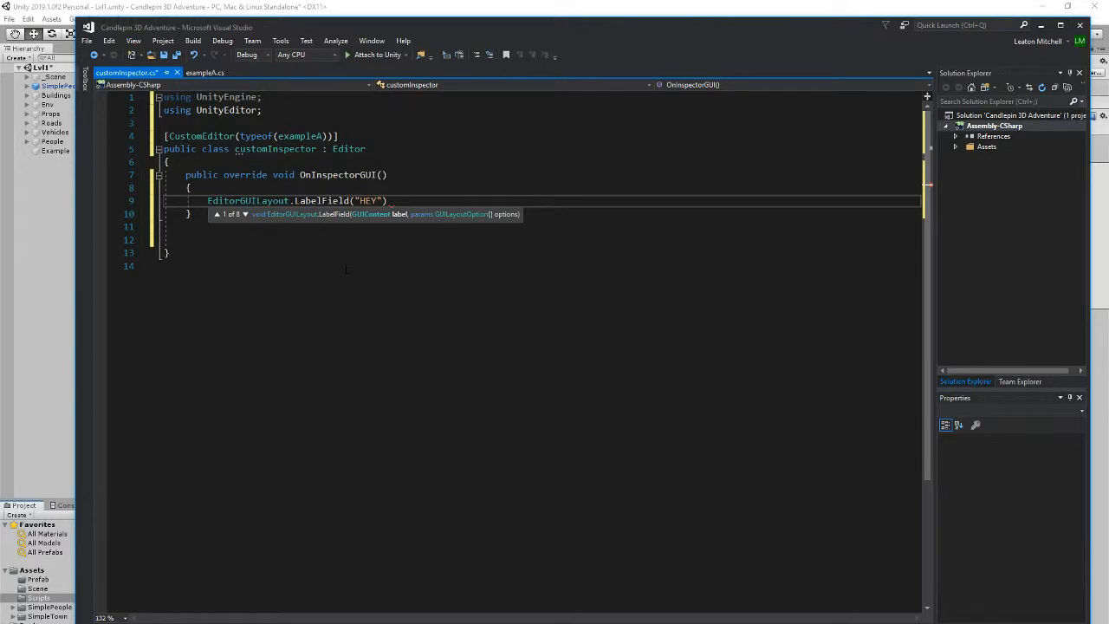
pyautogui.write(', this is our')
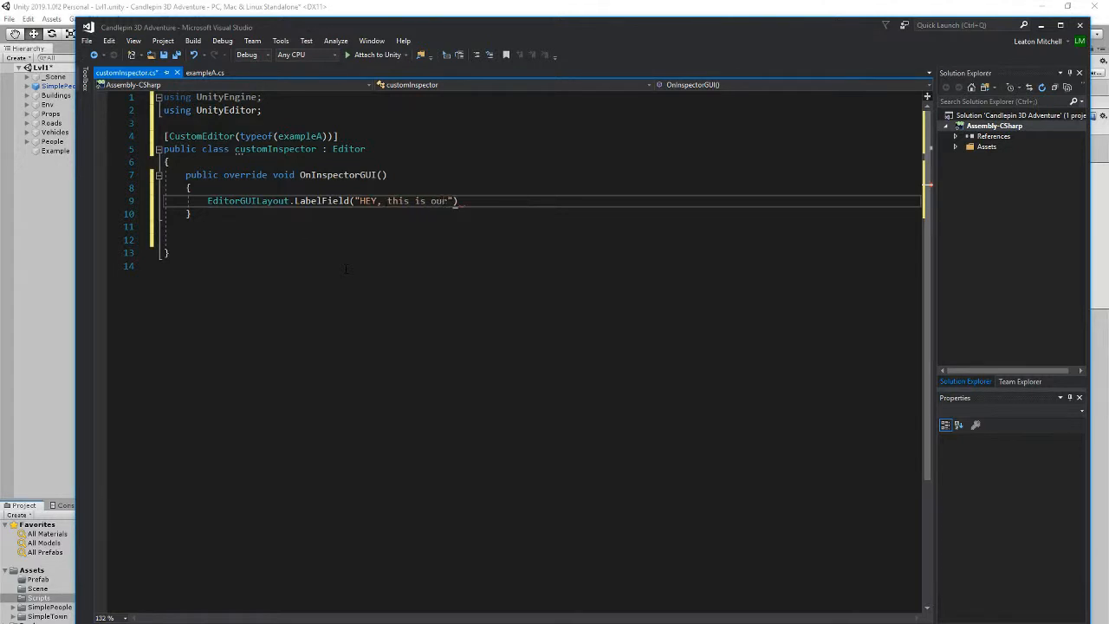
pyautogui.write('customer field')
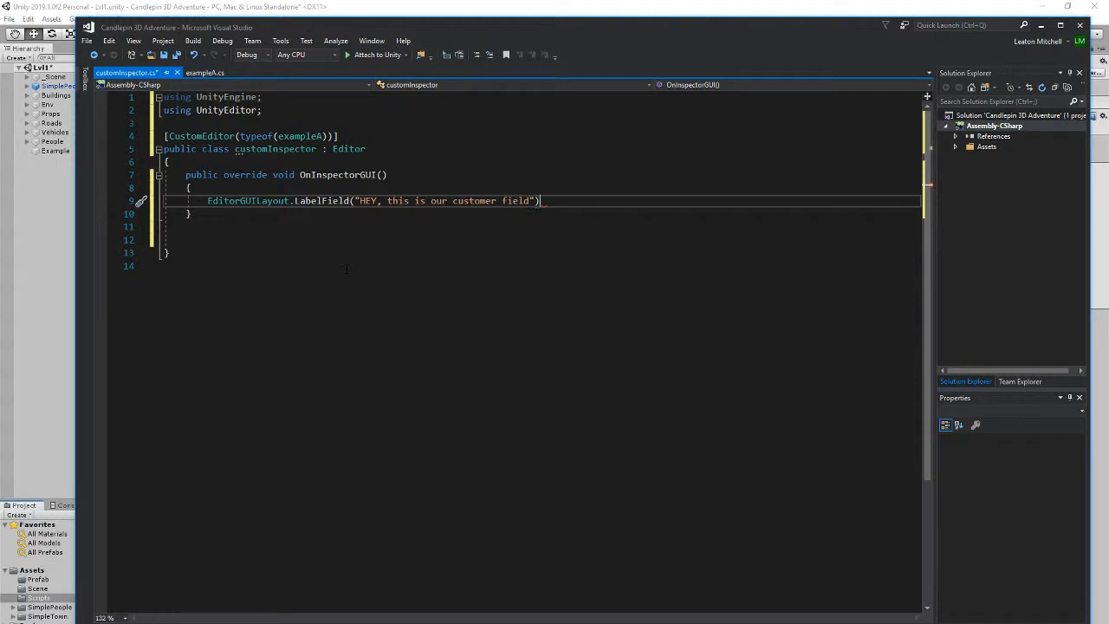
pyautogui.write(';')
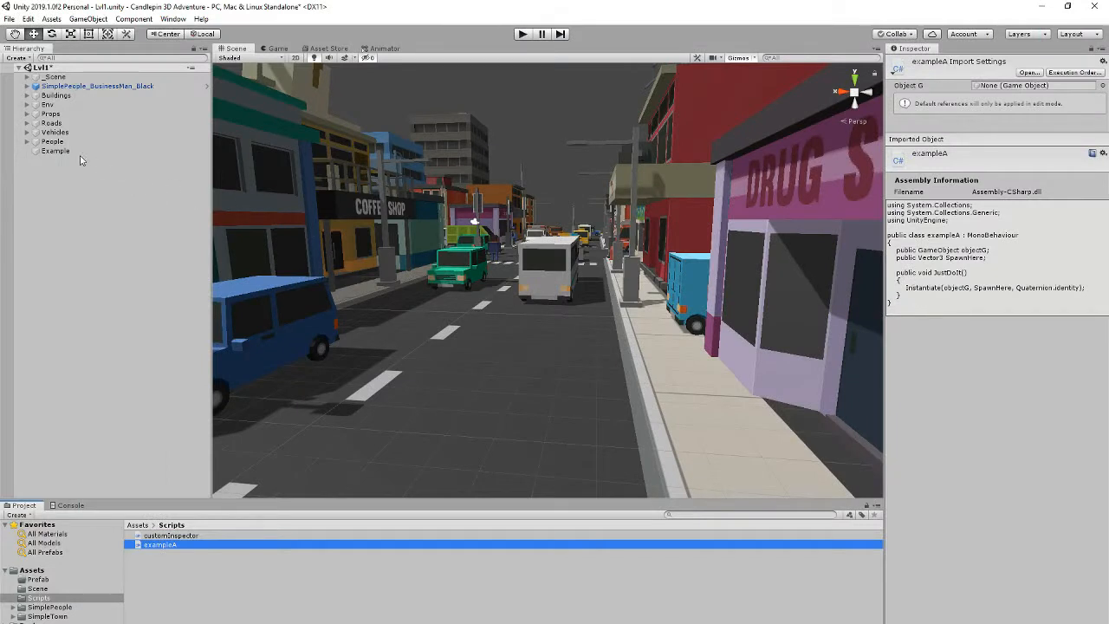
# Select Example in the Hierarchy to see the HEY custom label in the Inspector
pyautogui.click(55, 151)
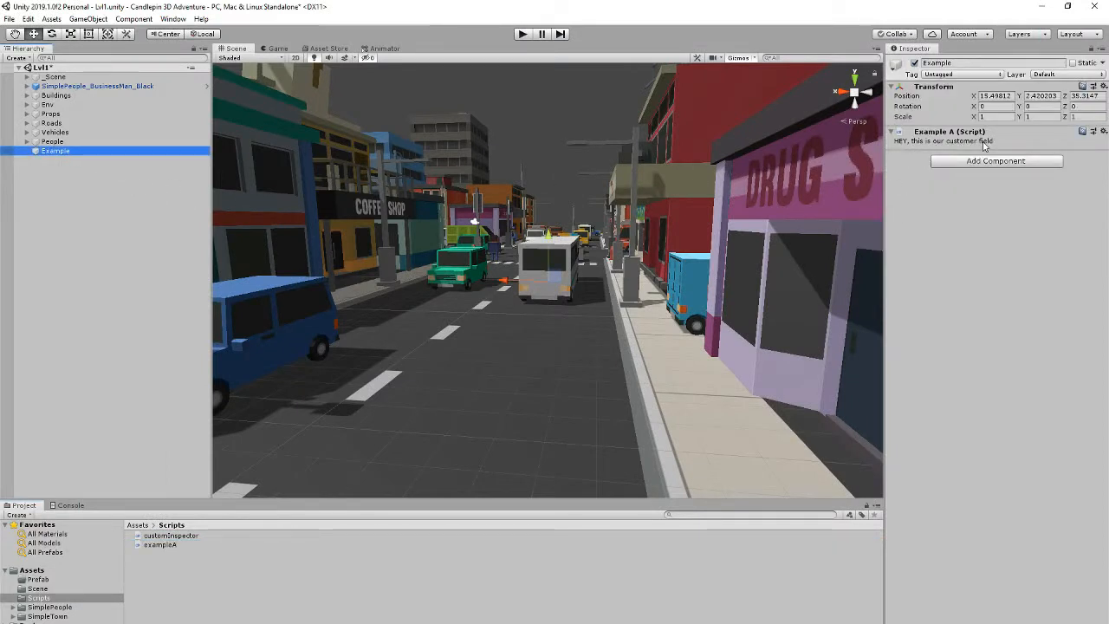
pyautogui.moveTo(615, 578)
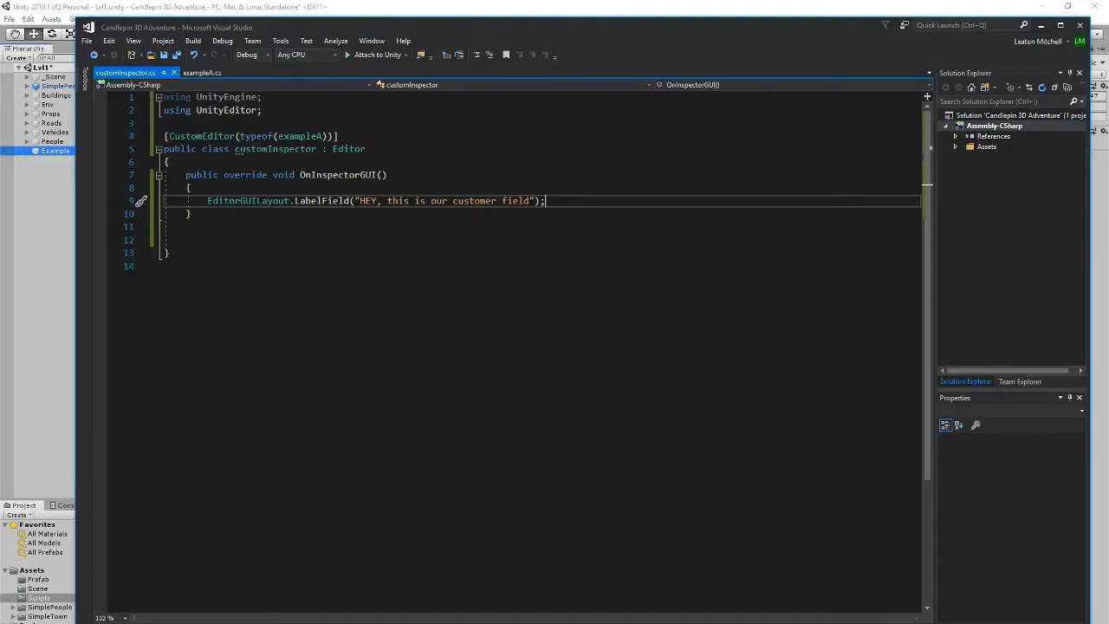
# In customInspector.cs, replace the HEY LabelField line with DrawDefaultInspector();
pyautogui.click(202, 72)
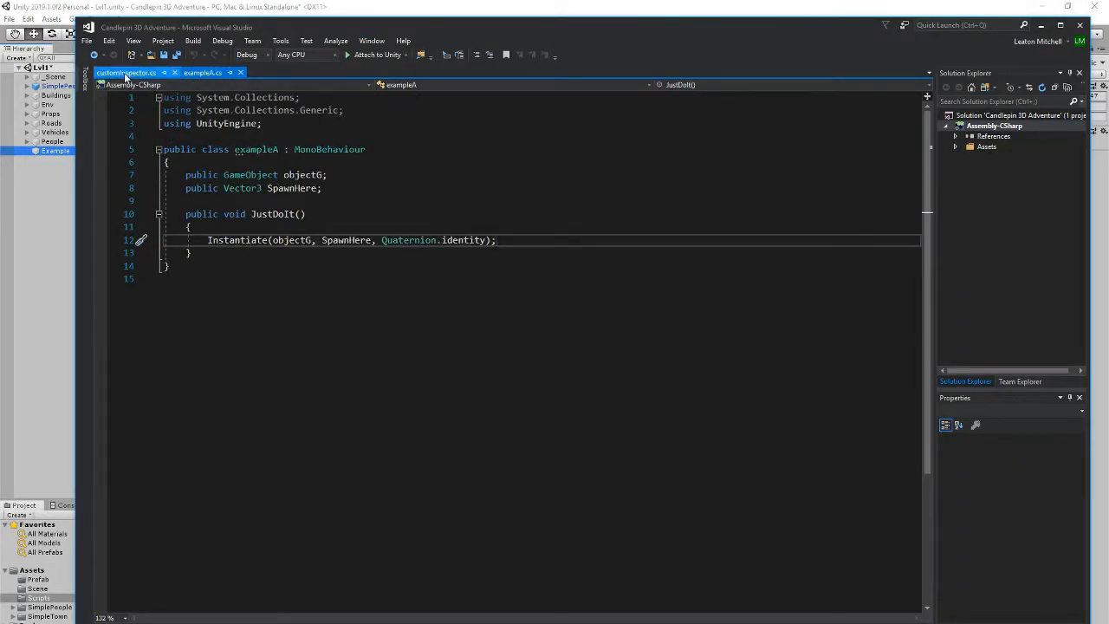
pyautogui.click(126, 72)
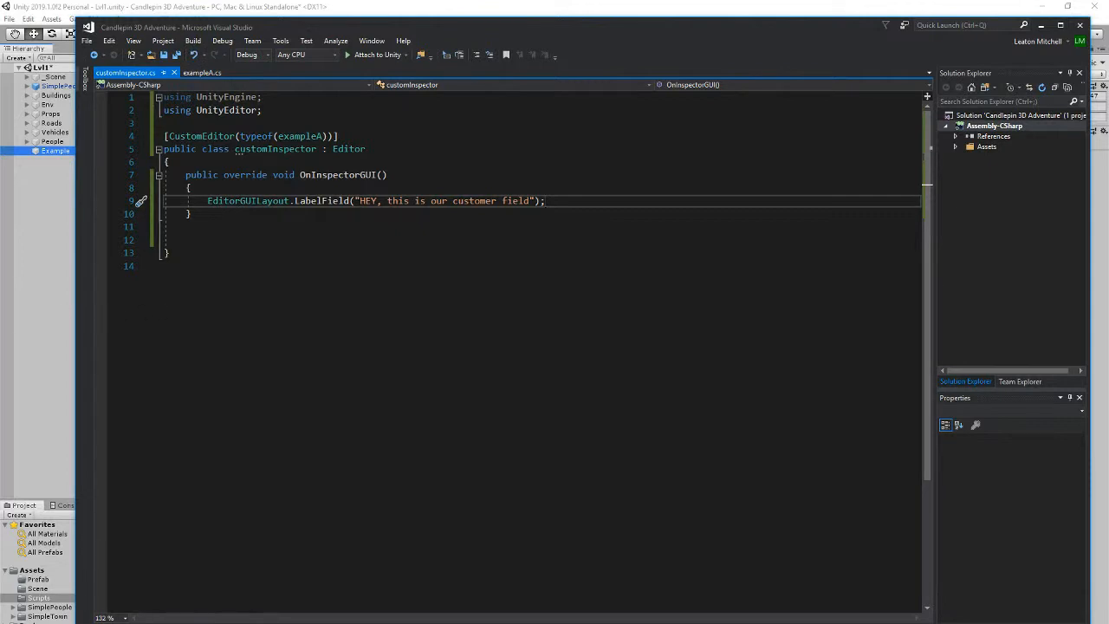
pyautogui.doubleClick(249, 200)
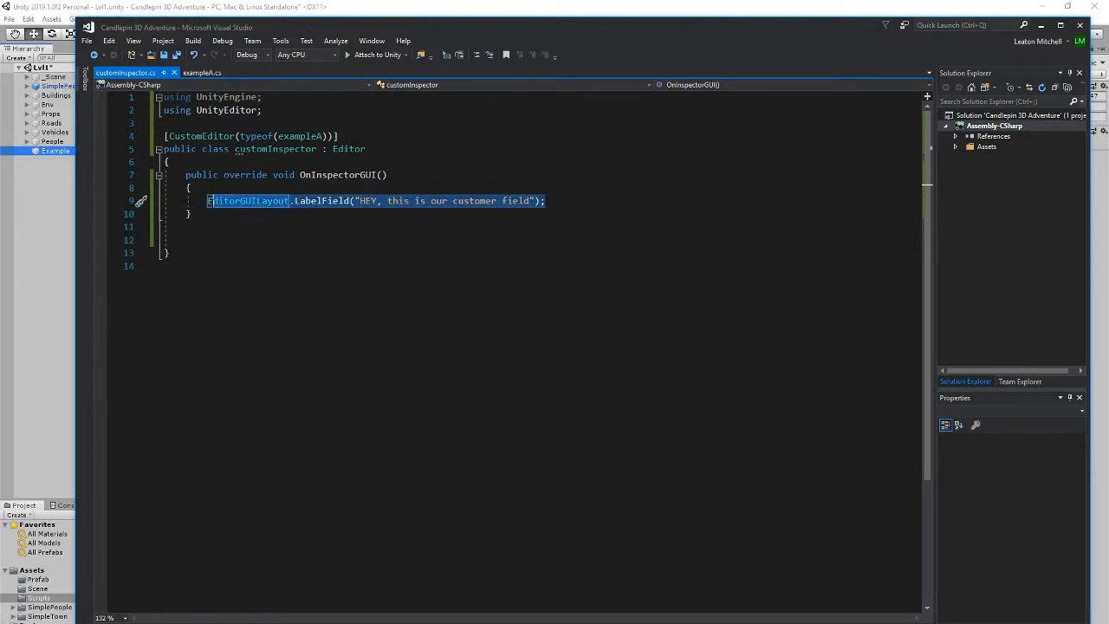
pyautogui.press('Delete')
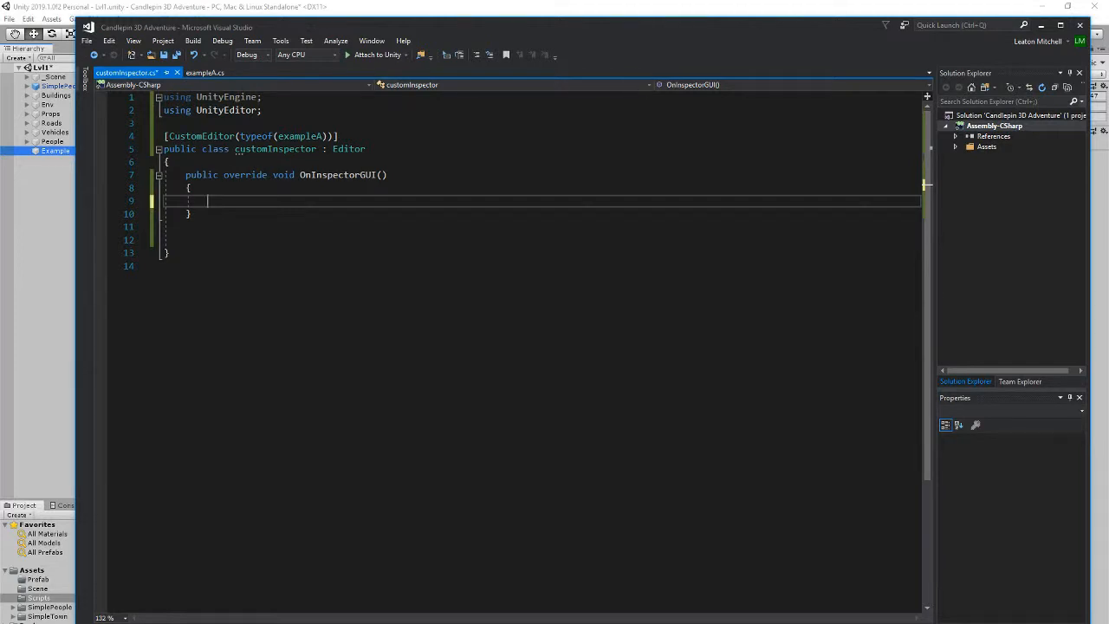
pyautogui.write('Dr')
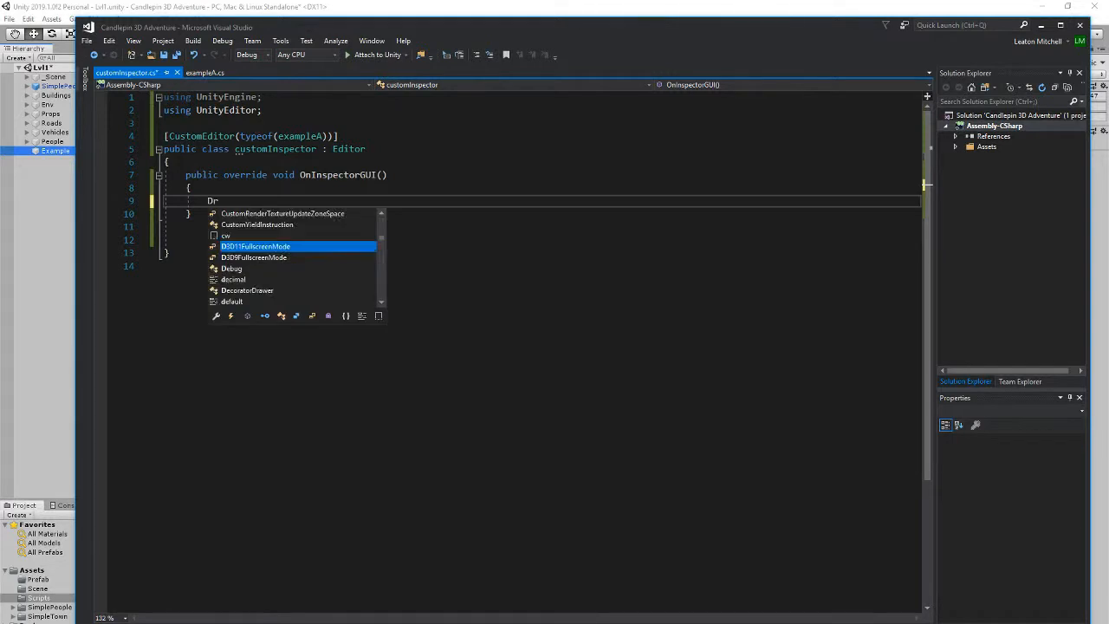
pyautogui.write('awDefaultInspector')
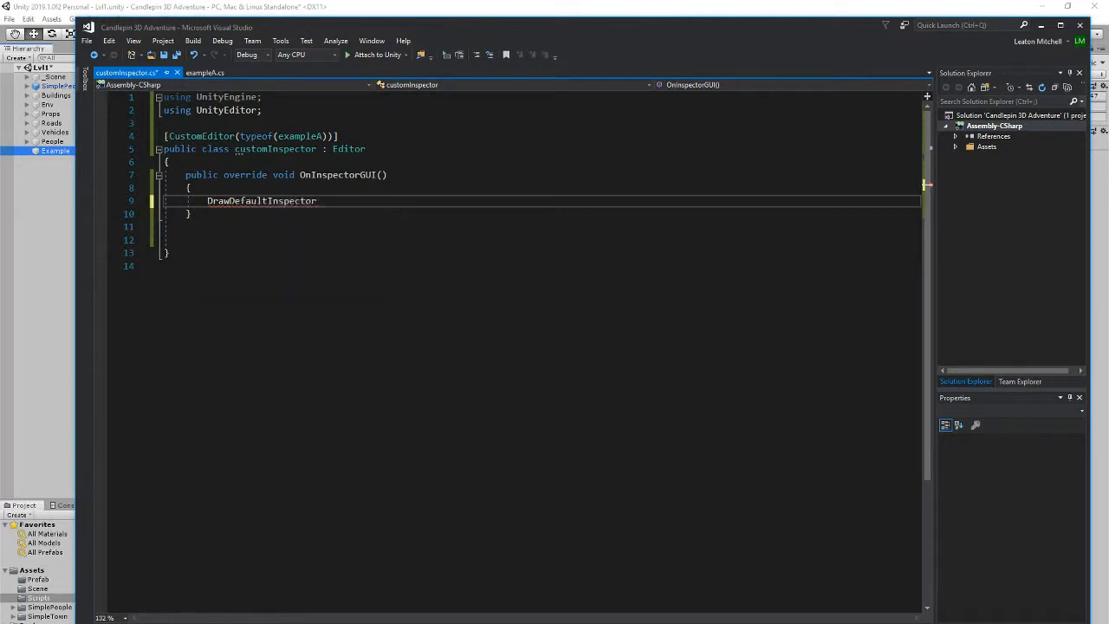
pyautogui.write('()')
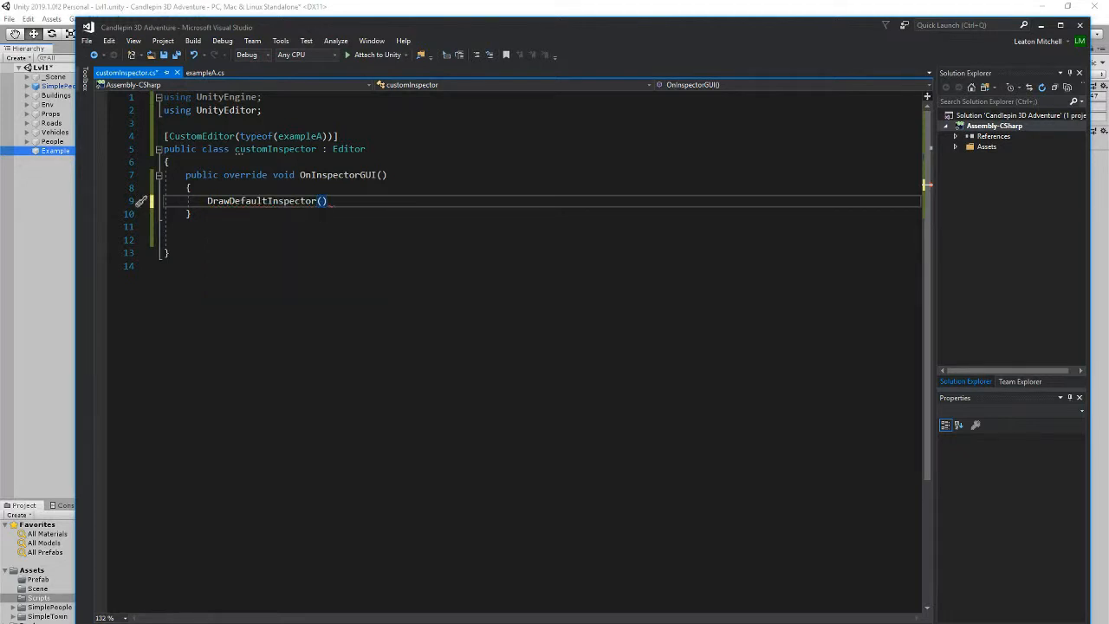
pyautogui.write(';')
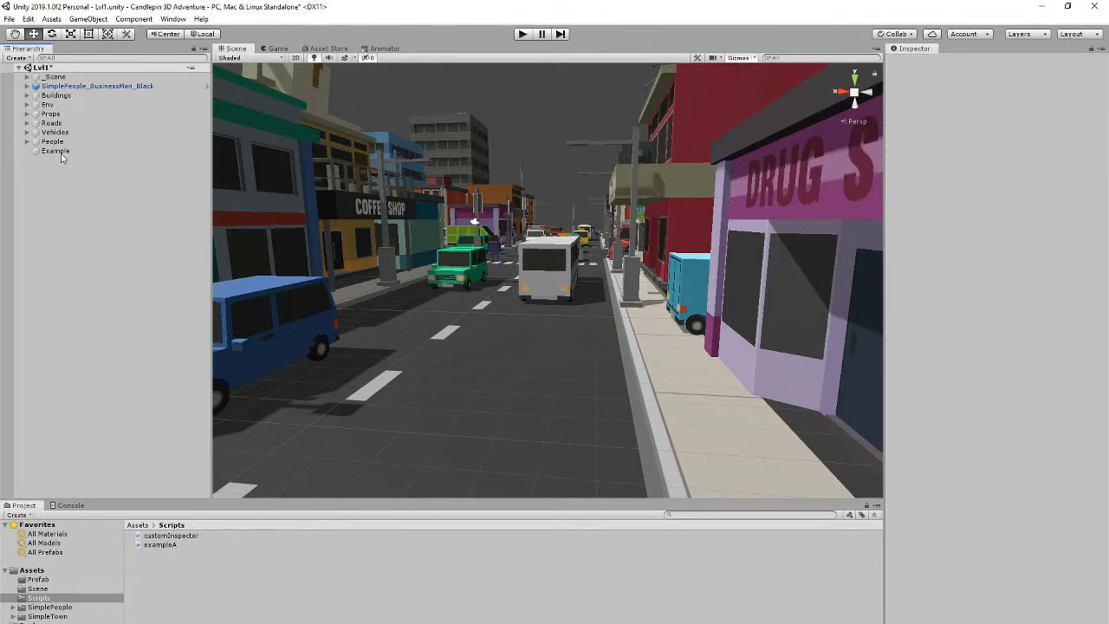
# Select Example in the Hierarchy to confirm Object G and Spawn Here reappear
pyautogui.click(55, 151)
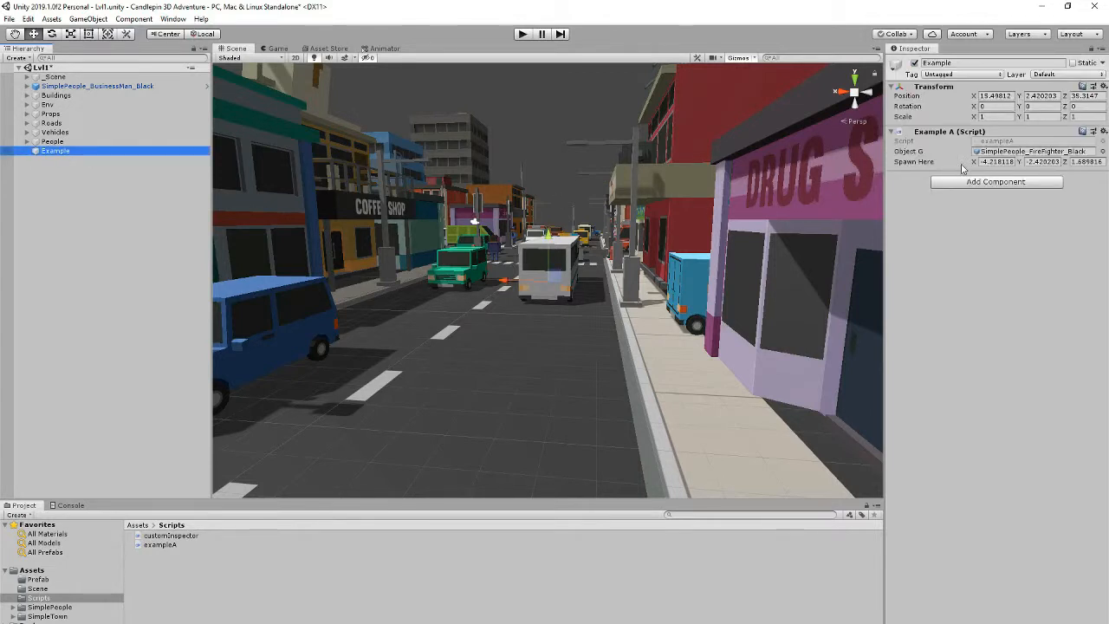
pyautogui.moveTo(996, 201)
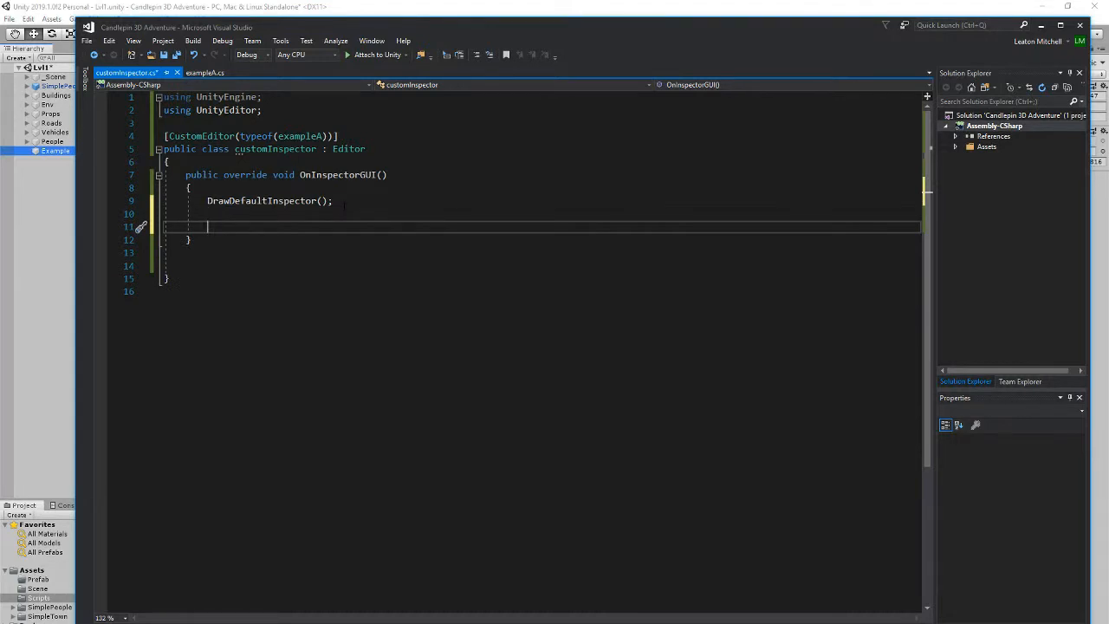
# Add 'exampleA exam = (exampleA)target;' below DrawDefaultInspector() and start a new line
pyautogui.write('e')
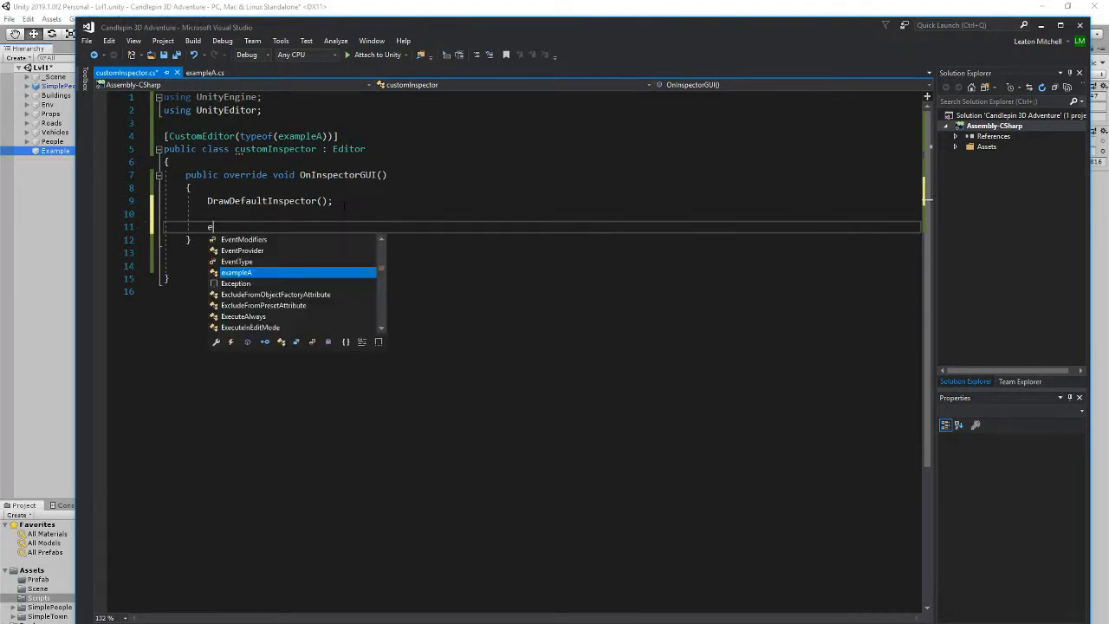
pyautogui.write('xampleA')
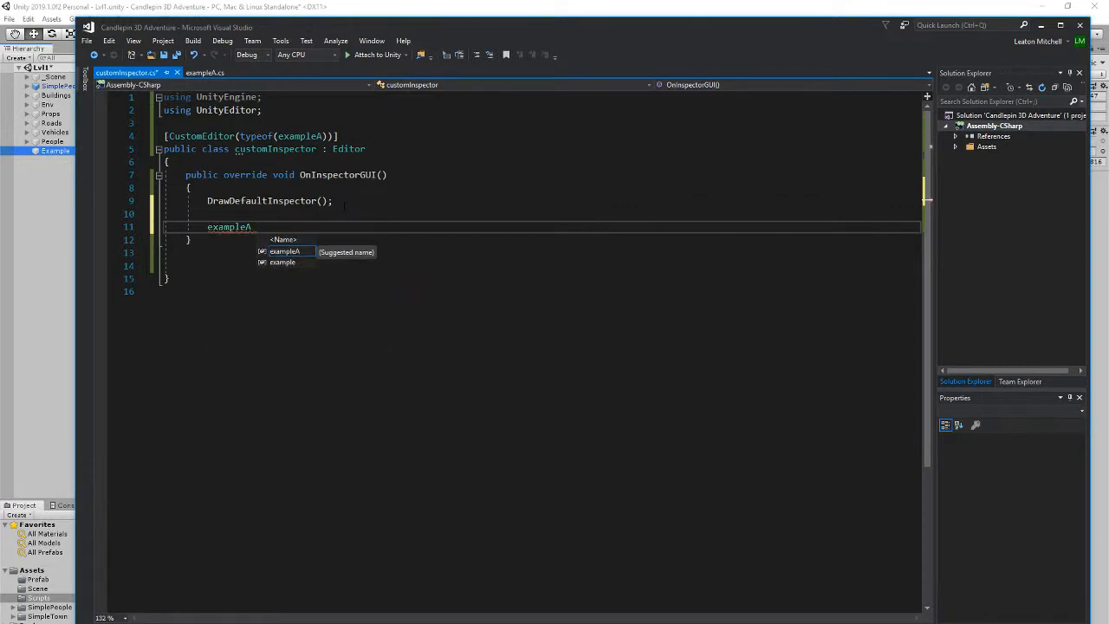
pyautogui.write('ep')
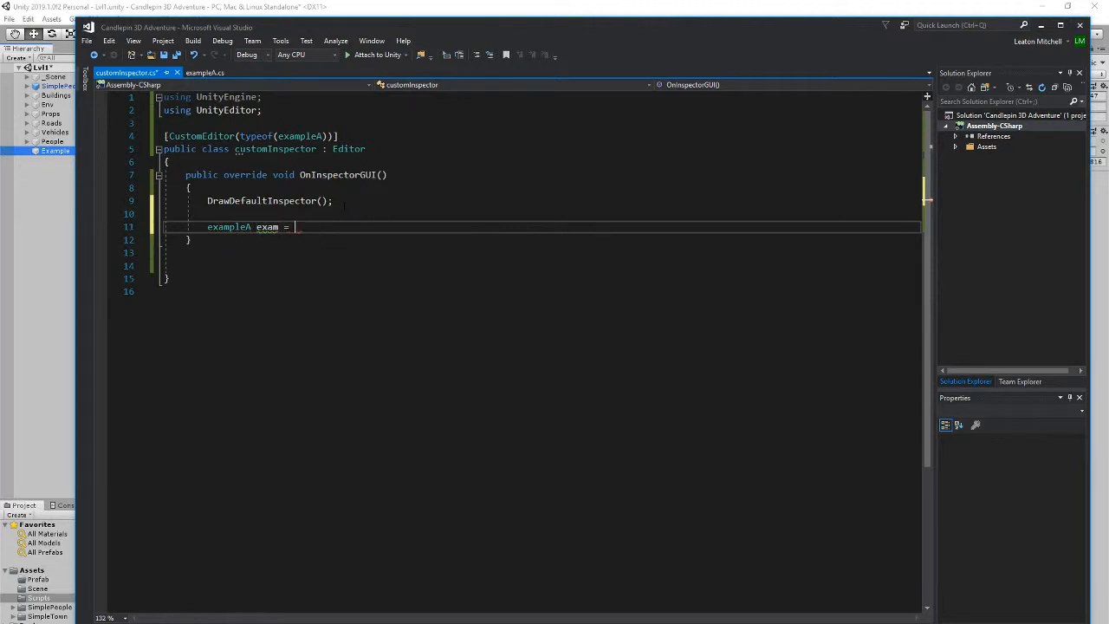
pyautogui.write('()')
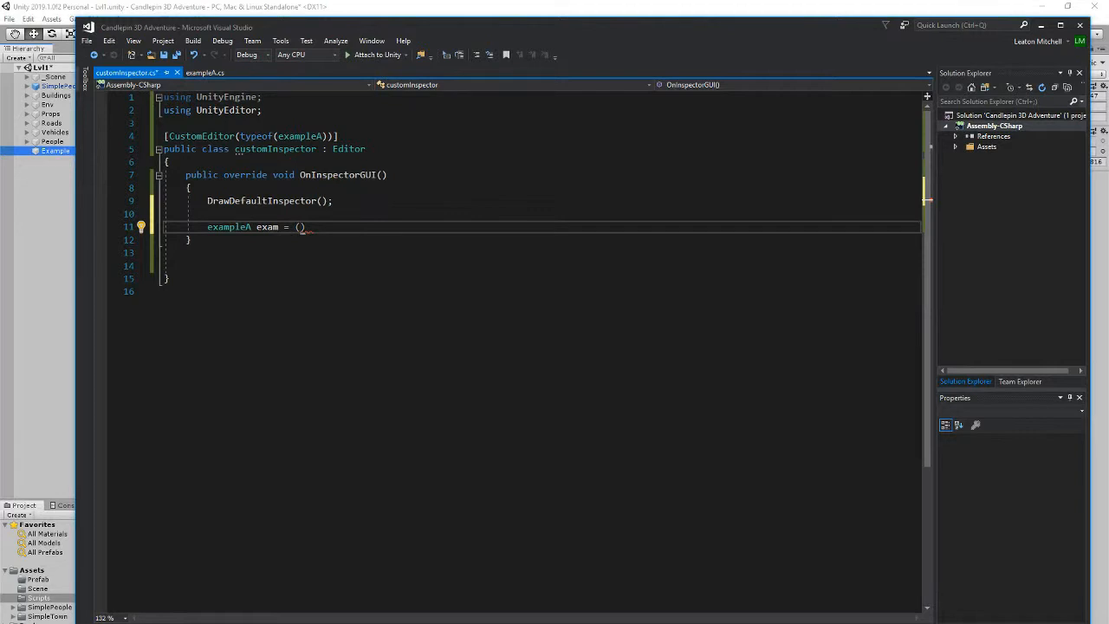
pyautogui.doubleClick(299, 136)
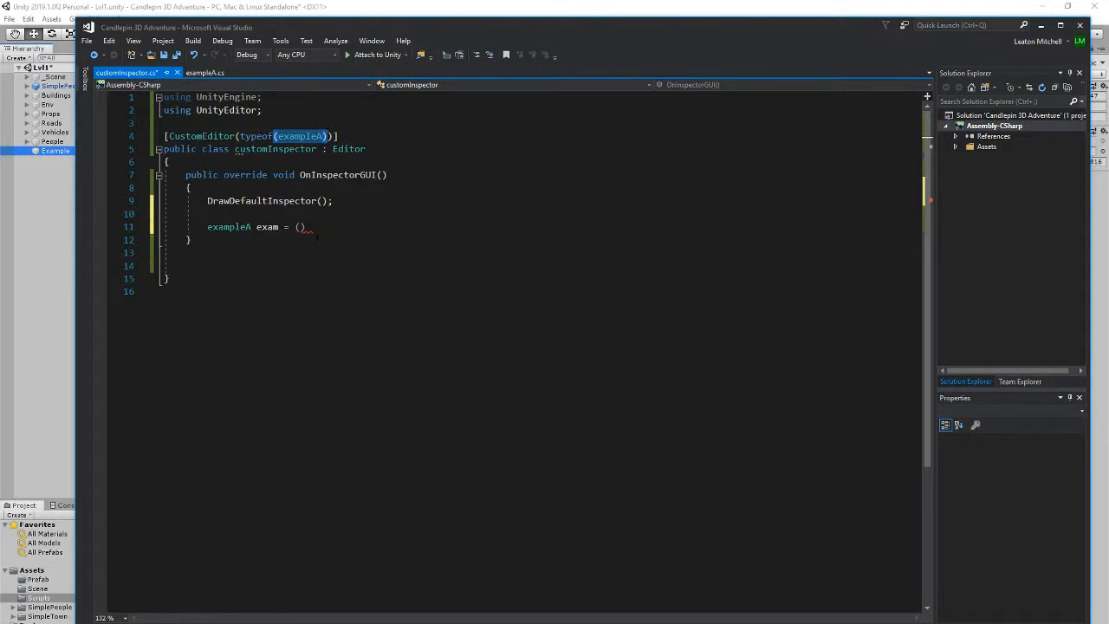
pyautogui.write('exampleA')
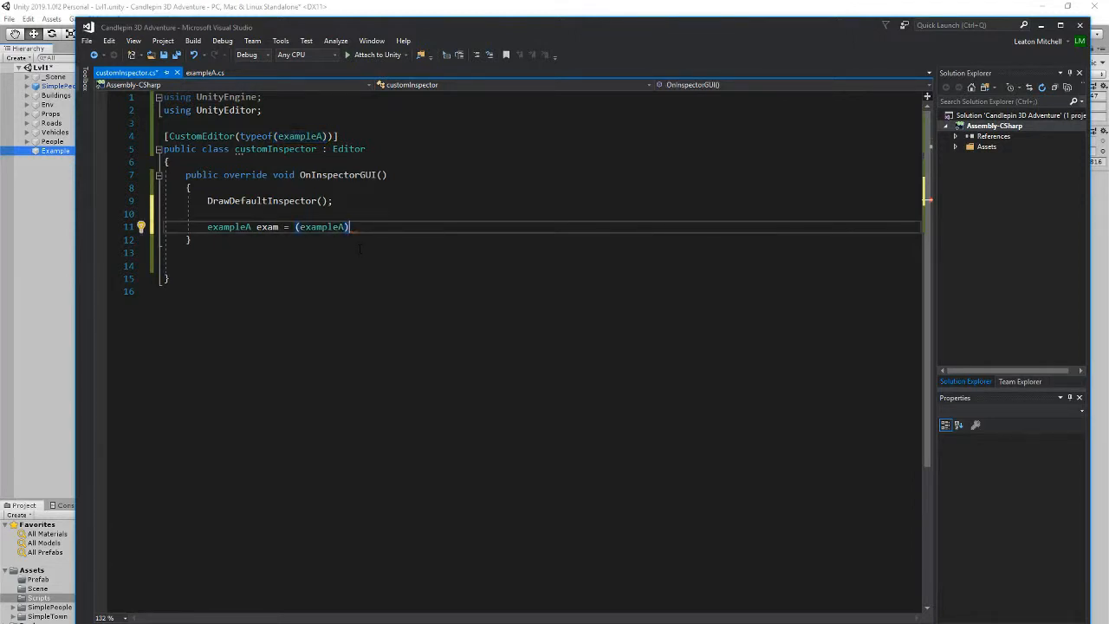
pyautogui.write('t')
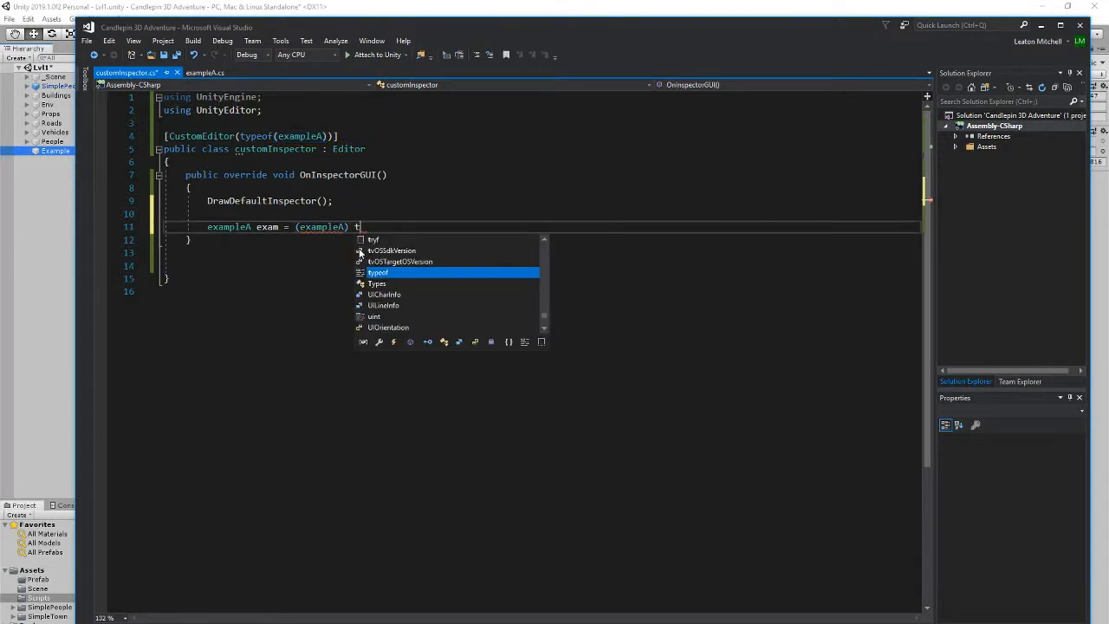
pyautogui.write('arget;')
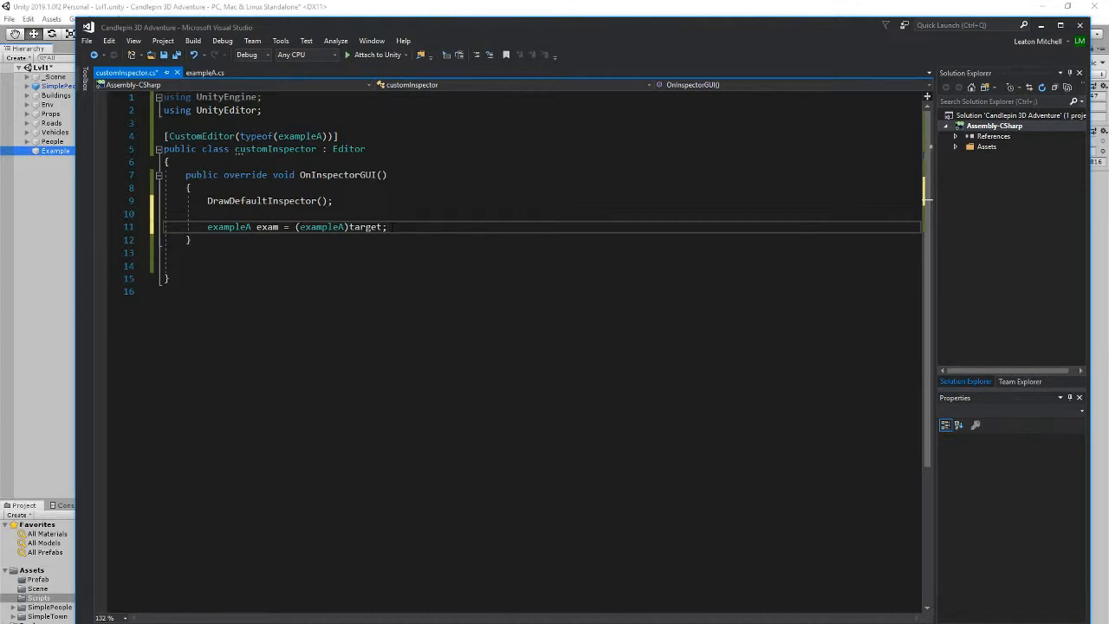
pyautogui.click(387, 226)
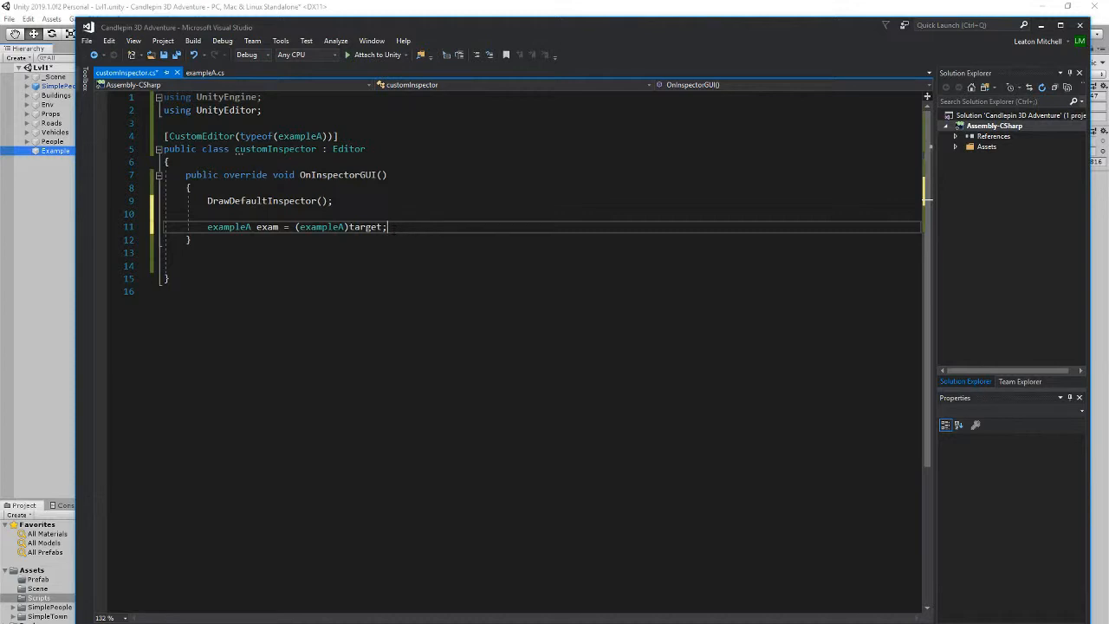
pyautogui.press('Return')
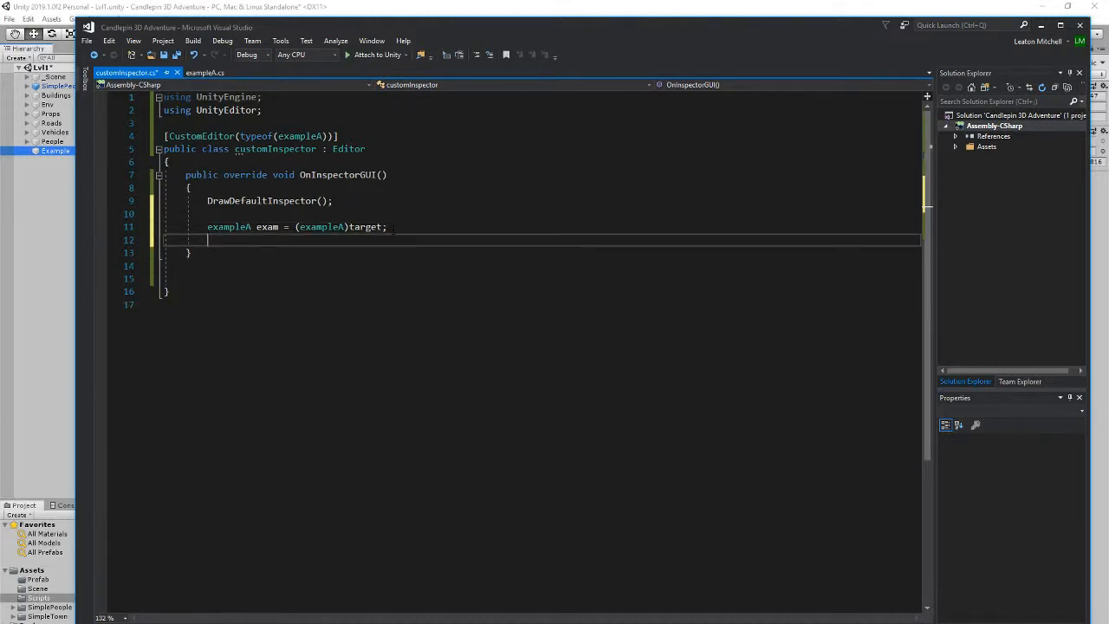
# Write if(GUILayout.Button("Create Character")) with an empty brace block in OnInspectorGUI
pyautogui.write('if')
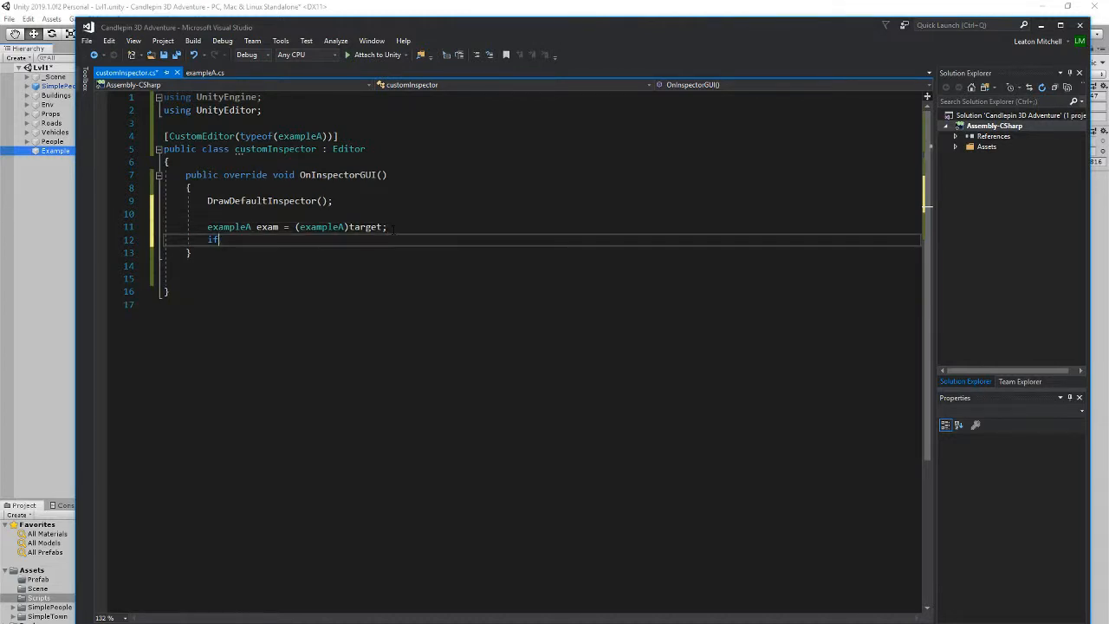
pyautogui.write('()')
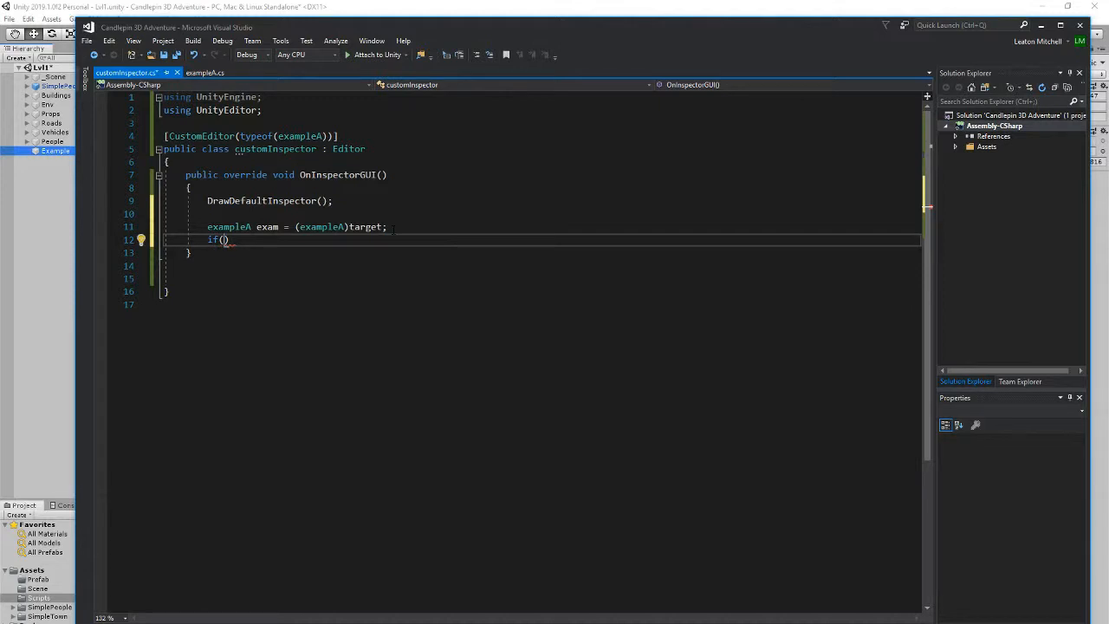
pyautogui.write('Gui')
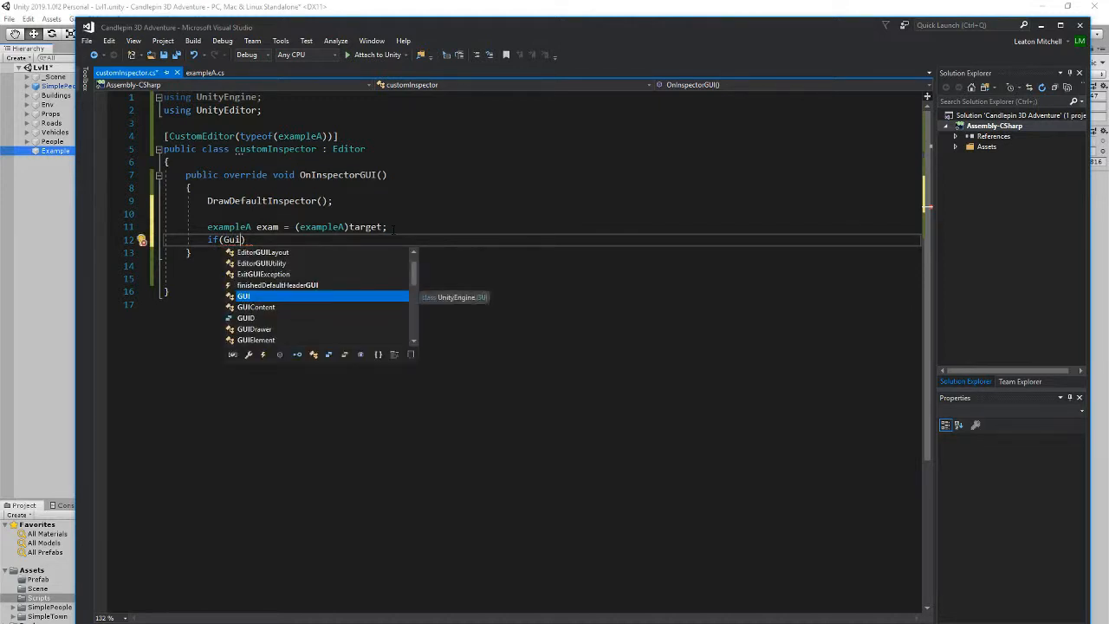
pyautogui.write('Layo')
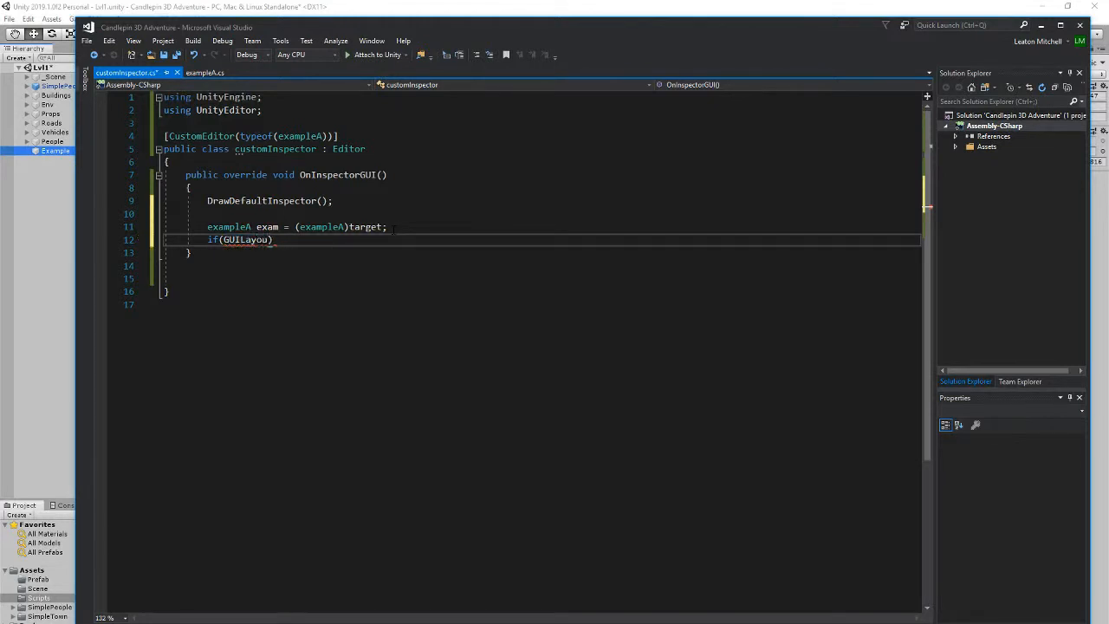
pyautogui.doubleClick(247, 239)
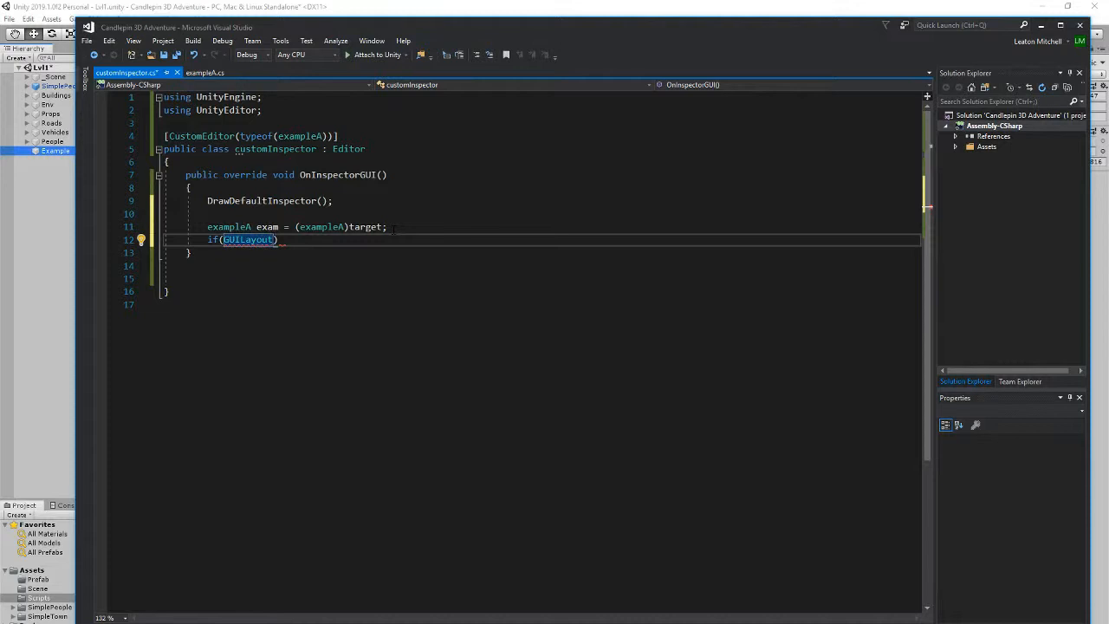
pyautogui.write('.Button')
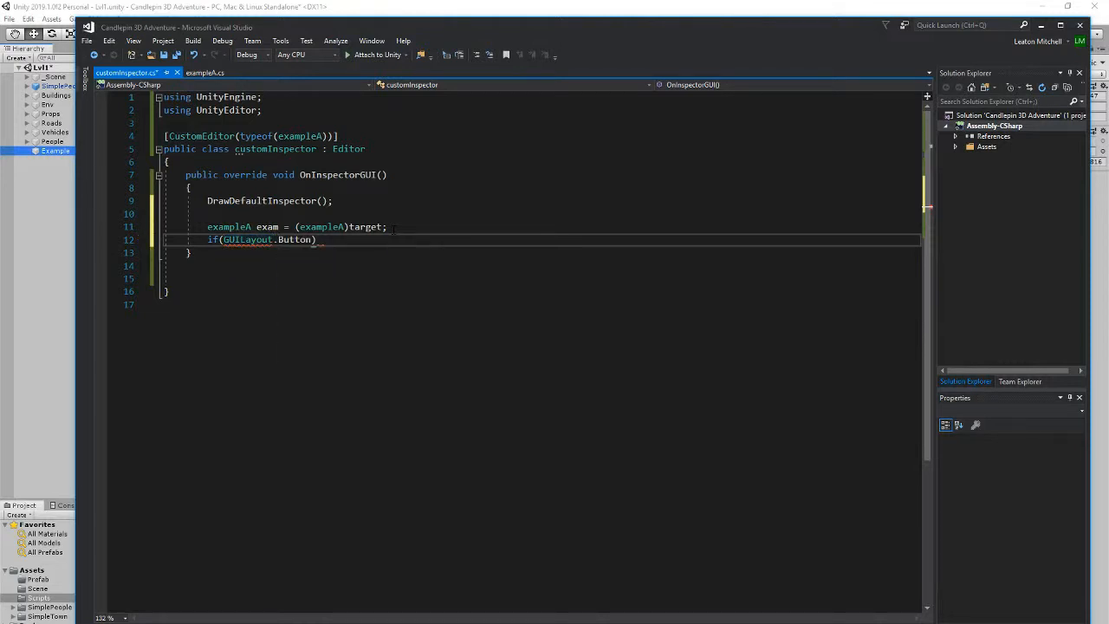
pyautogui.write('(')
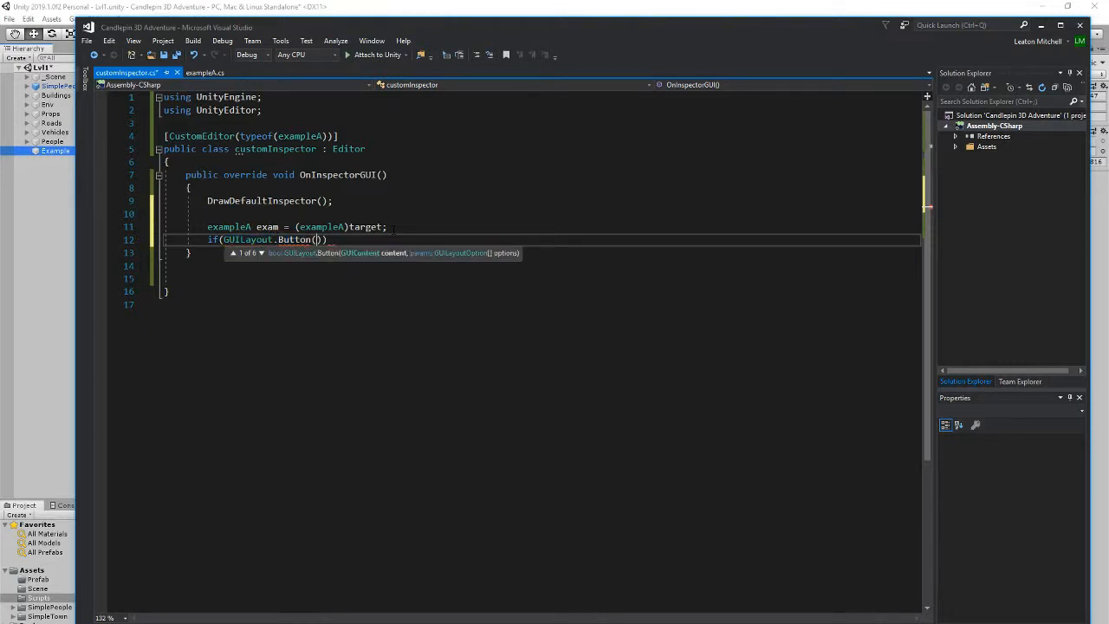
pyautogui.write('""')
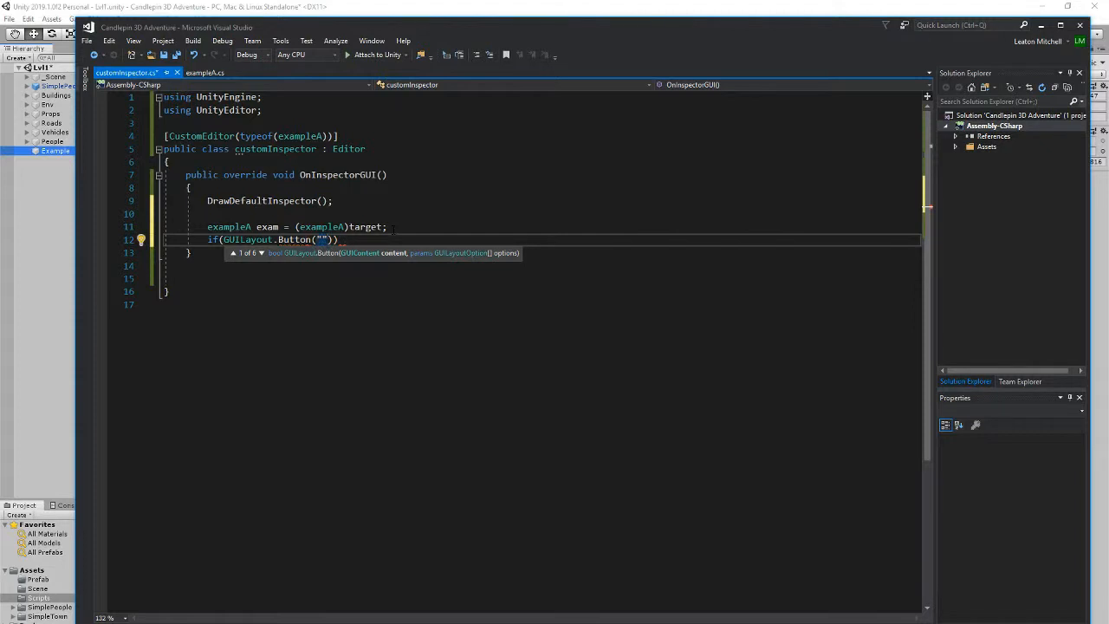
pyautogui.write('Create')
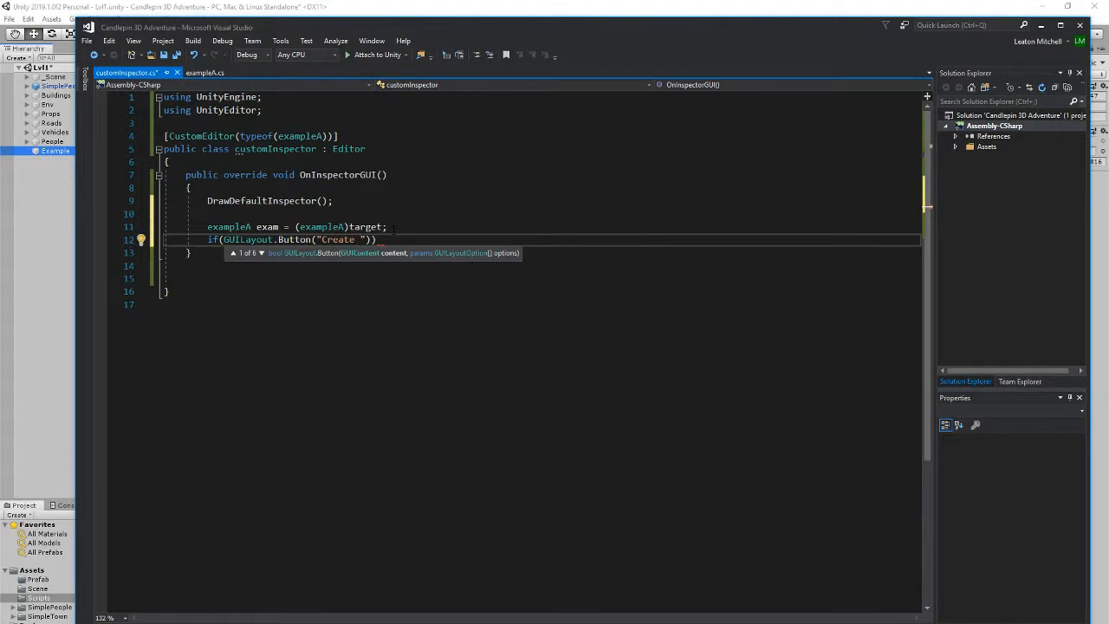
pyautogui.write('Character')
pyautogui.write('{')
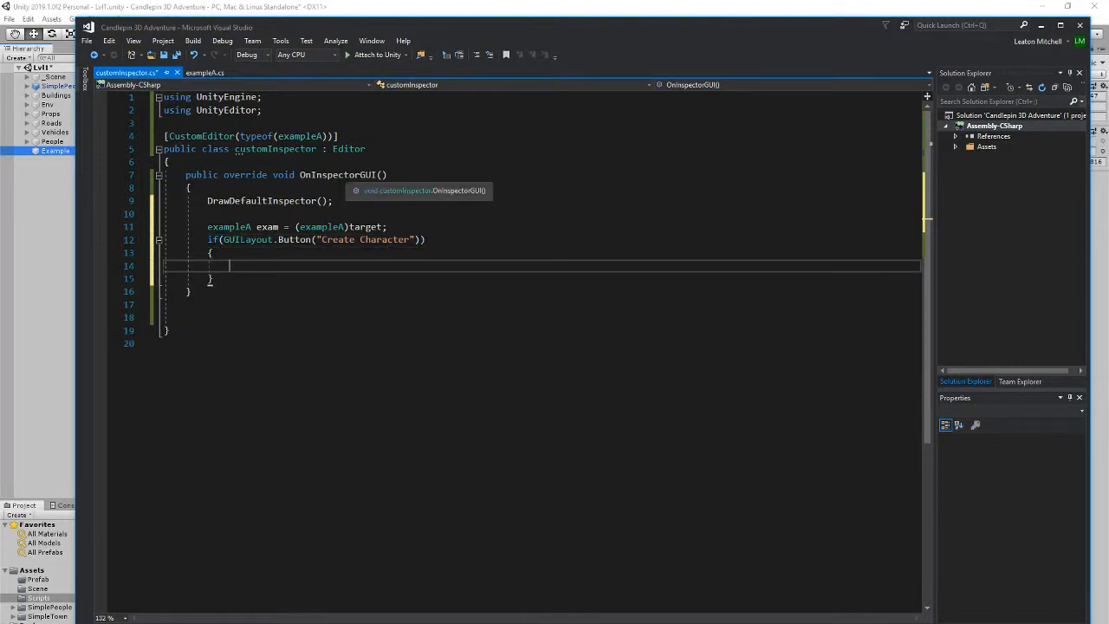
# Make the Create Character block call exam.JustDoIt(); after checking the method in exampleA.cs
pyautogui.write('exam')
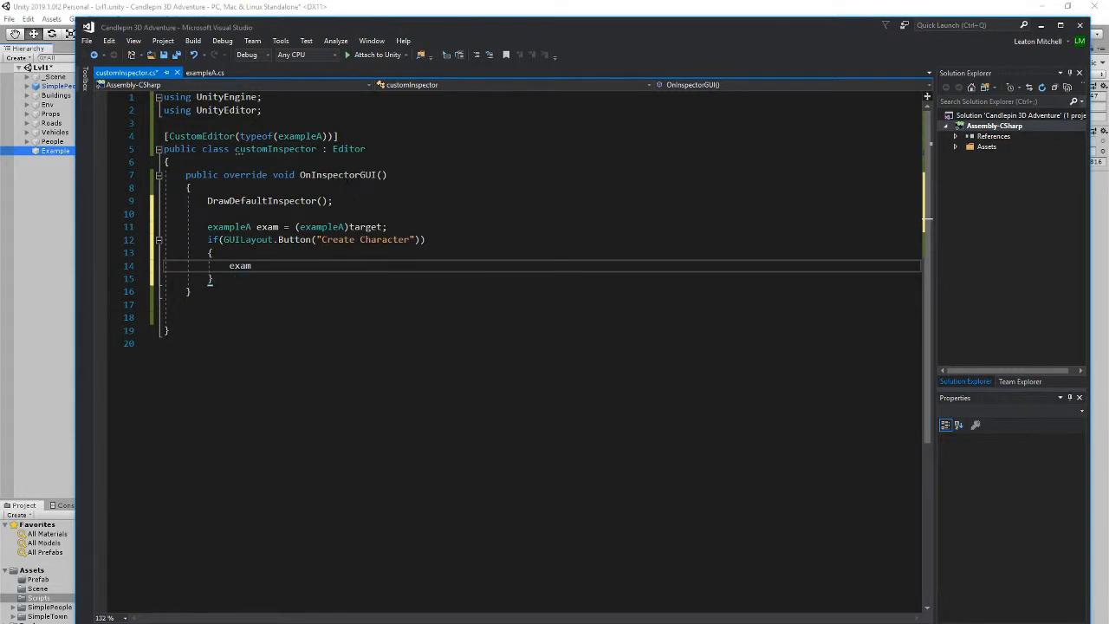
pyautogui.write('.')
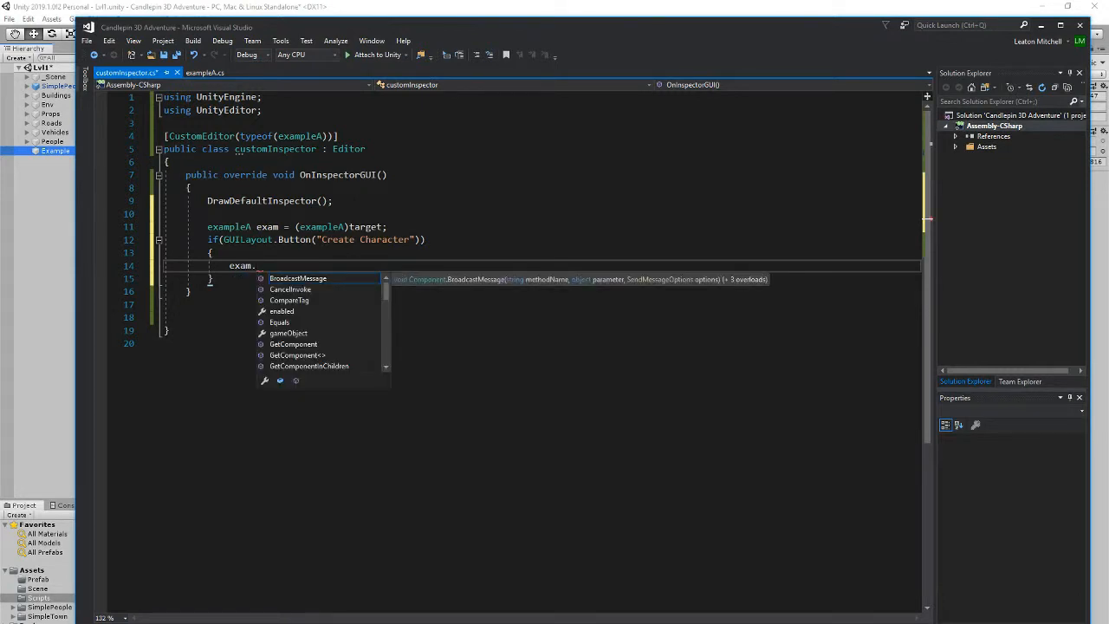
pyautogui.click(205, 72)
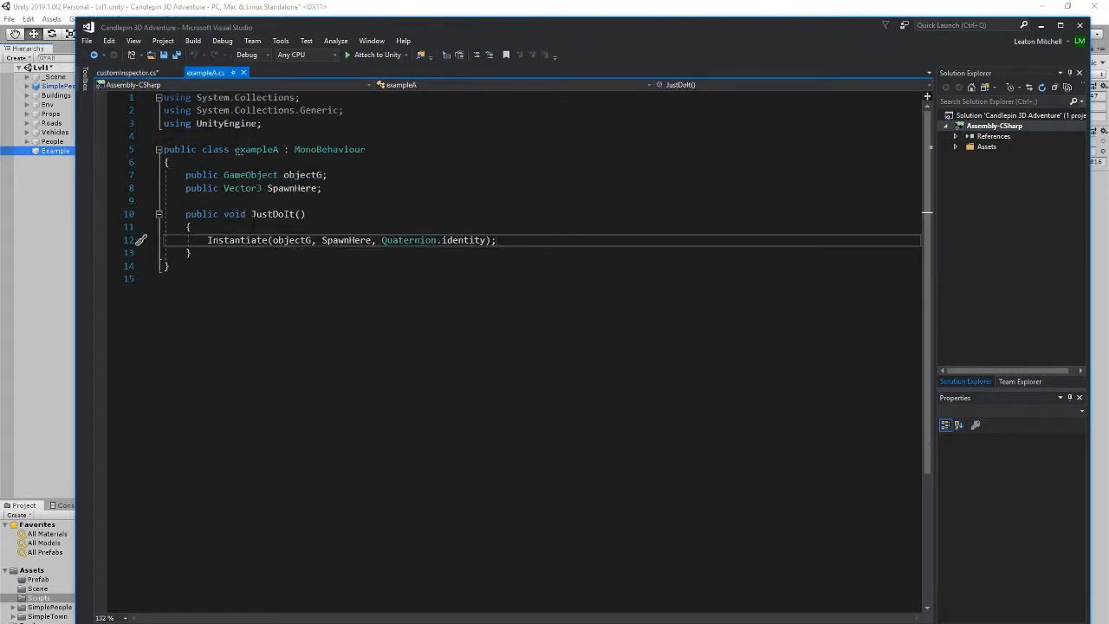
pyautogui.doubleClick(273, 214)
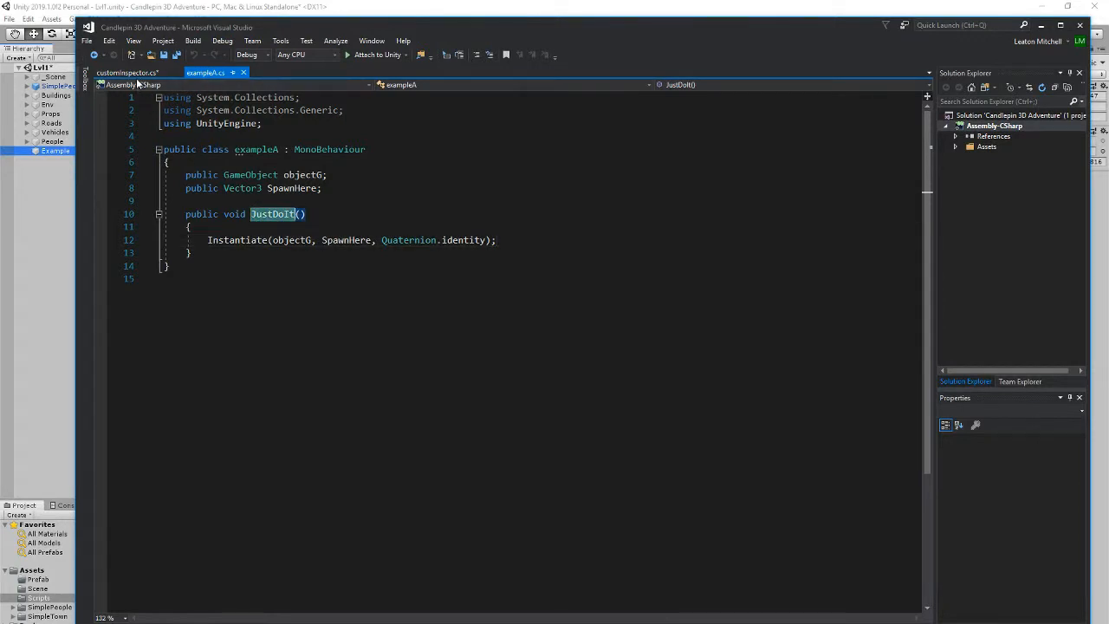
pyautogui.click(125, 72)
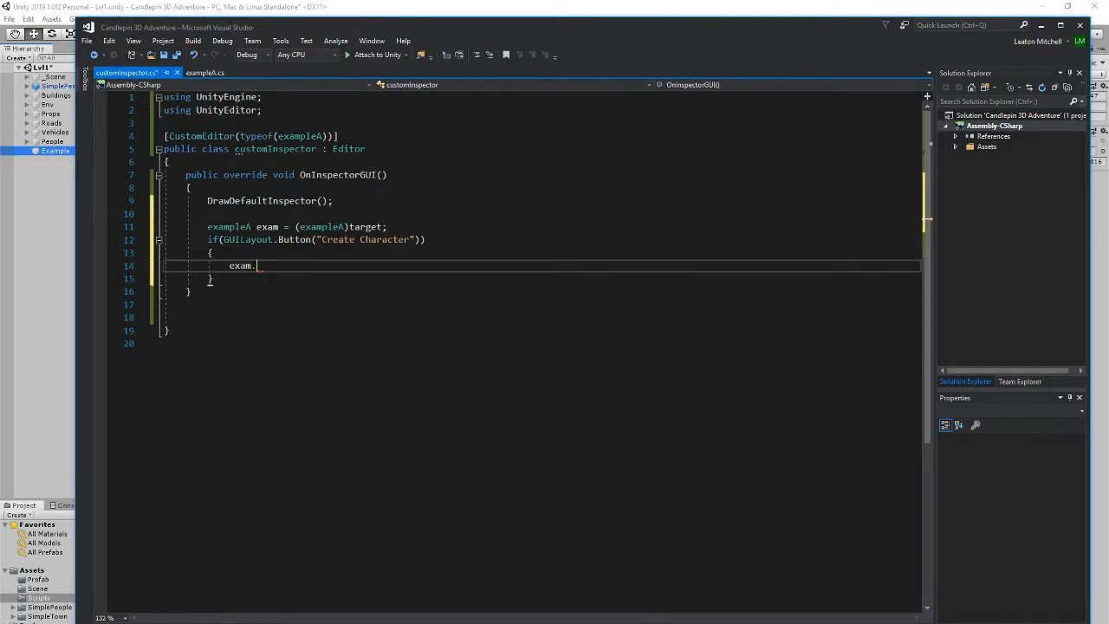
pyautogui.write('JustDoIt')
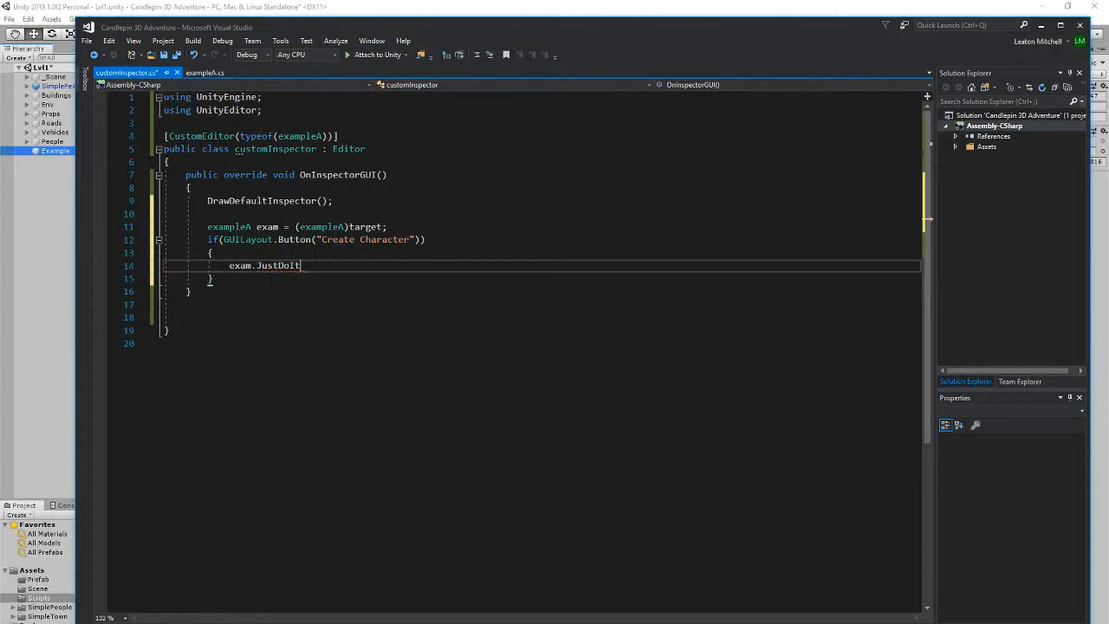
pyautogui.write('();')
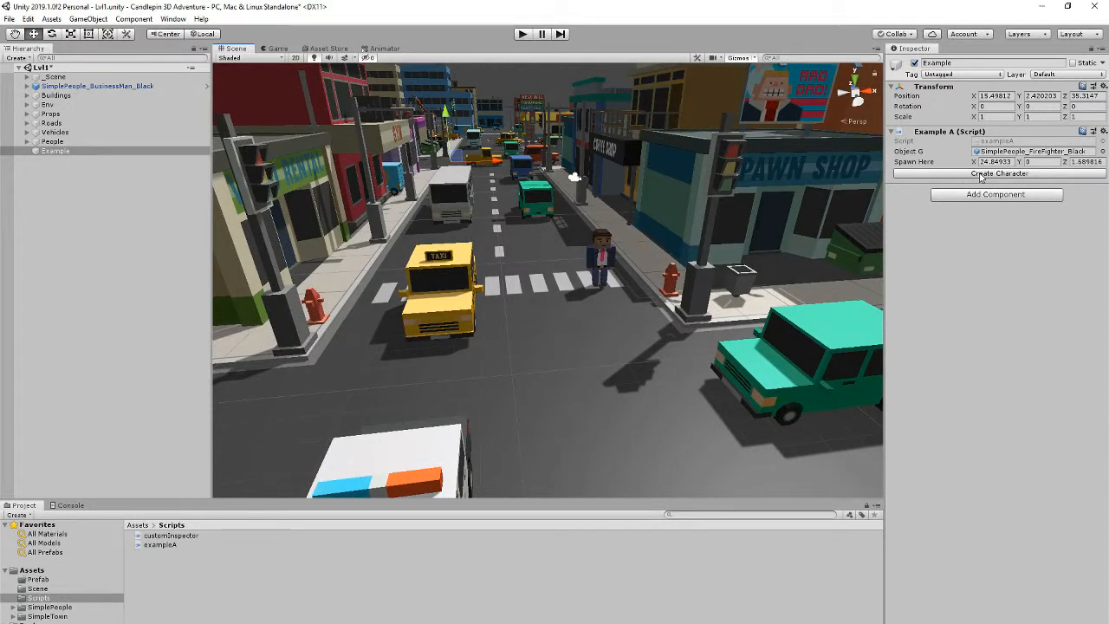
# Spawn a firefighter via Create Character, then set Object G to the hobo and spawn again
pyautogui.click(997, 173)
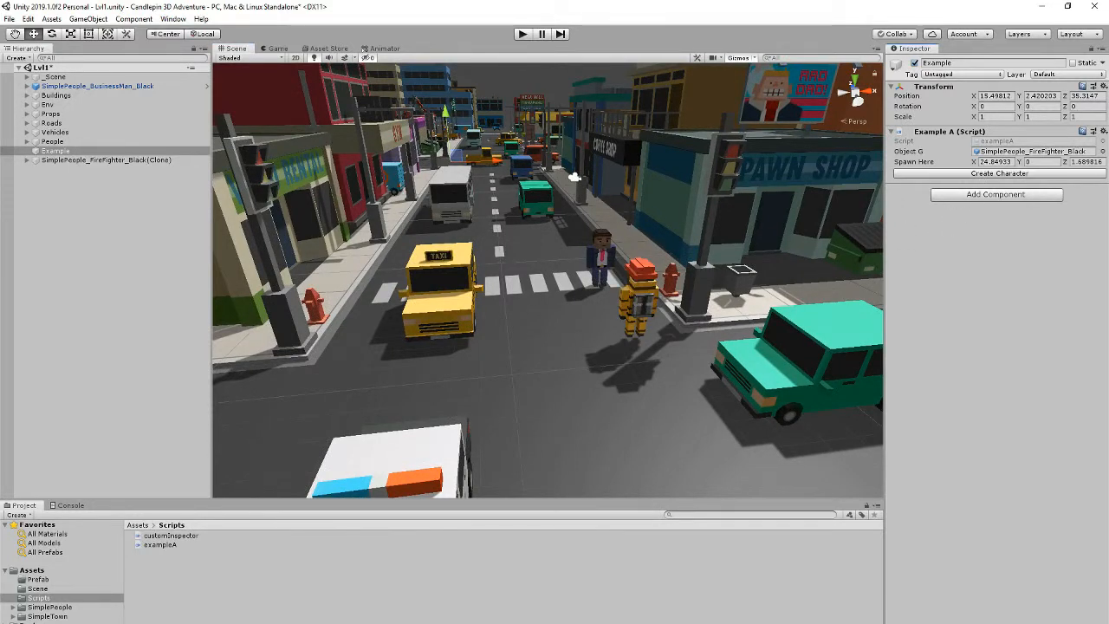
pyautogui.click(1102, 151)
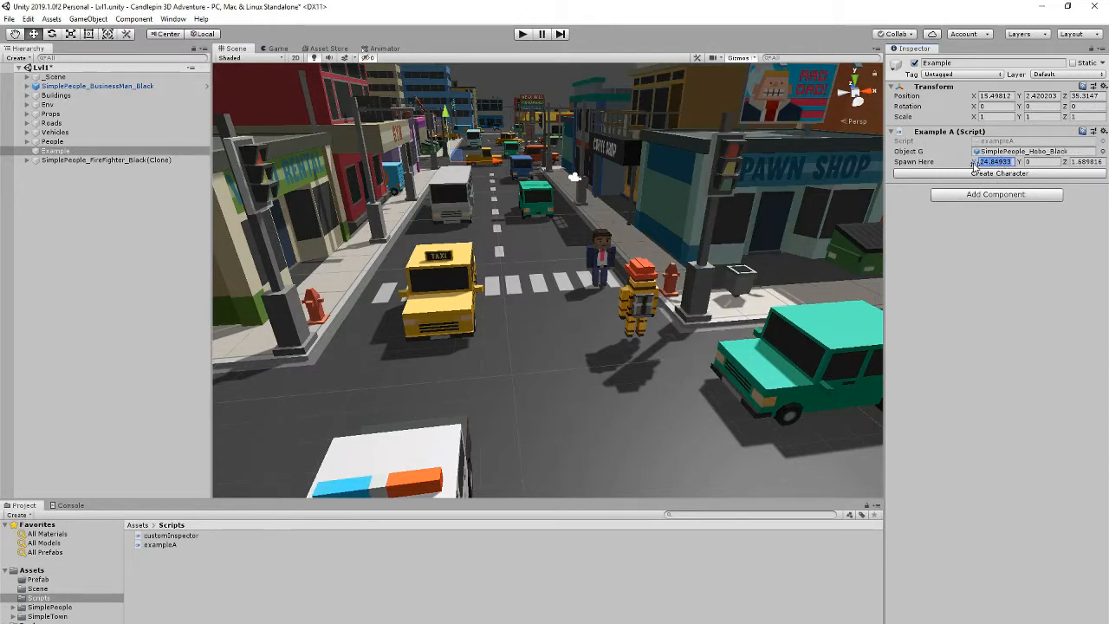
pyautogui.click(998, 172)
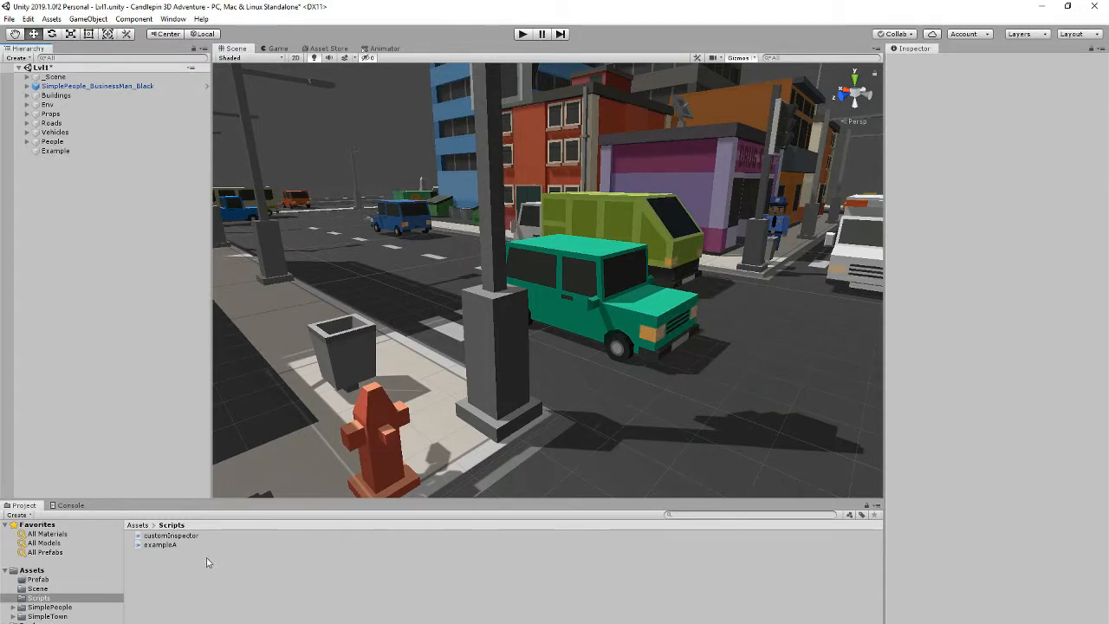
# Open The Coding Noob window from the Window menu and focus it
pyautogui.click(173, 18)
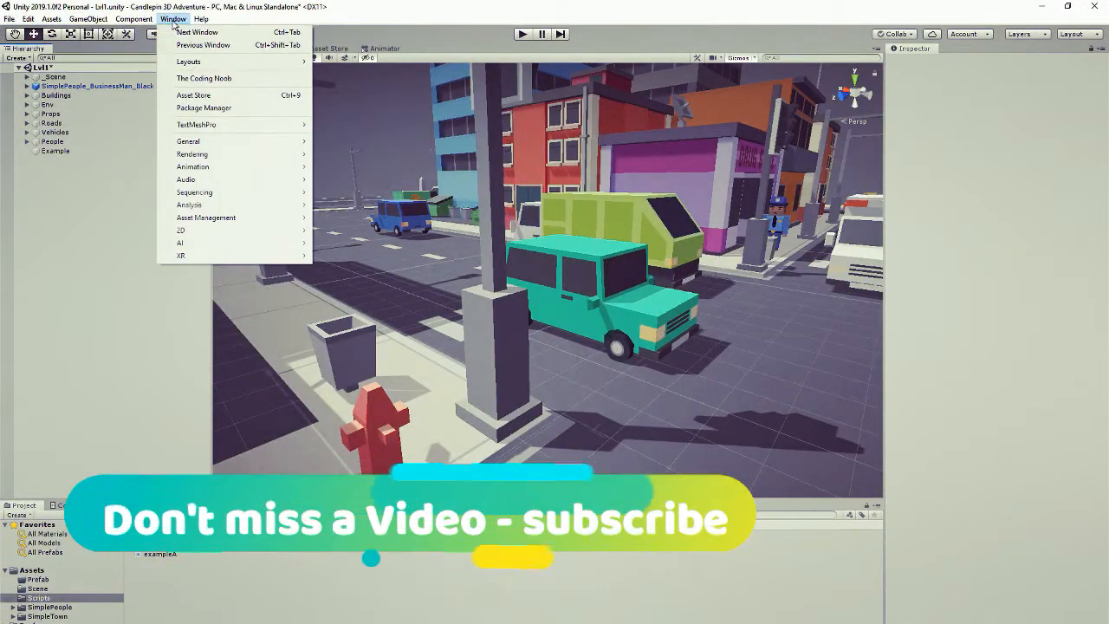
pyautogui.click(204, 78)
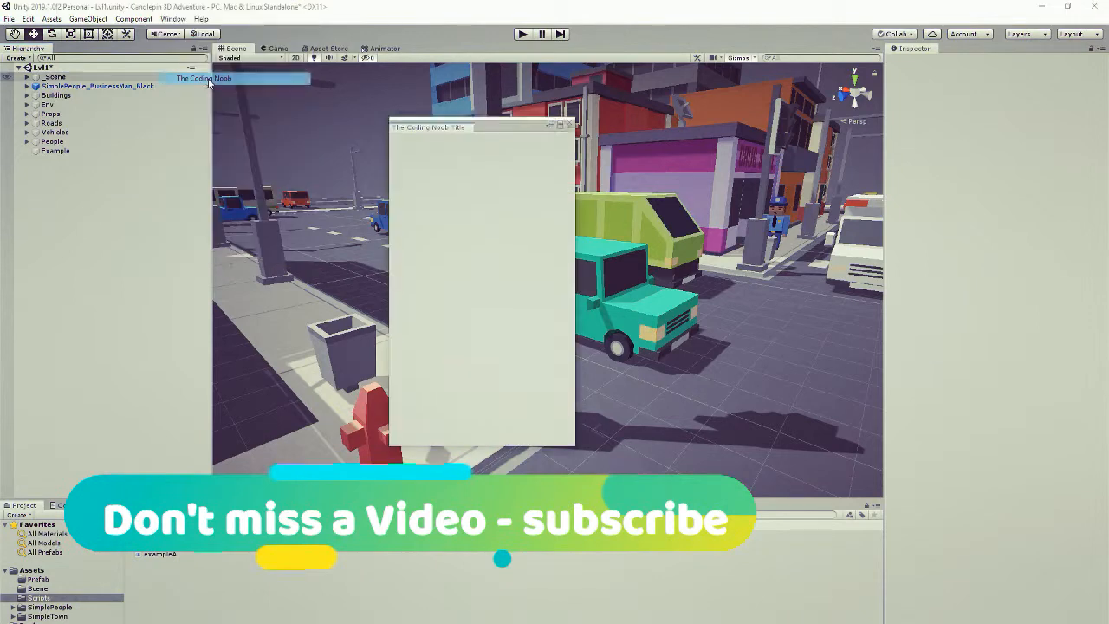
pyautogui.click(472, 124)
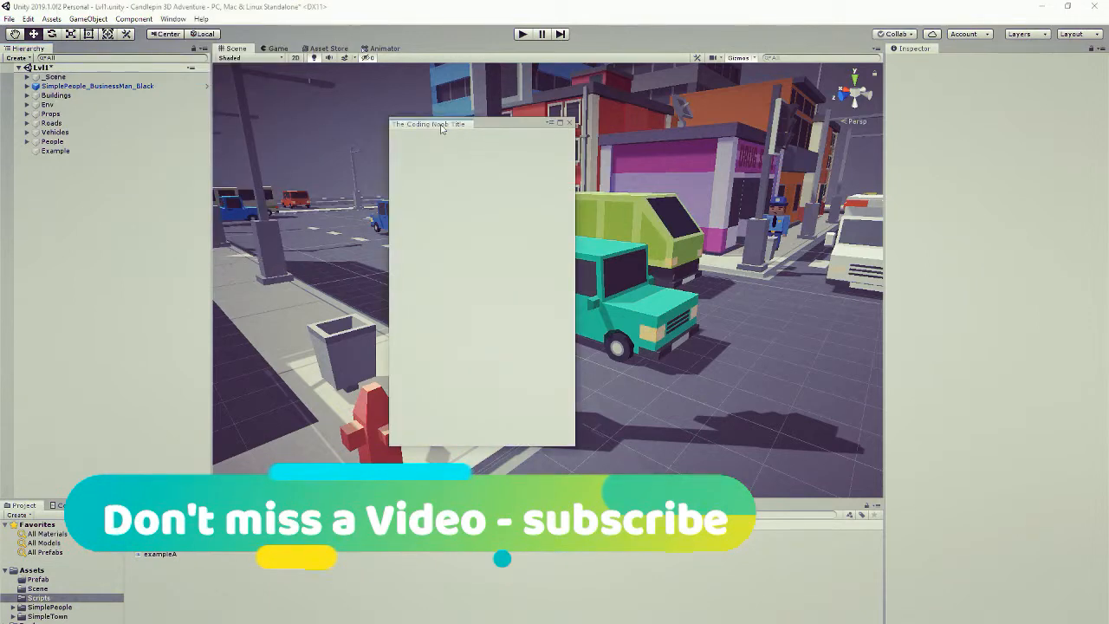